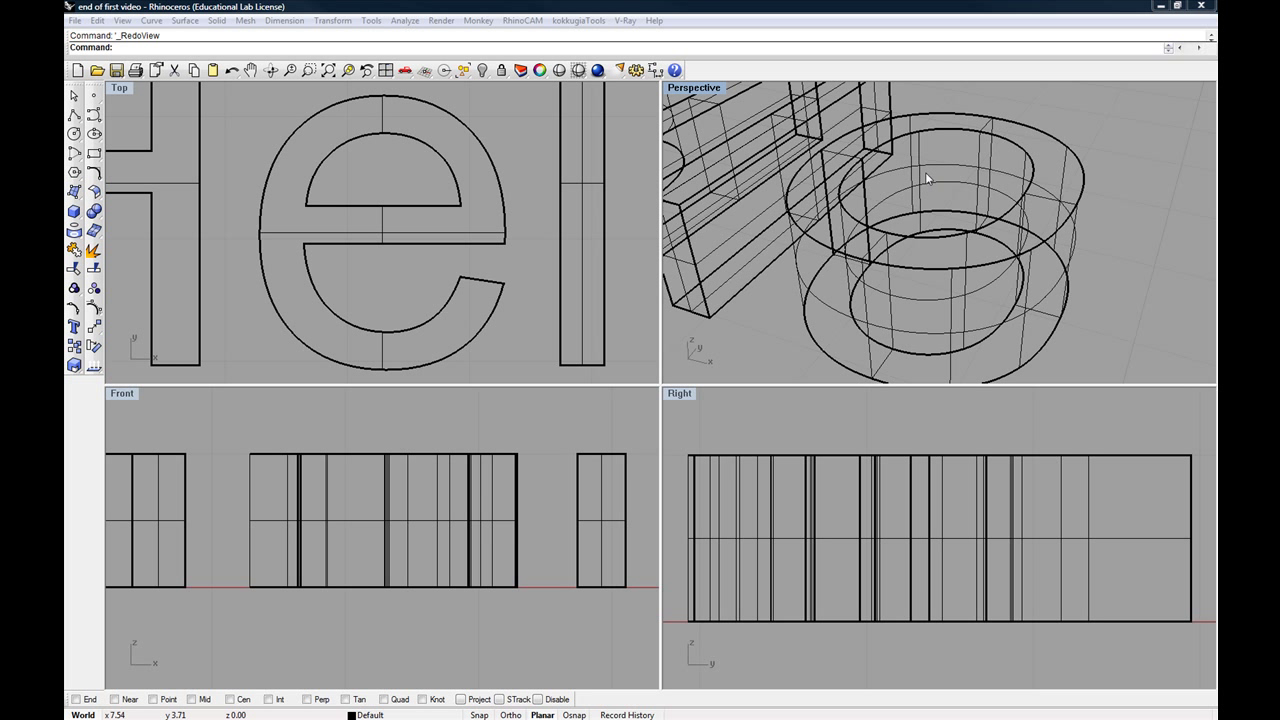
# - Zoom out and orbit the Perspective view until all of Hello is visible
pyautogui.moveTo(950, 180); pyautogui.dragTo(910, 162)
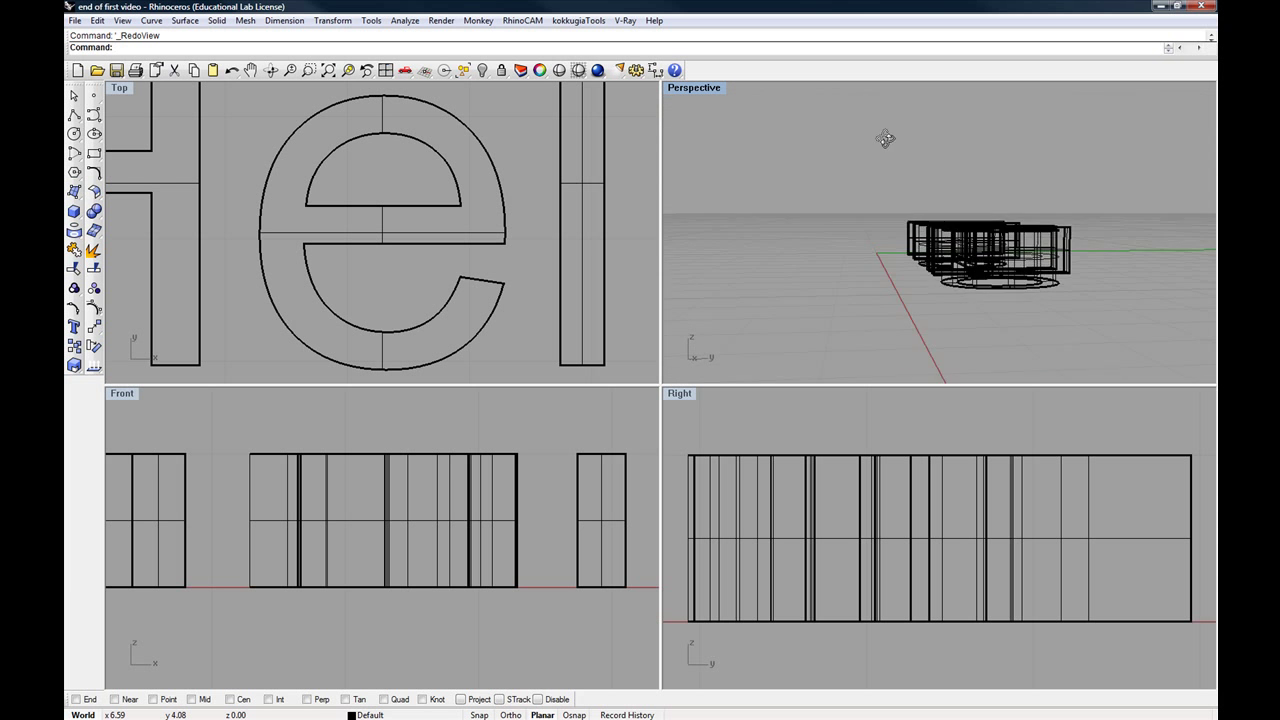
pyautogui.moveTo(885, 138); pyautogui.dragTo(1015, 200)
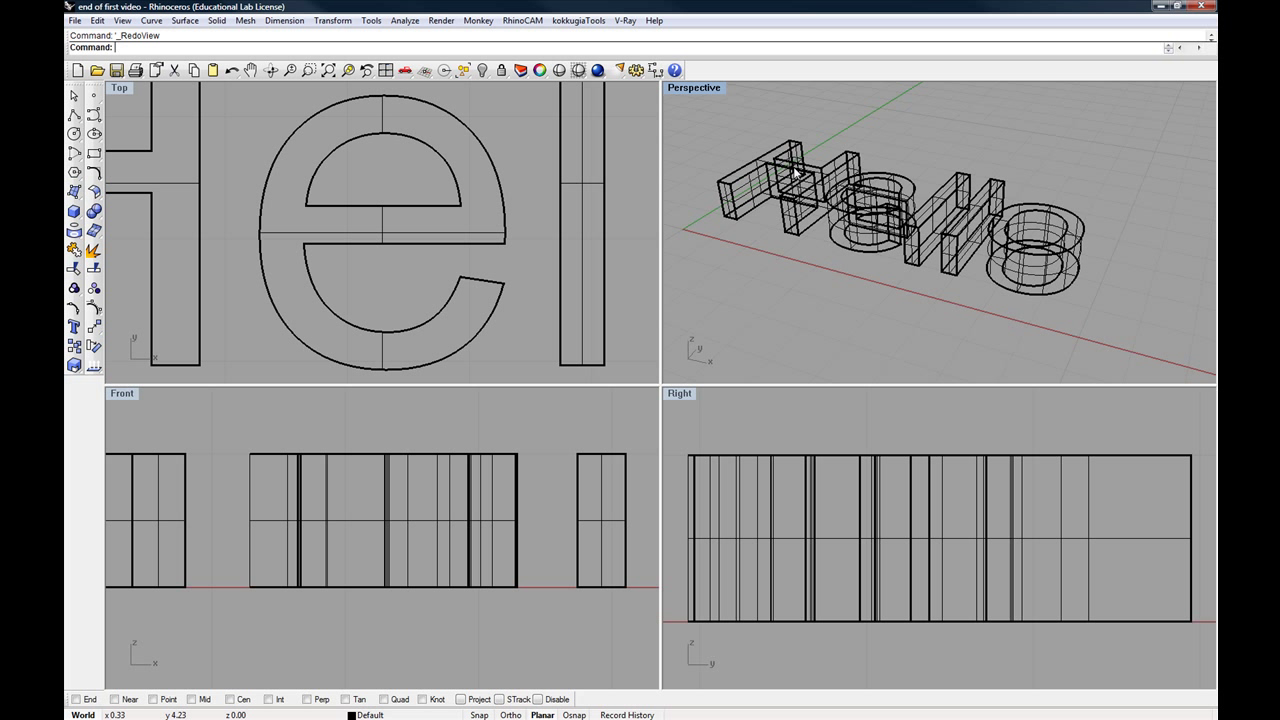
pyautogui.moveTo(708, 92)
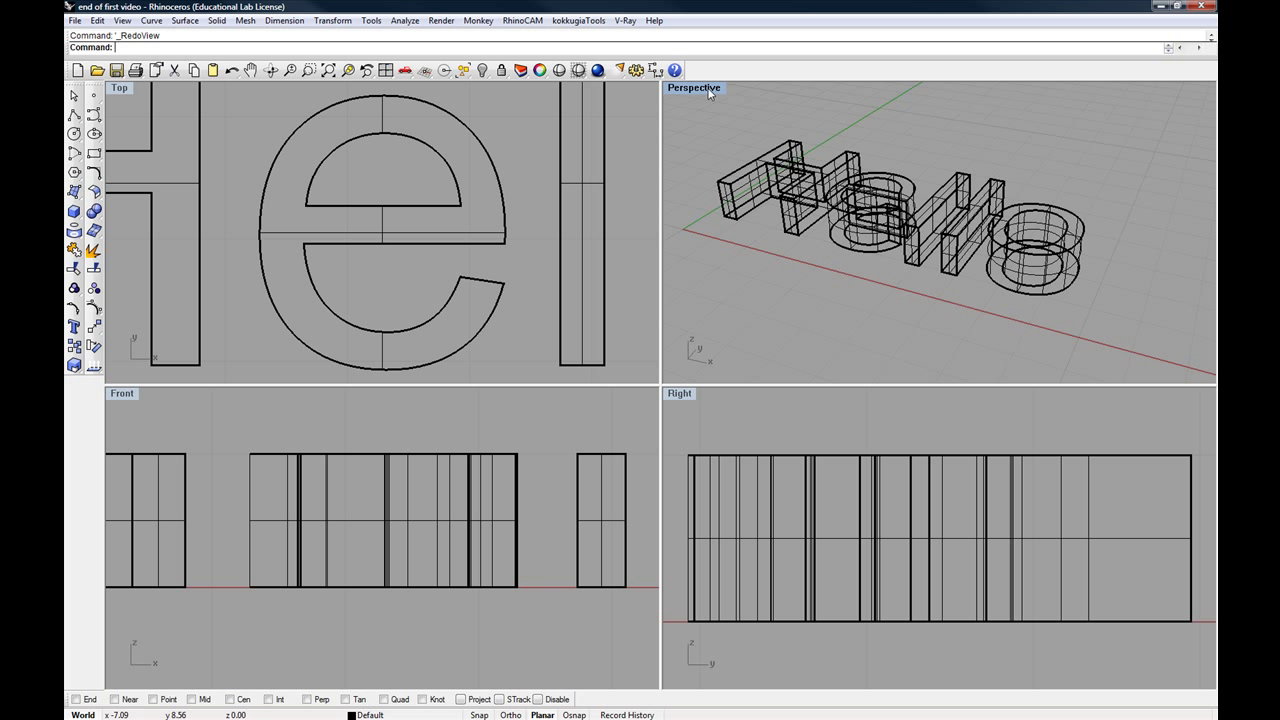
pyautogui.moveTo(708, 94)
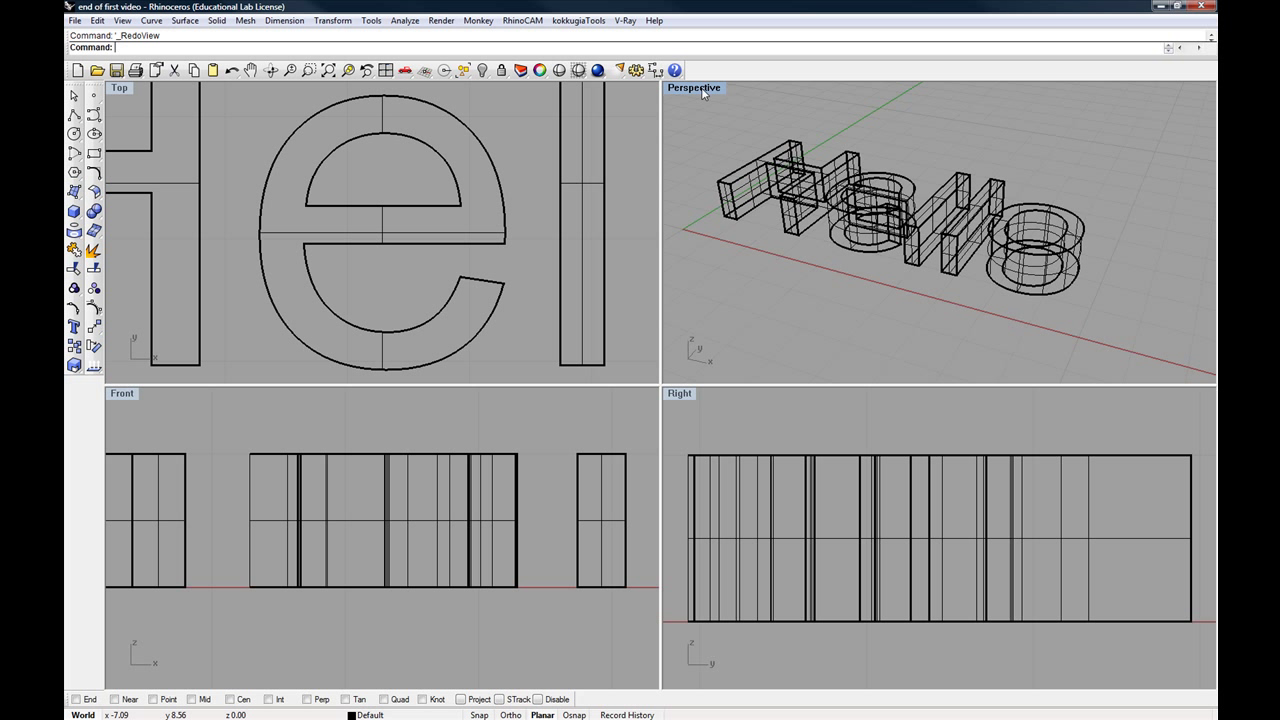
# - Switch the Perspective viewport display from wireframe to Shaded, then to Rendered
pyautogui.click(693, 88)
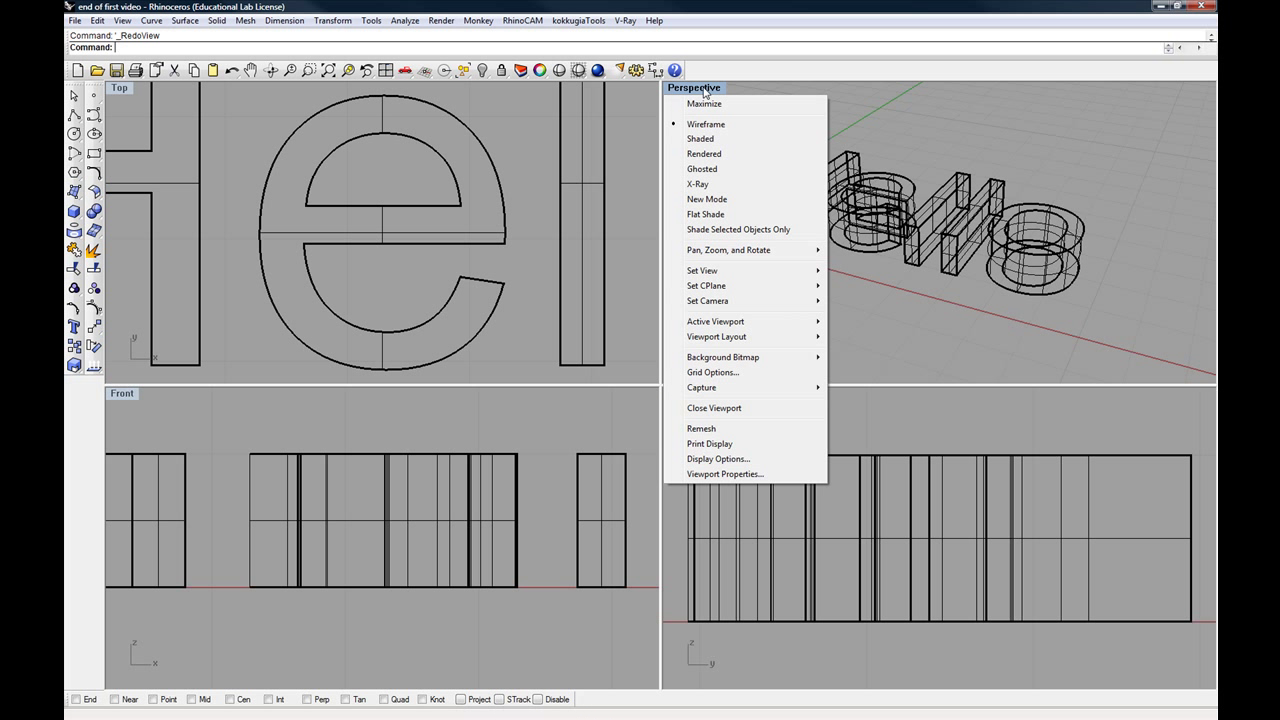
pyautogui.moveTo(706, 123)
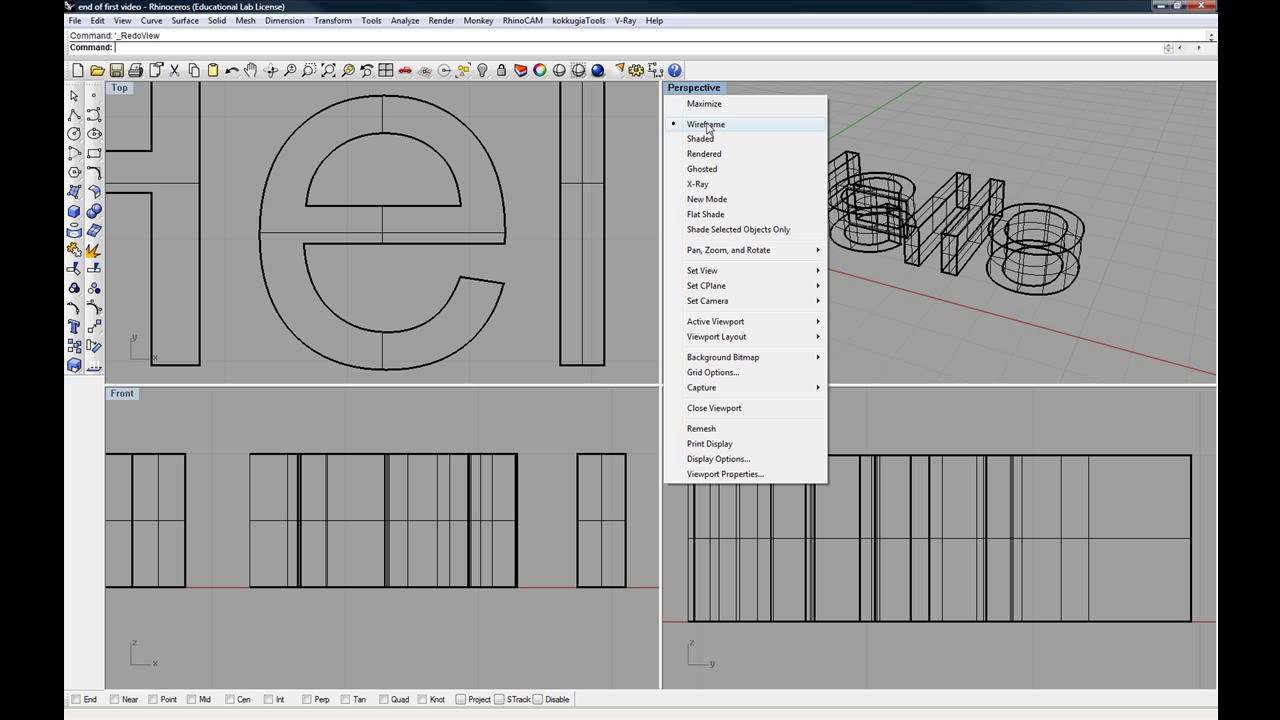
pyautogui.moveTo(710, 168)
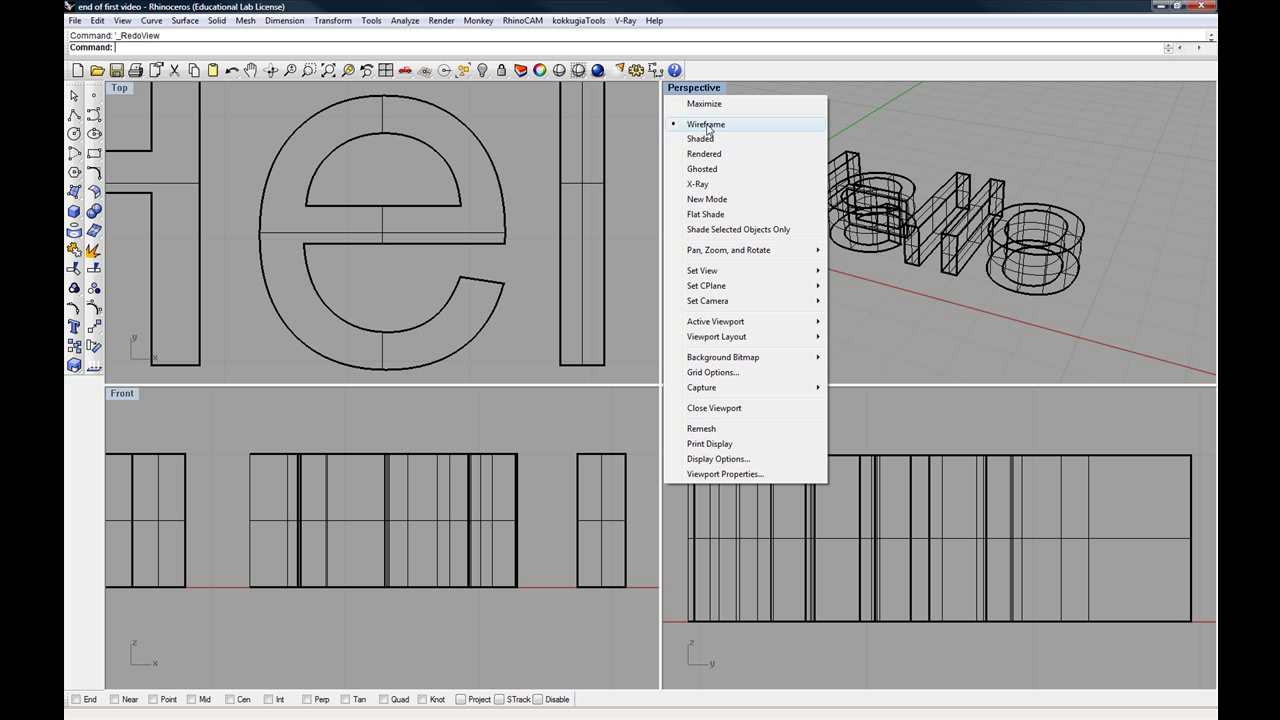
pyautogui.moveTo(702, 138)
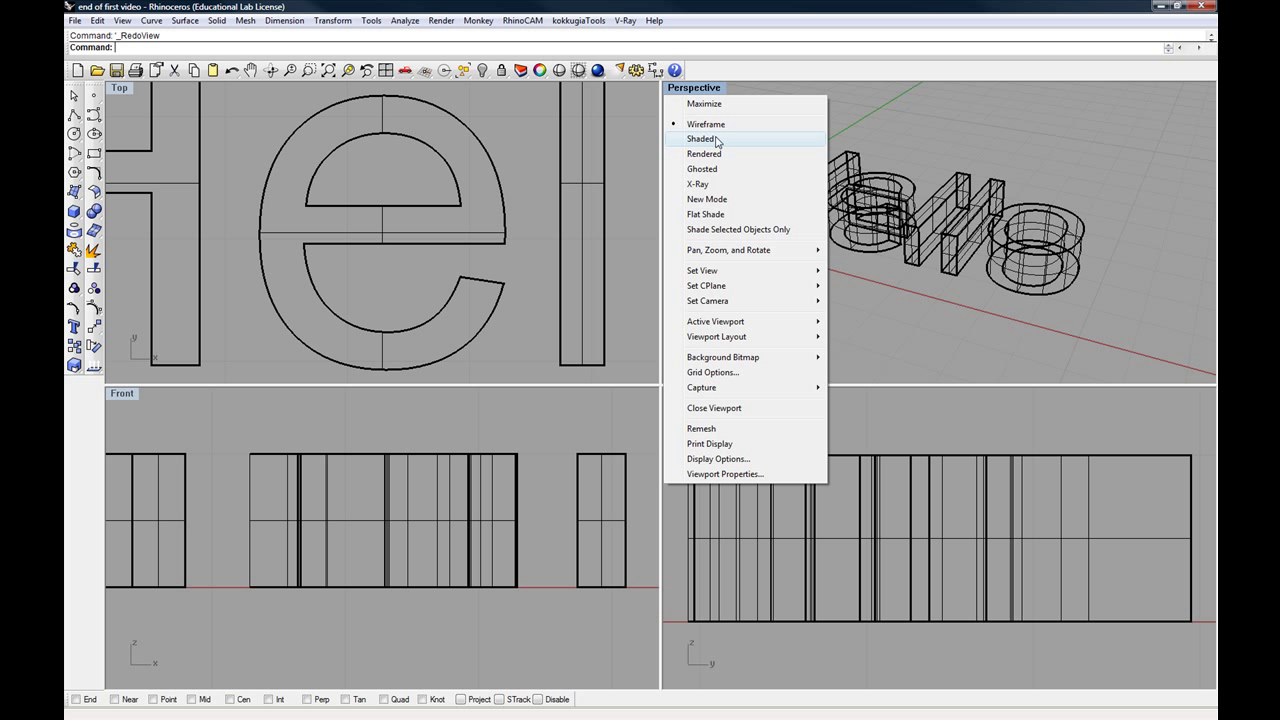
pyautogui.click(703, 138)
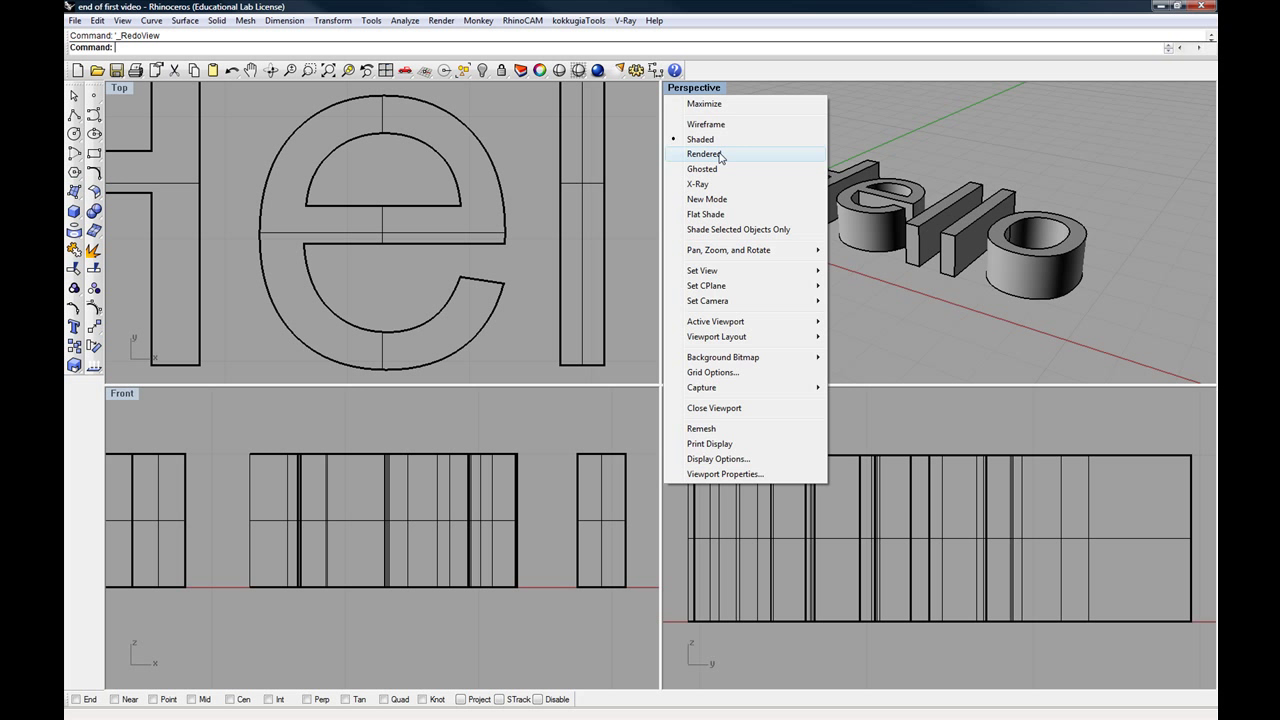
pyautogui.click(704, 153)
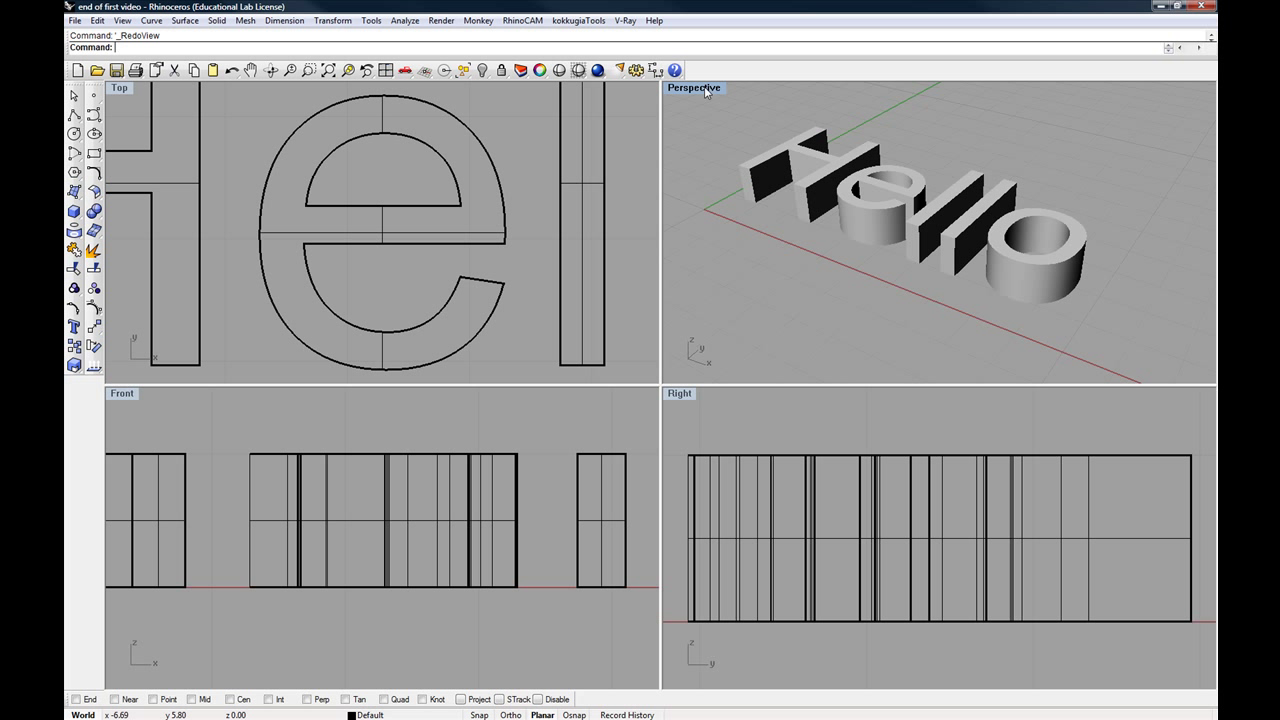
pyautogui.click(694, 87)
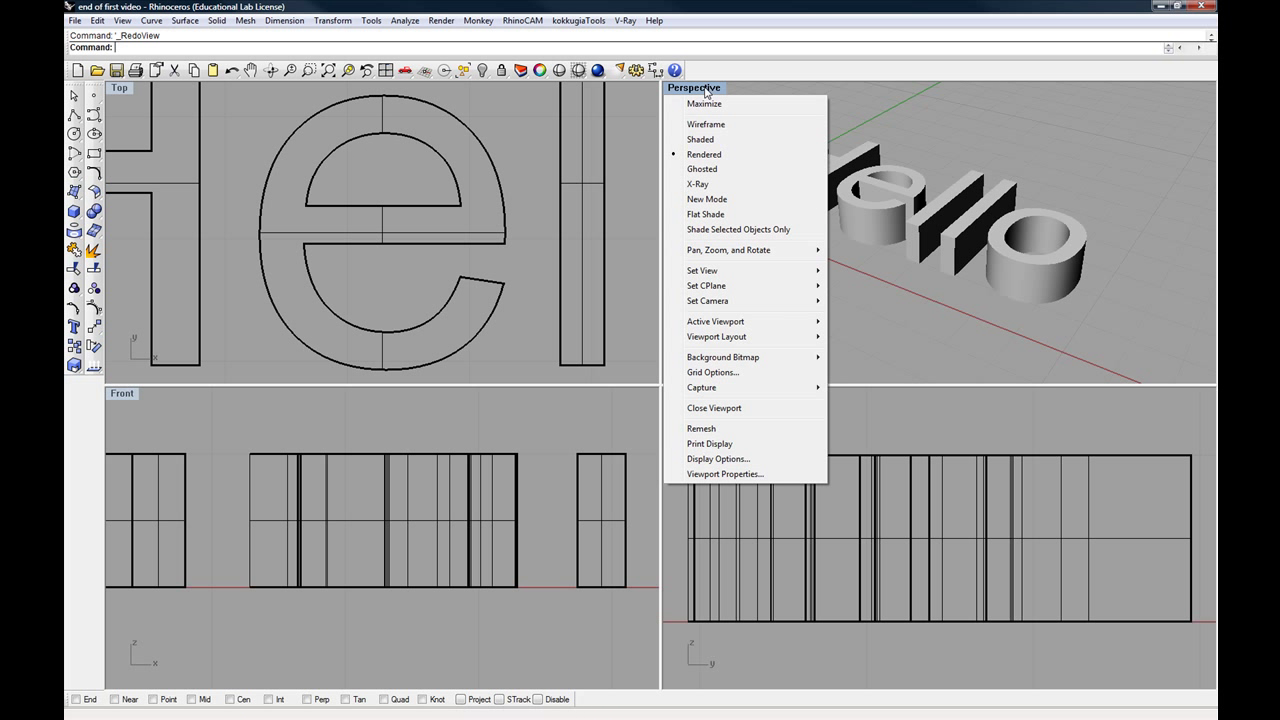
pyautogui.moveTo(703, 168)
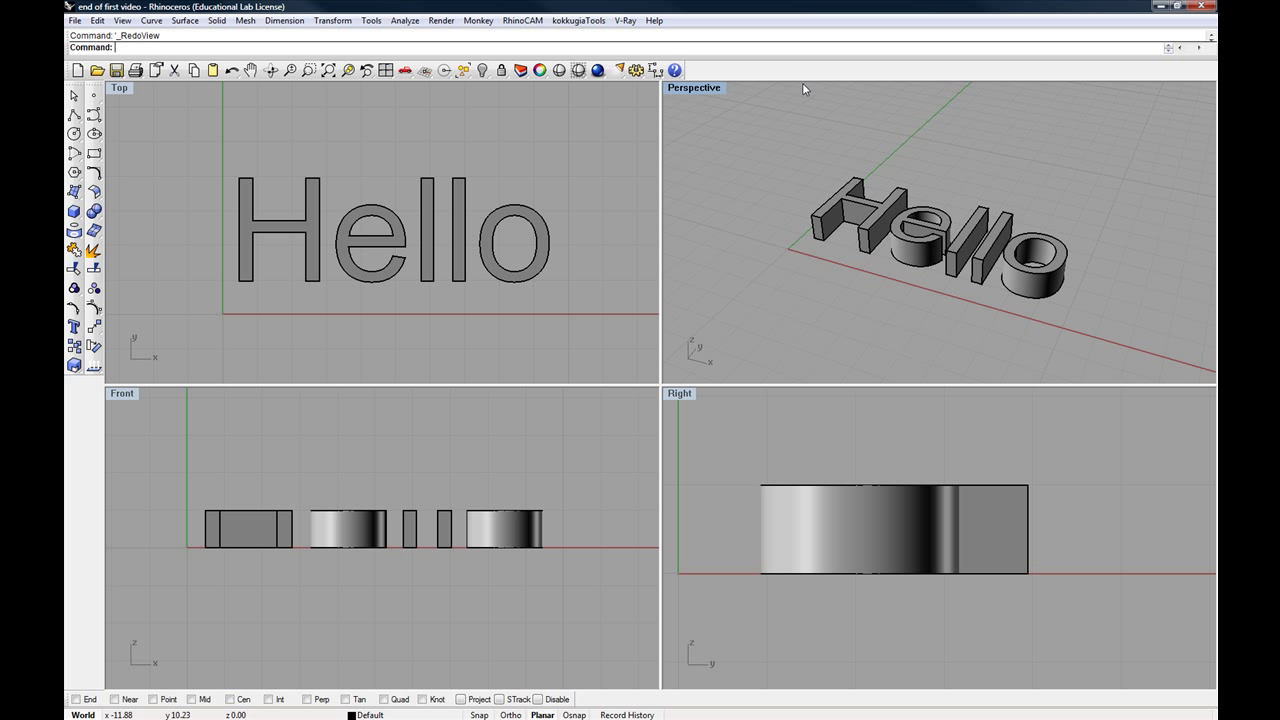
pyautogui.moveTo(733, 440)
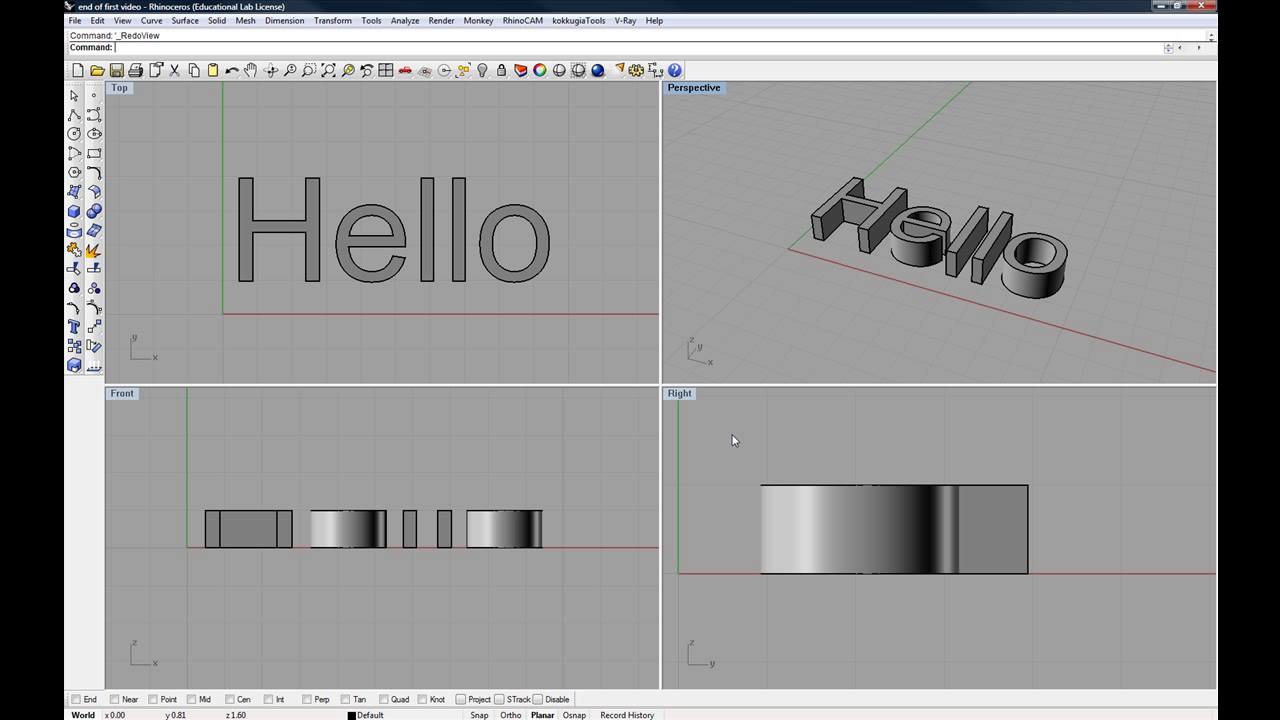
pyautogui.moveTo(335, 157)
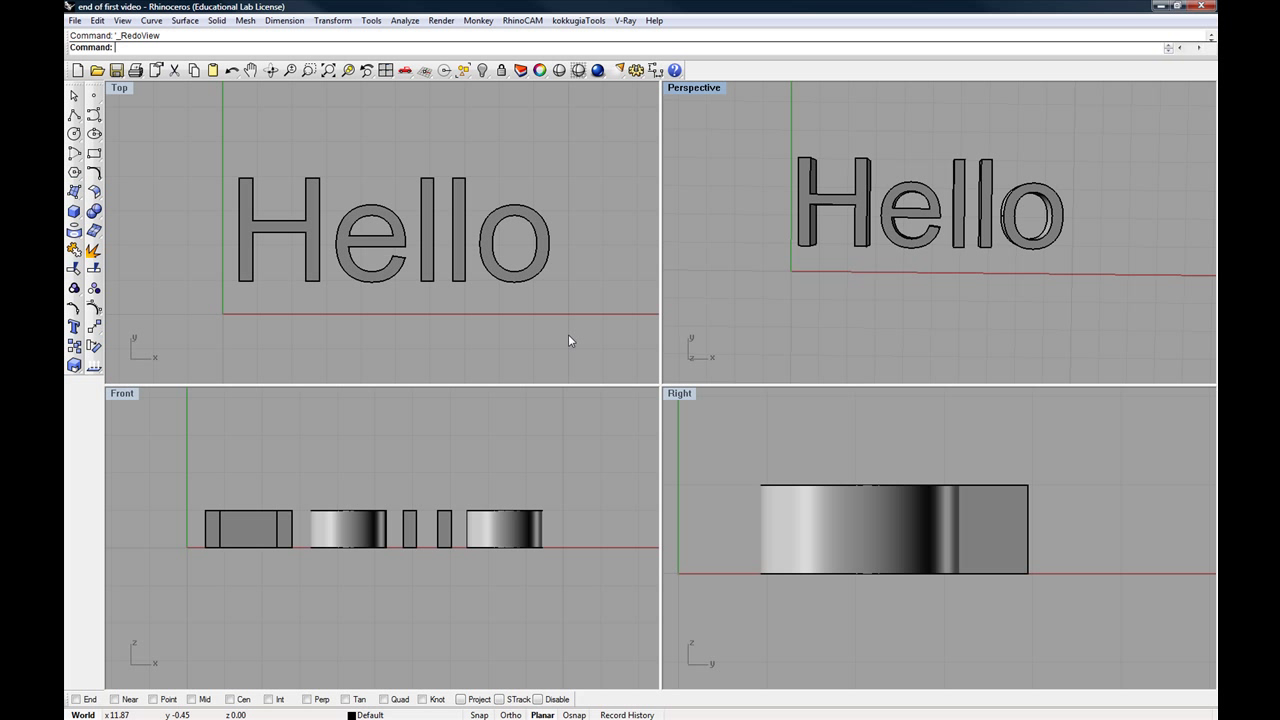
pyautogui.moveTo(266, 547)
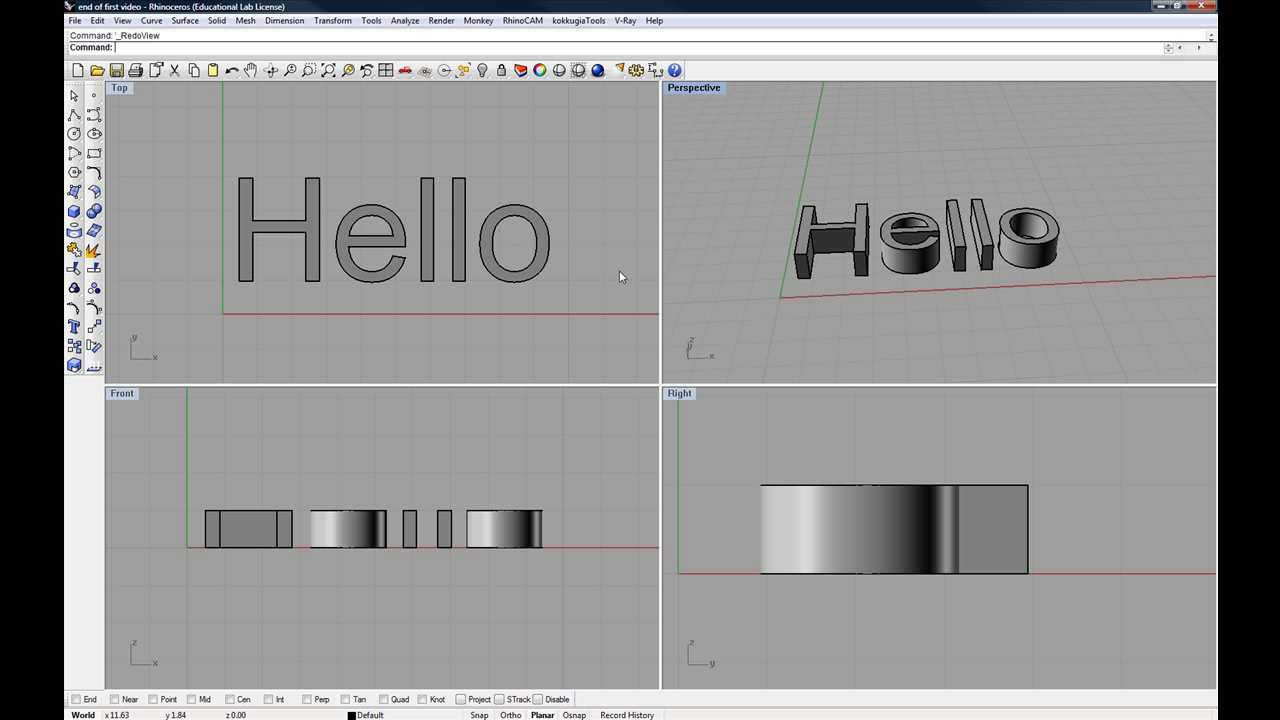
pyautogui.moveTo(805, 243)
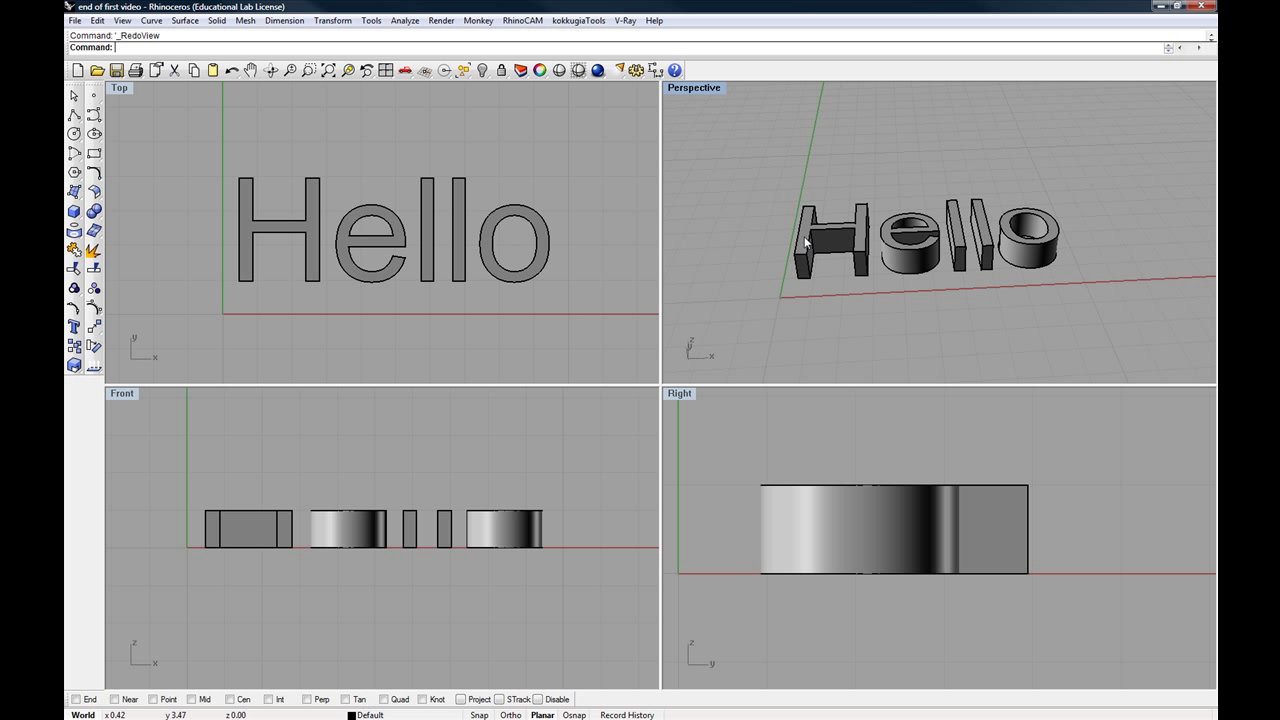
pyautogui.moveTo(822, 237)
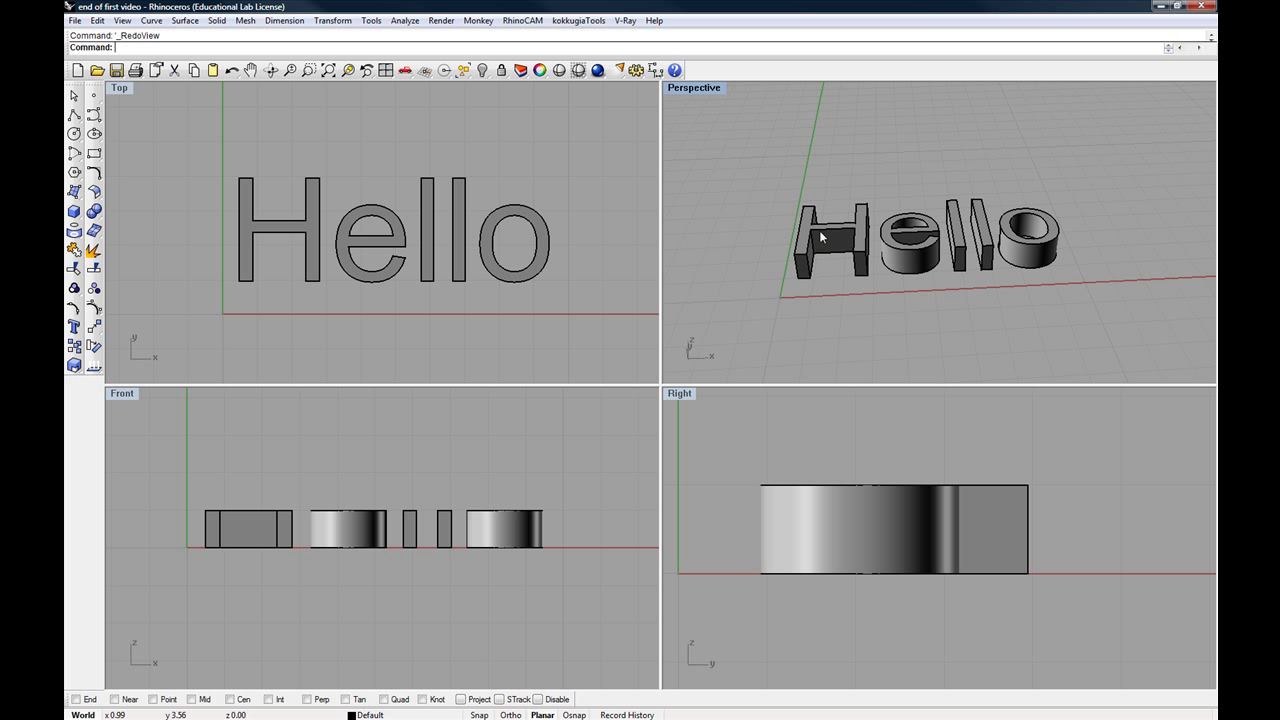
pyautogui.moveTo(798, 244)
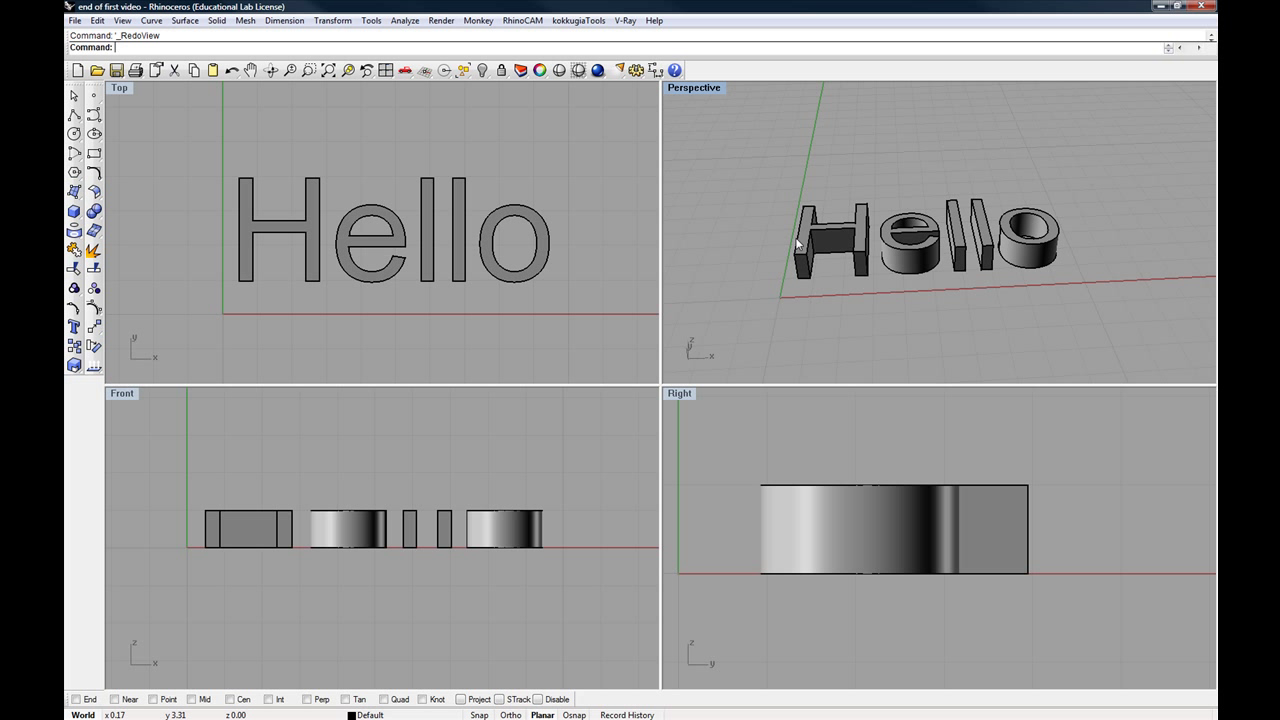
pyautogui.moveTo(829, 235)
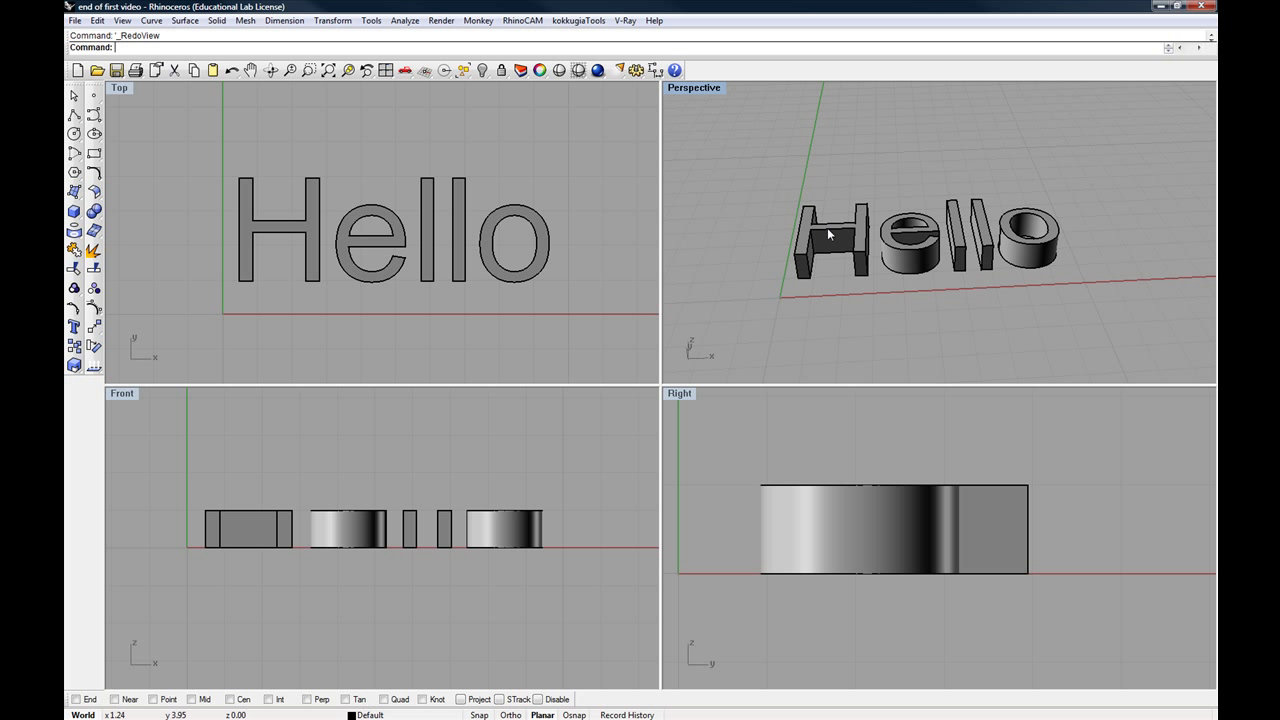
pyautogui.click(278, 235)
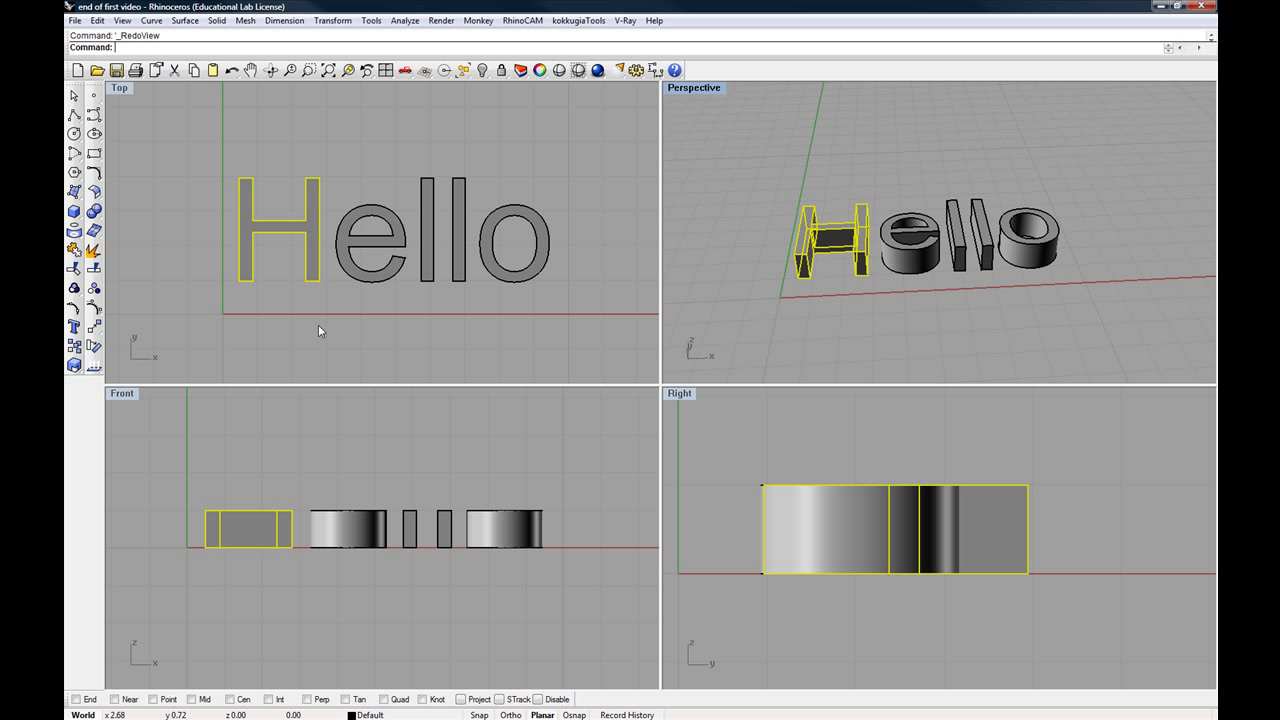
pyautogui.moveTo(847, 291)
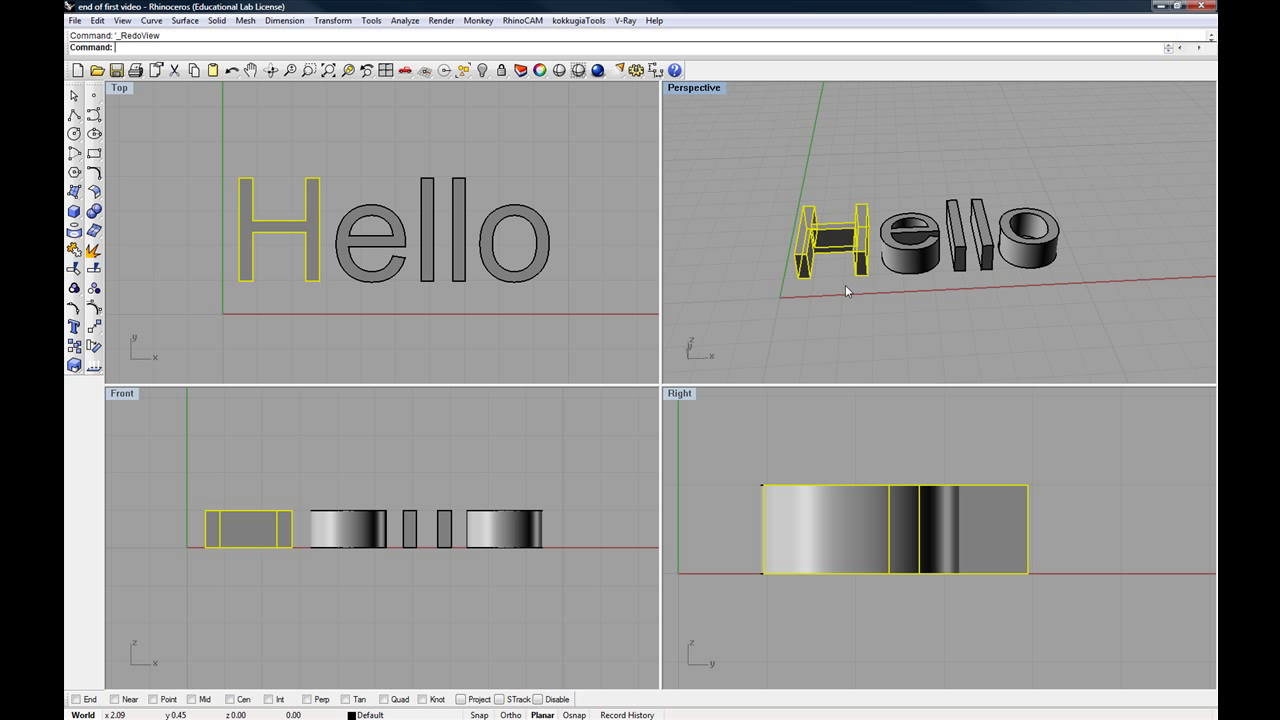
pyautogui.moveTo(835, 278)
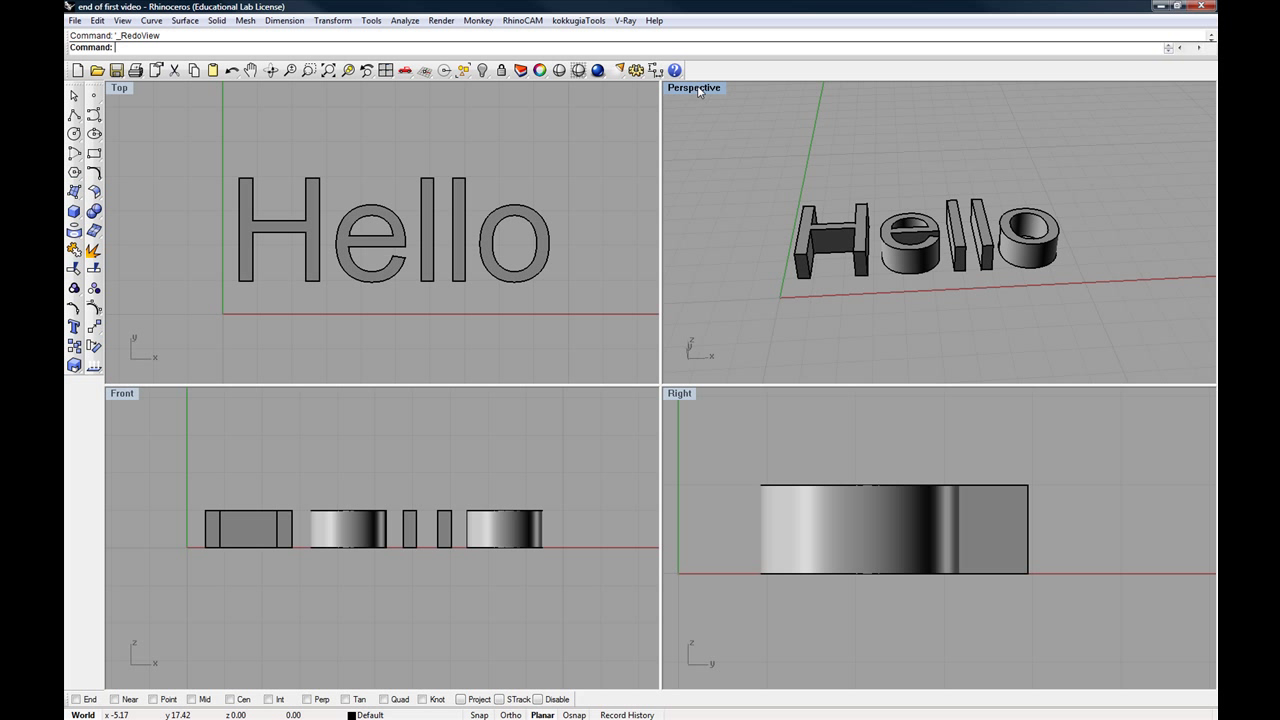
pyautogui.doubleClick(693, 87)
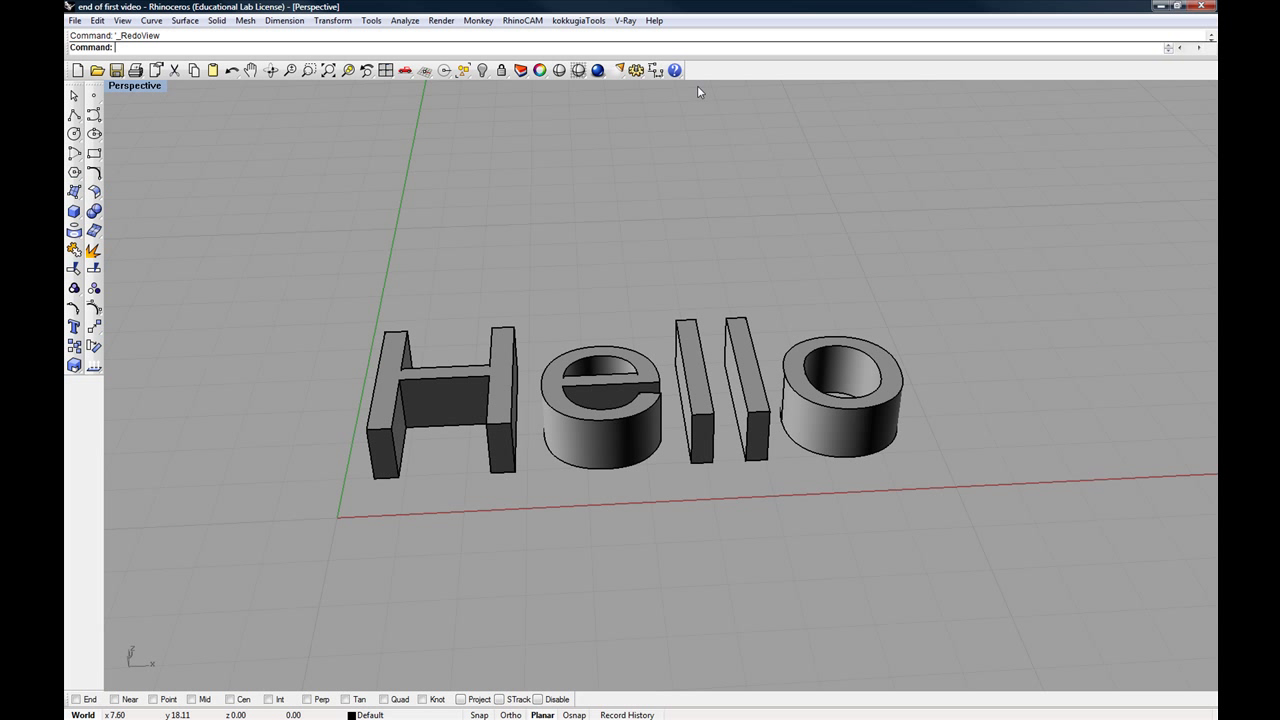
pyautogui.moveTo(162, 112)
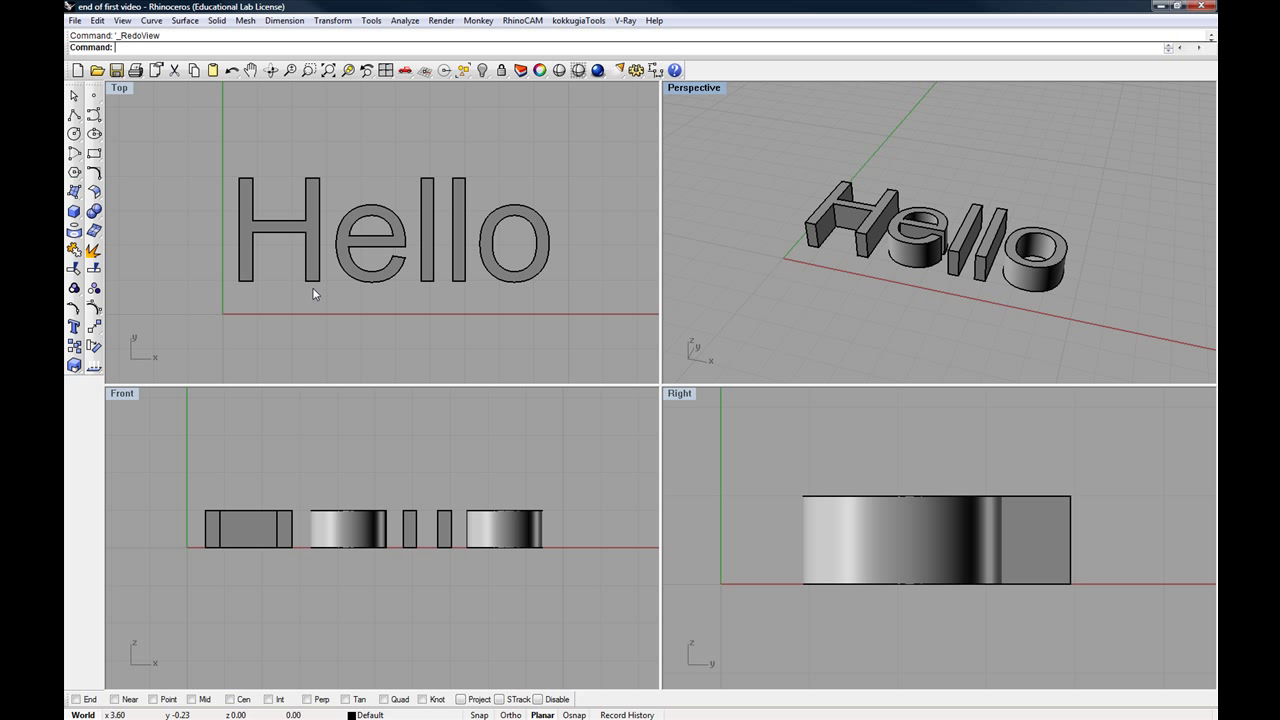
pyautogui.moveTo(380, 255)
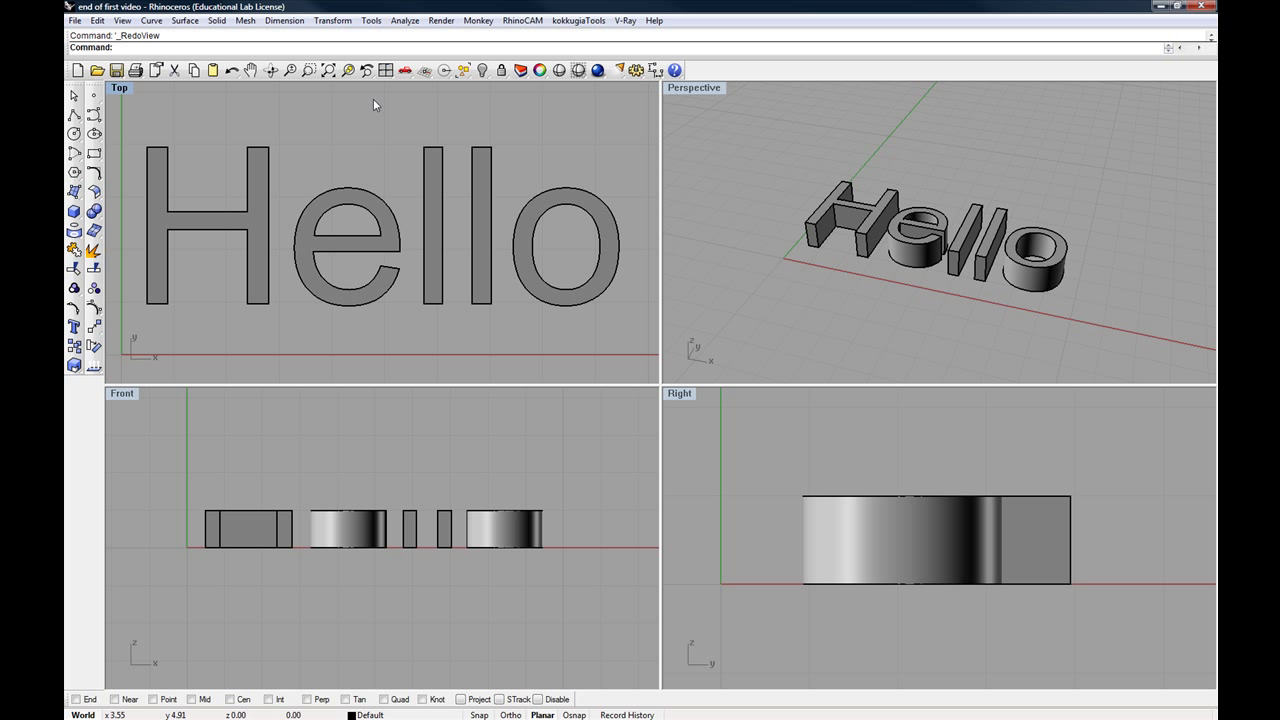
pyautogui.moveTo(670, 292)
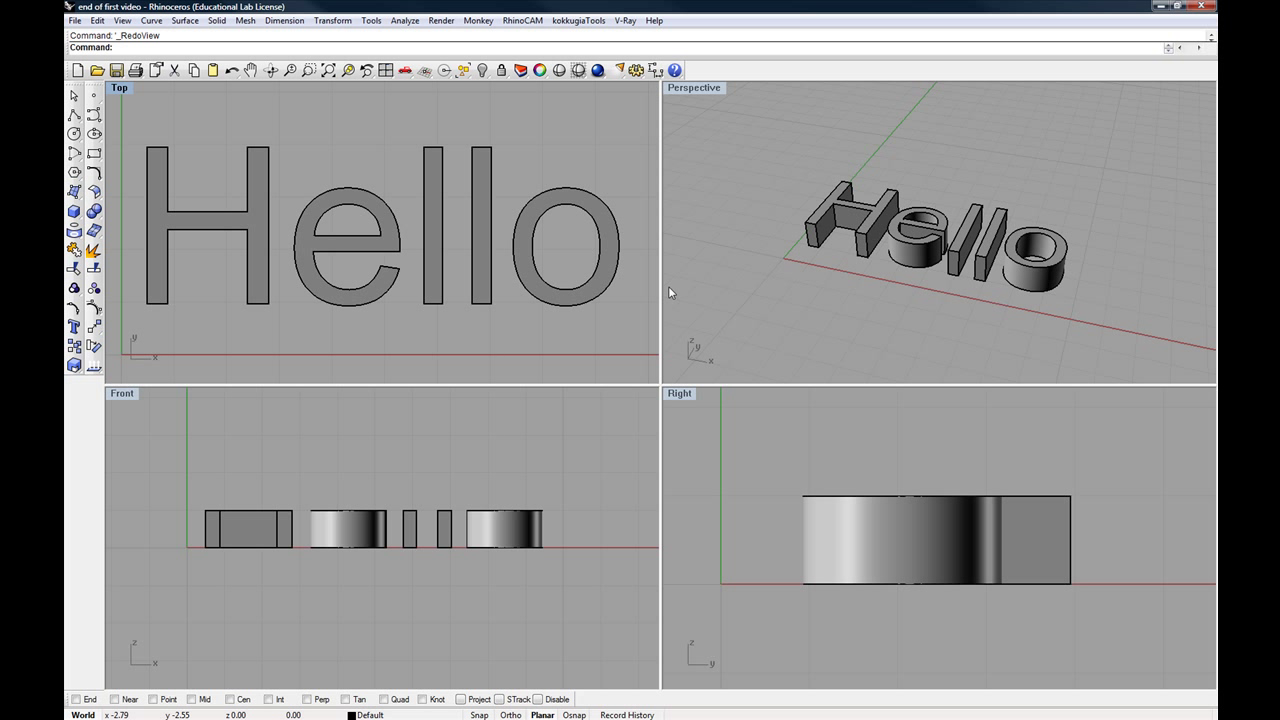
pyautogui.moveTo(695, 179)
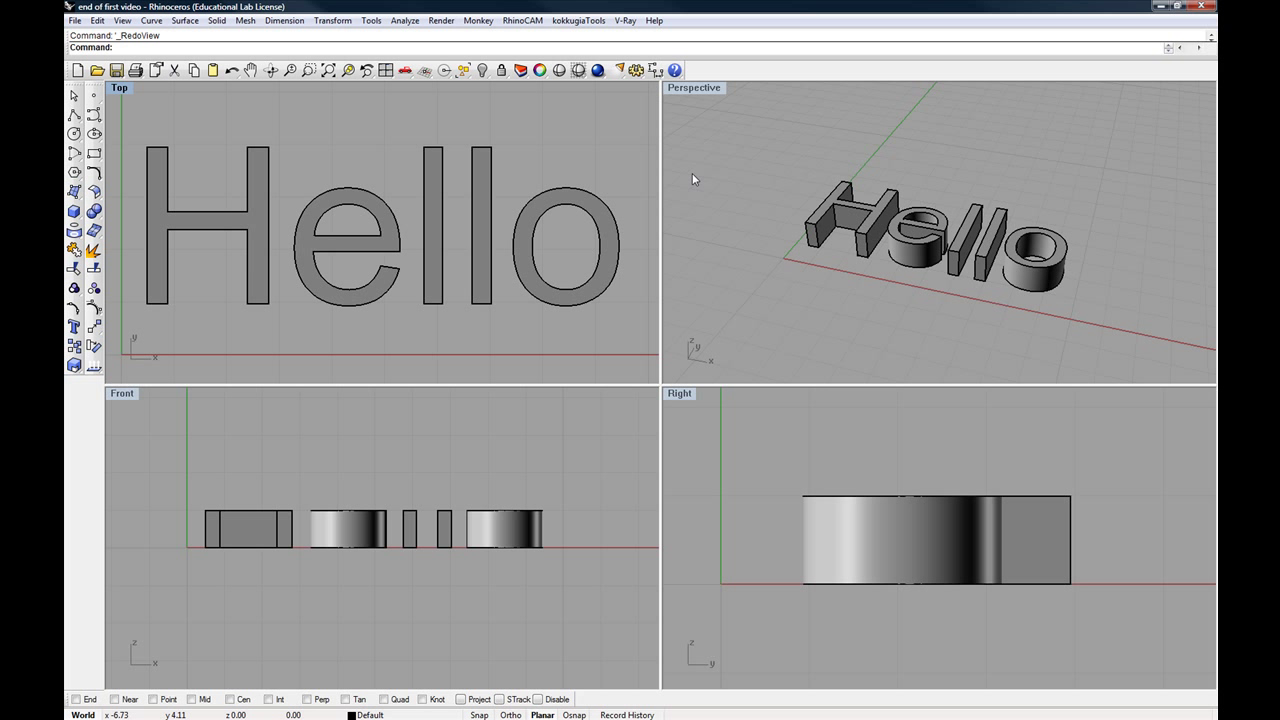
pyautogui.moveTo(697, 92)
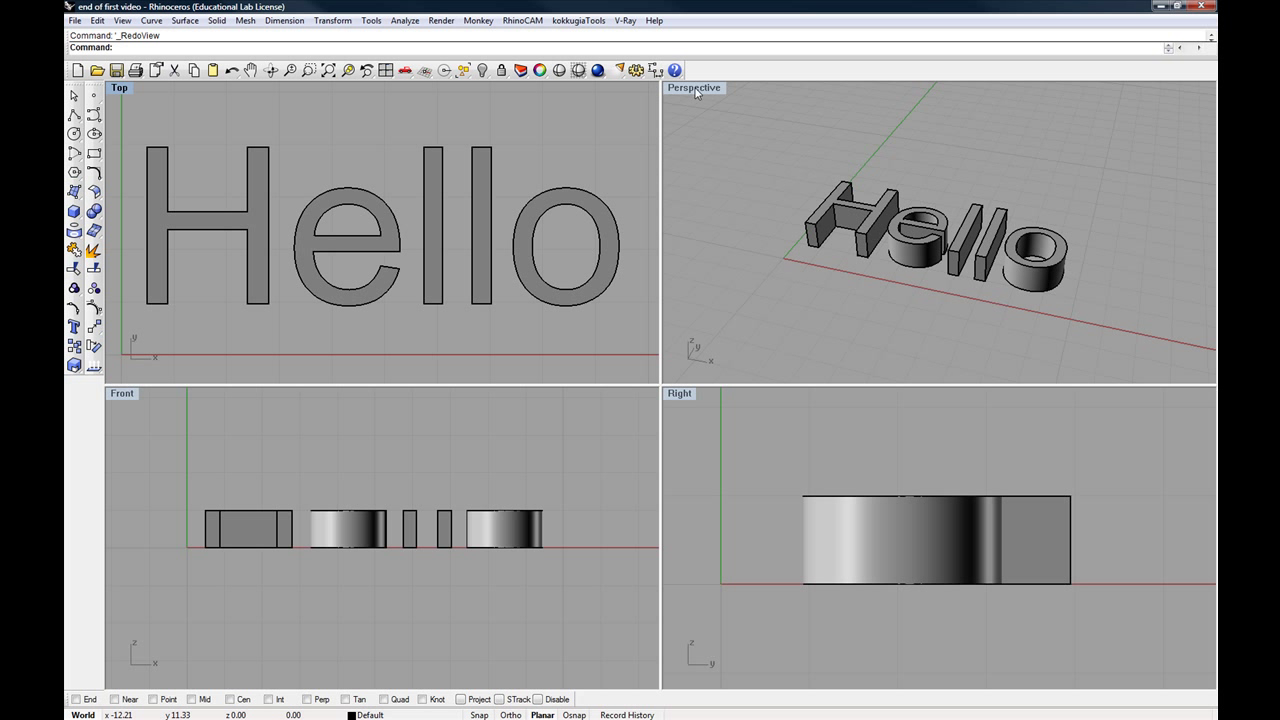
# - Maximize the Perspective view and select the H, e and second l letters
pyautogui.doubleClick(693, 87)
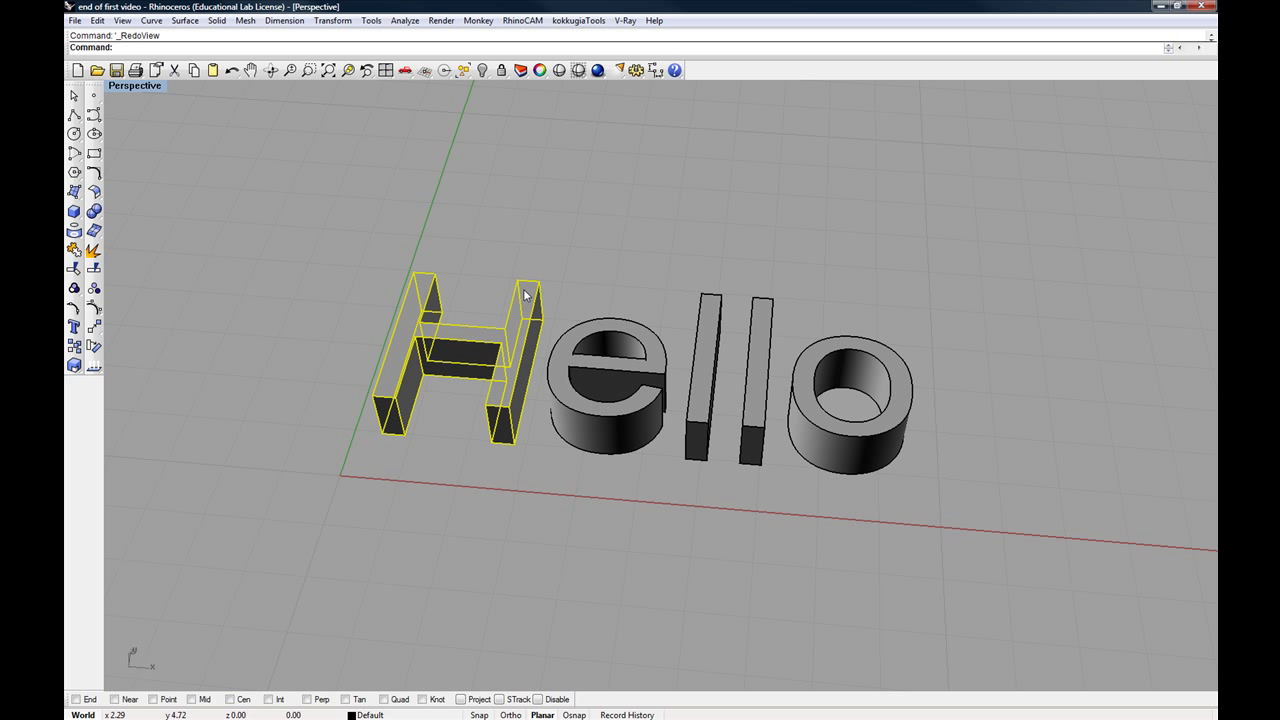
pyautogui.click(705, 380)
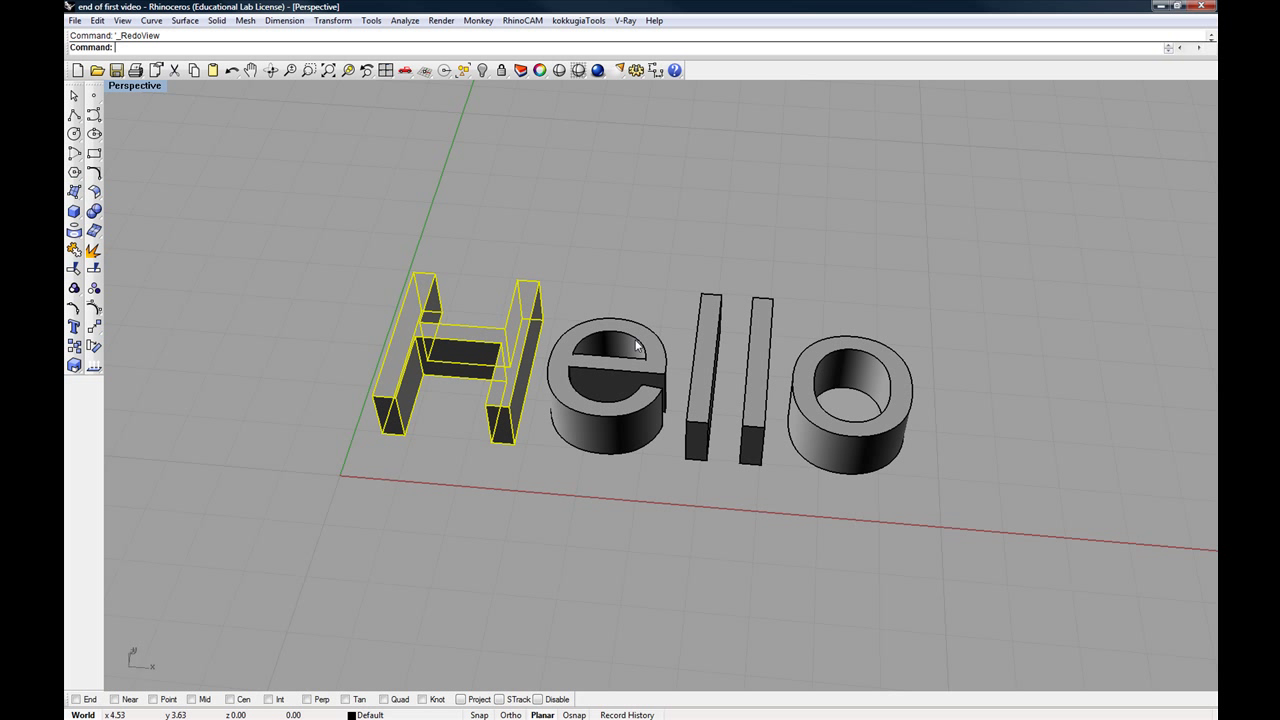
pyautogui.moveTo(668, 350)
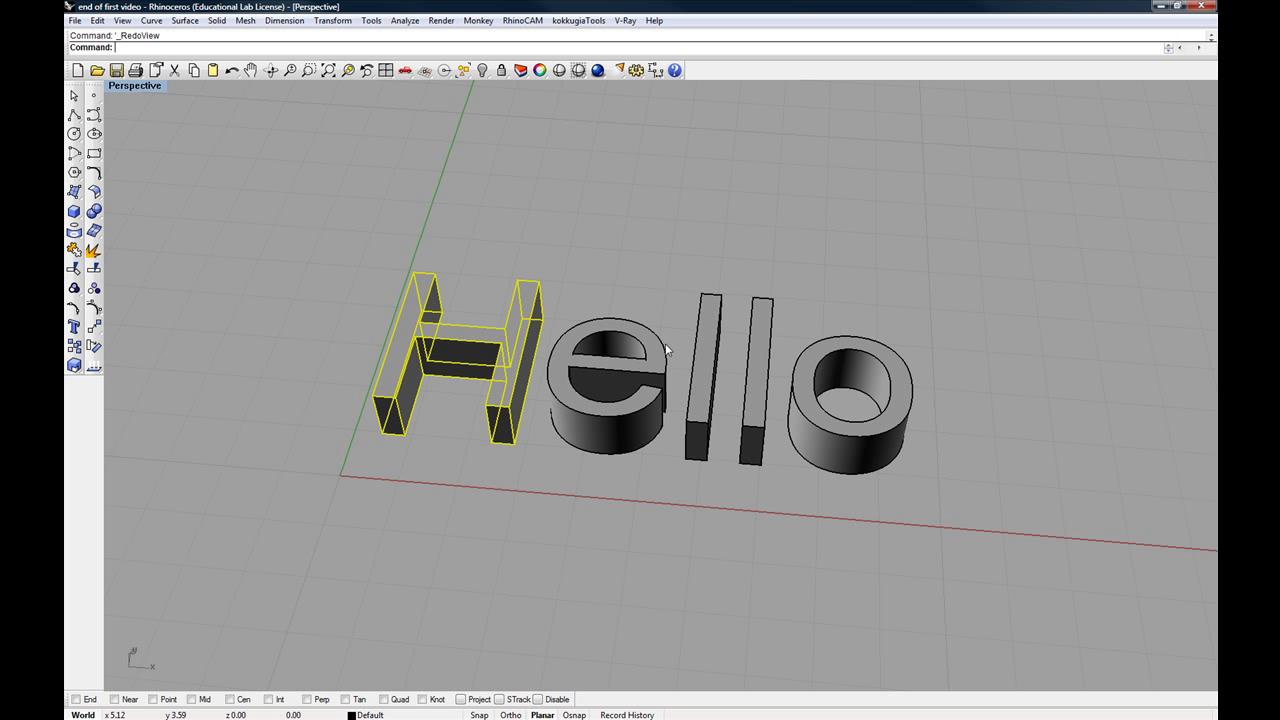
pyautogui.click(610, 390)
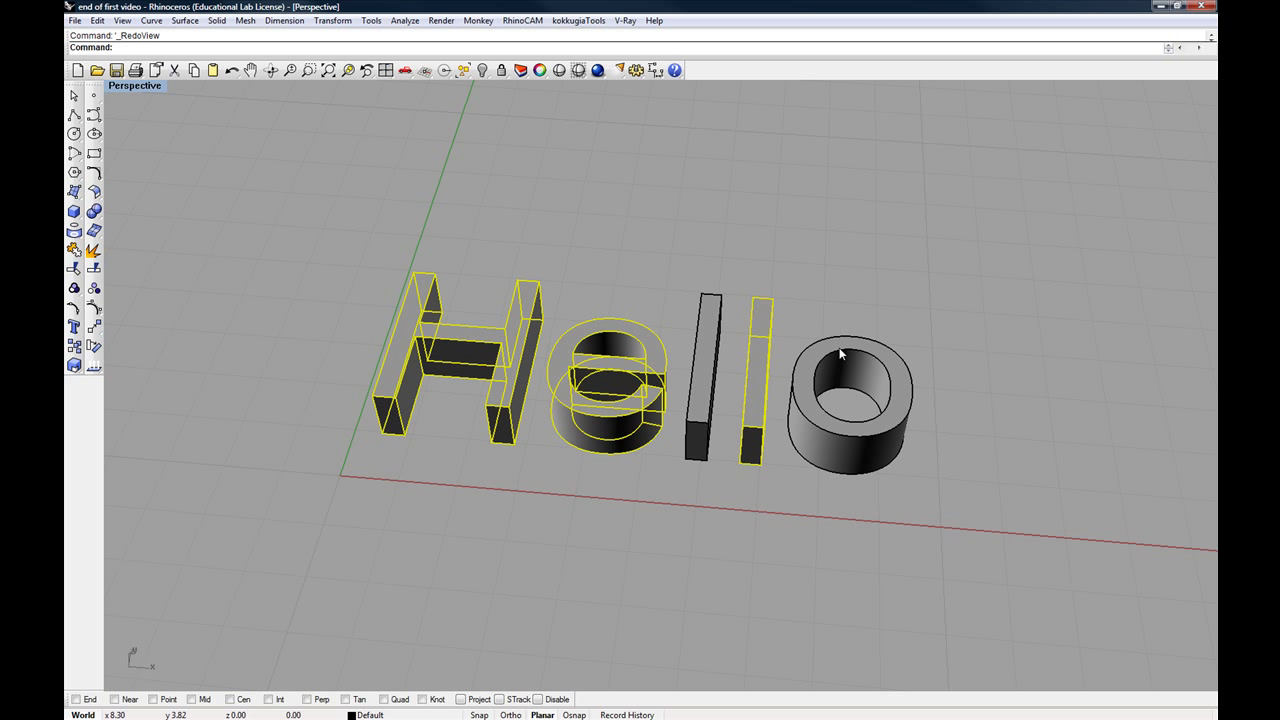
pyautogui.moveTo(780, 346)
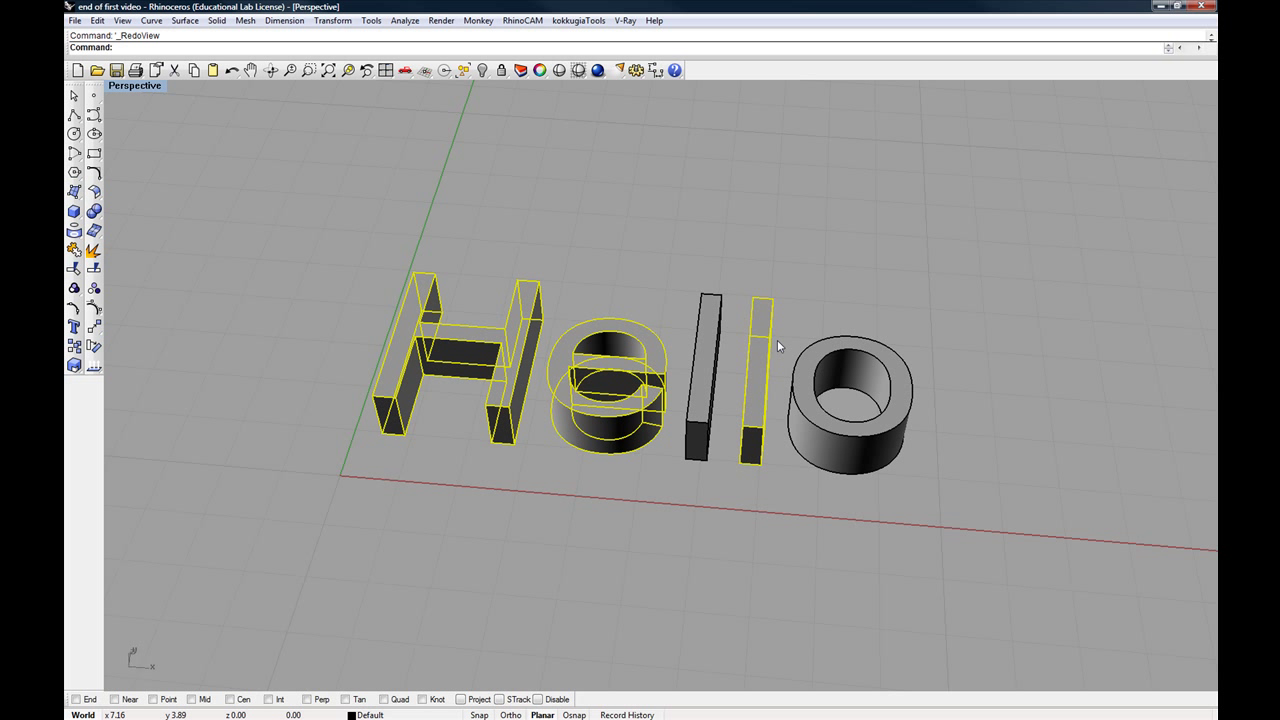
pyautogui.moveTo(638, 355)
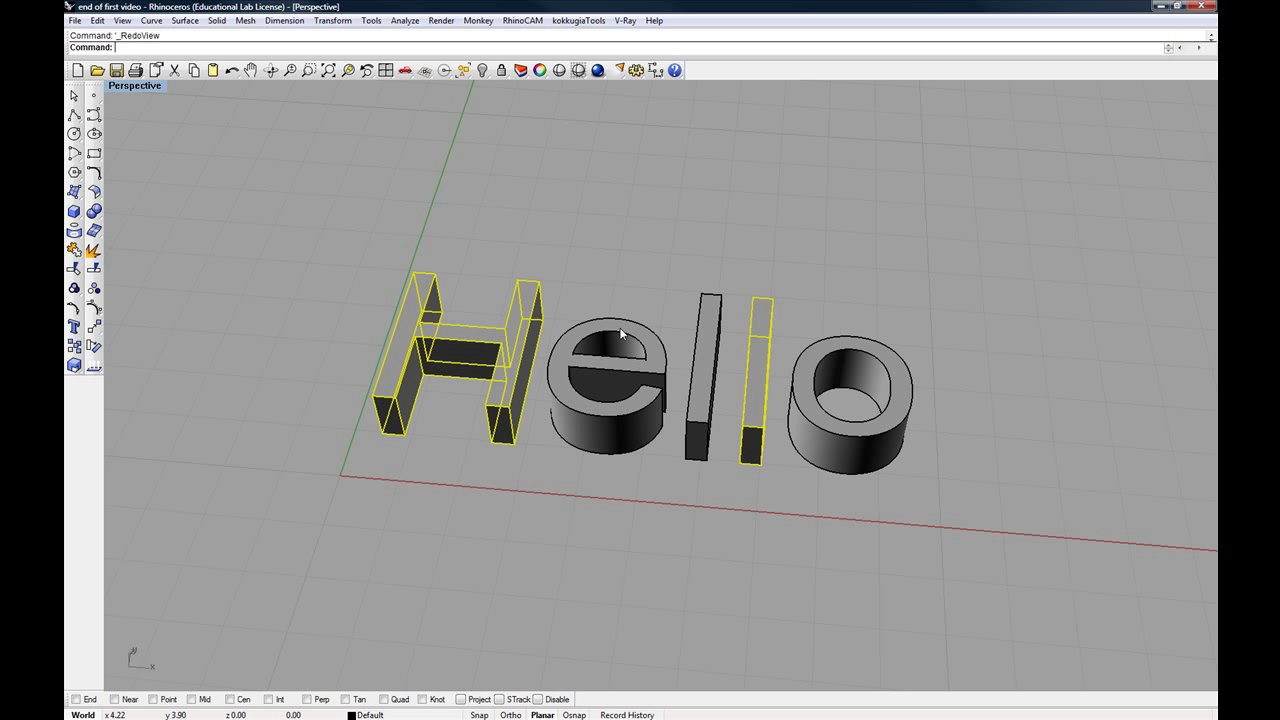
pyautogui.moveTo(635, 338)
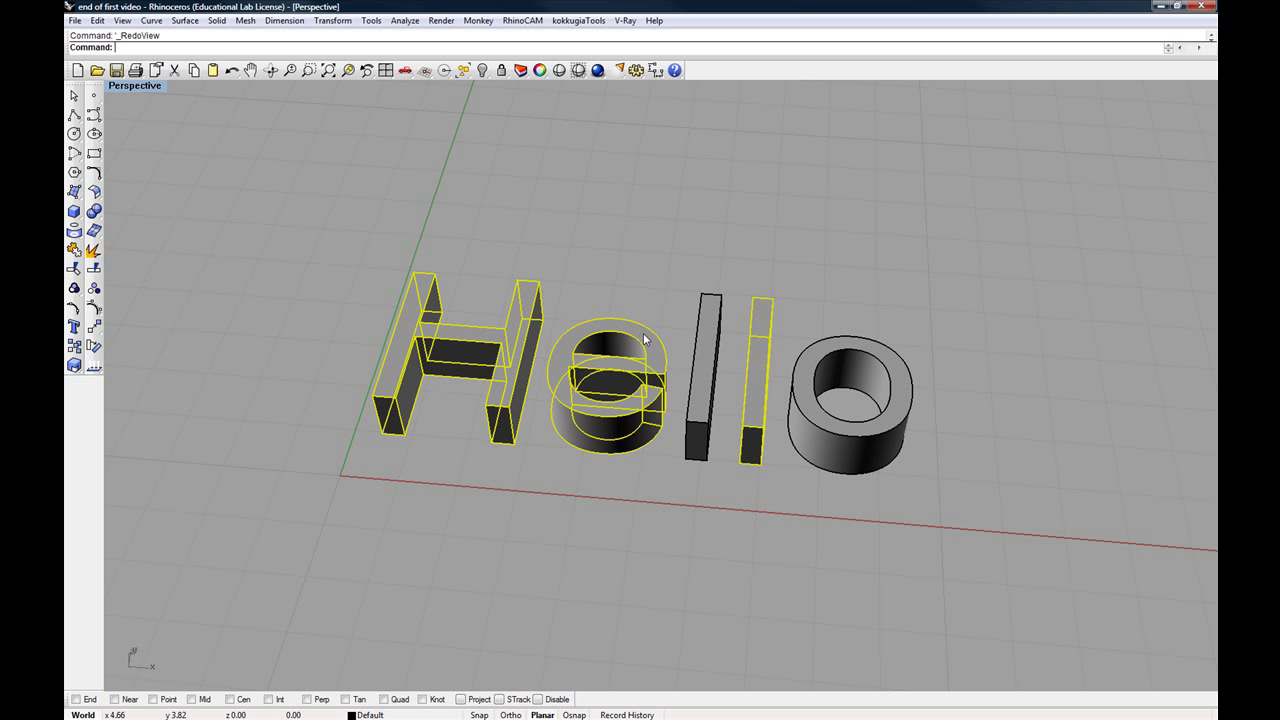
pyautogui.moveTo(648, 332)
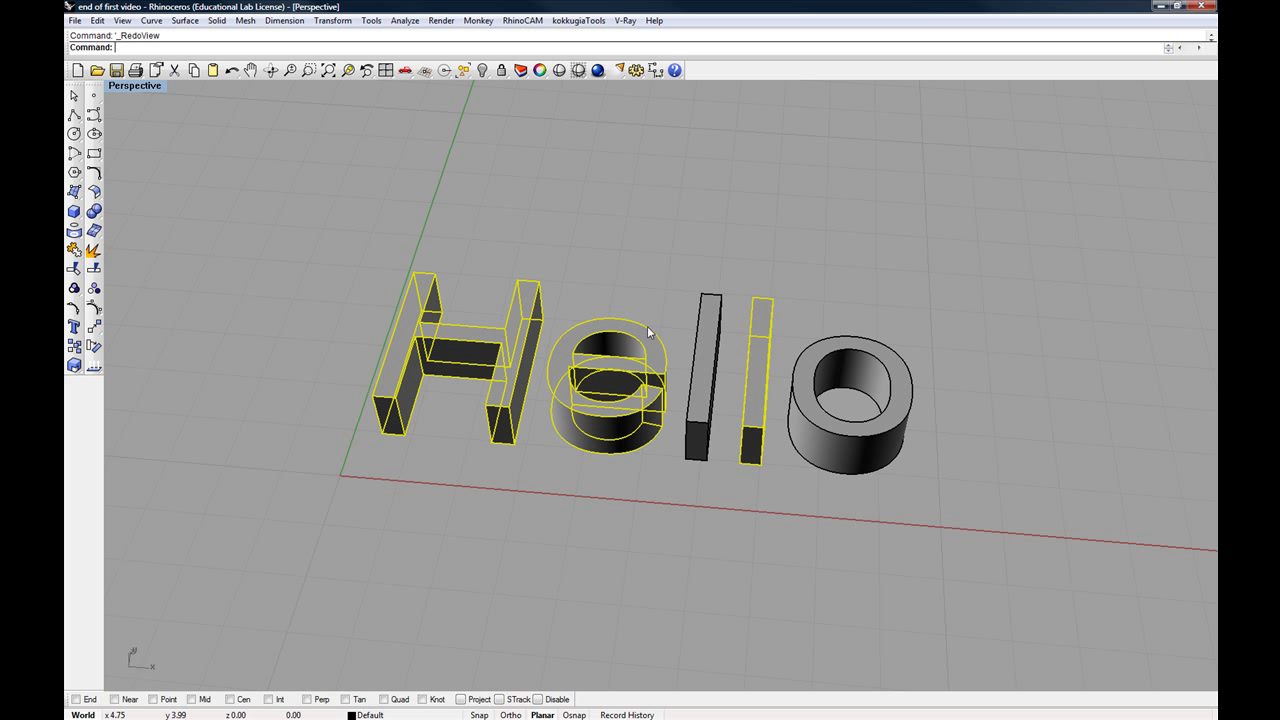
pyautogui.moveTo(575, 302)
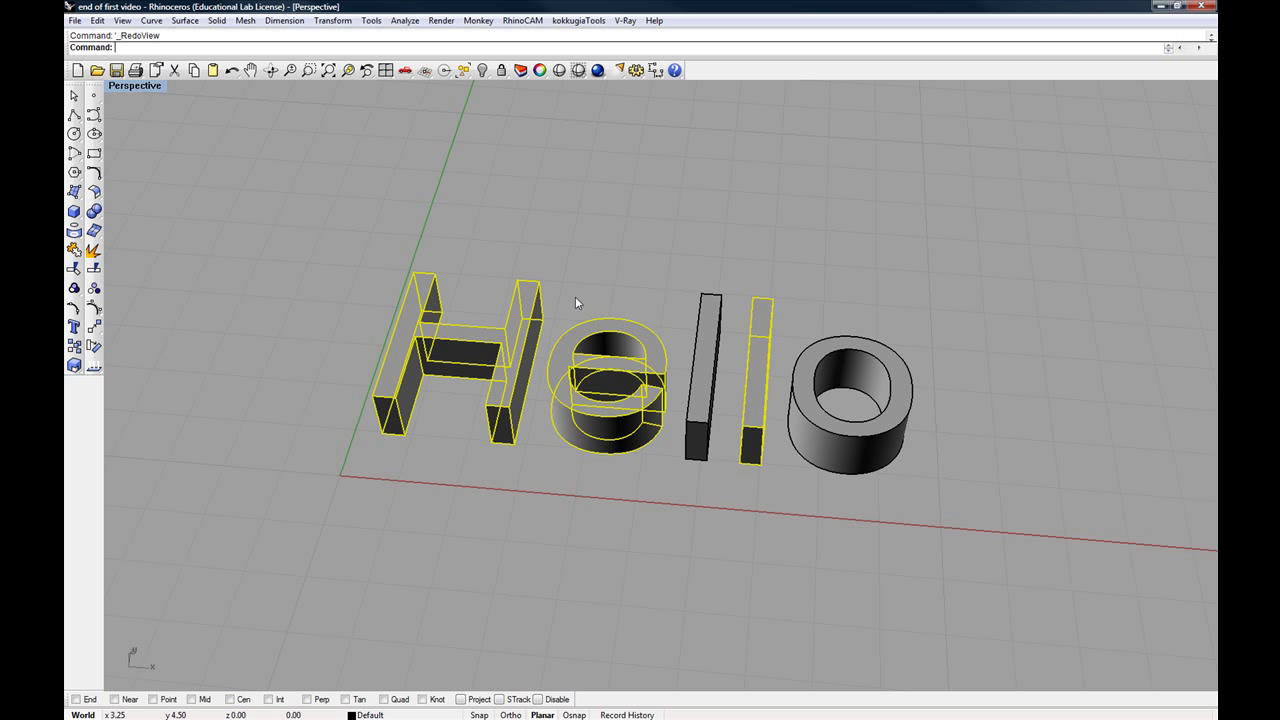
pyautogui.moveTo(583, 305)
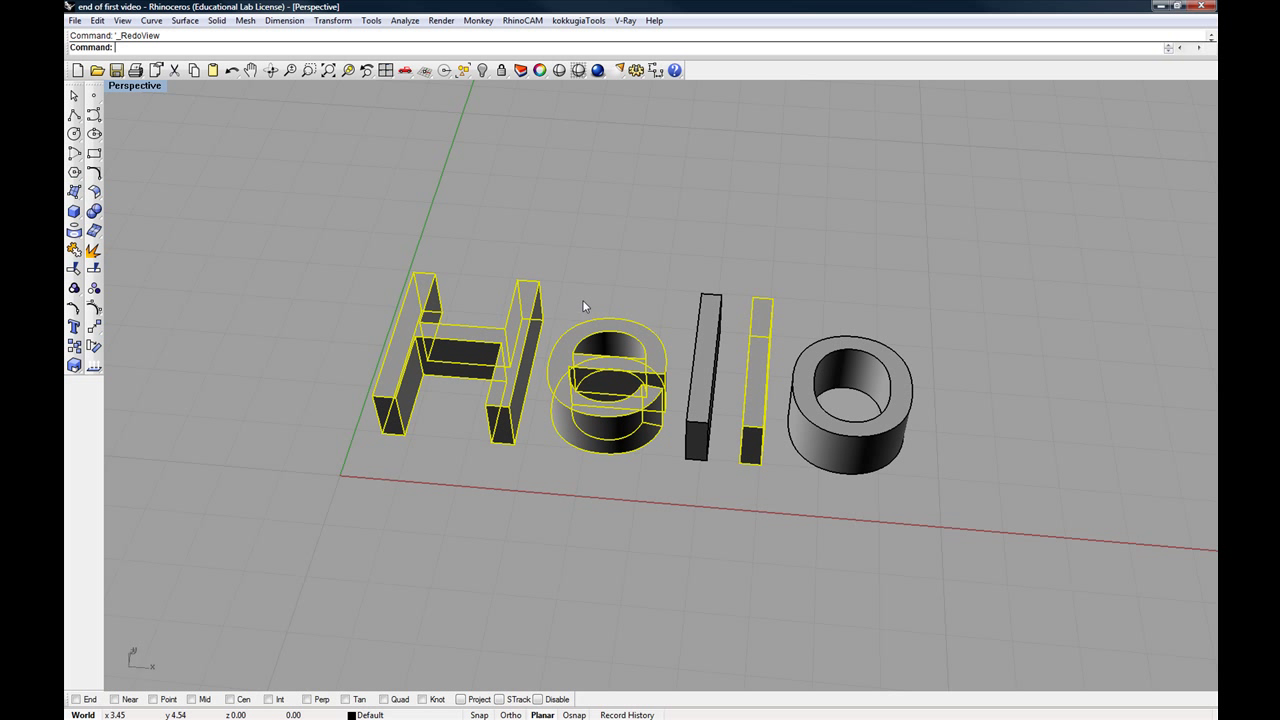
pyautogui.moveTo(586, 337)
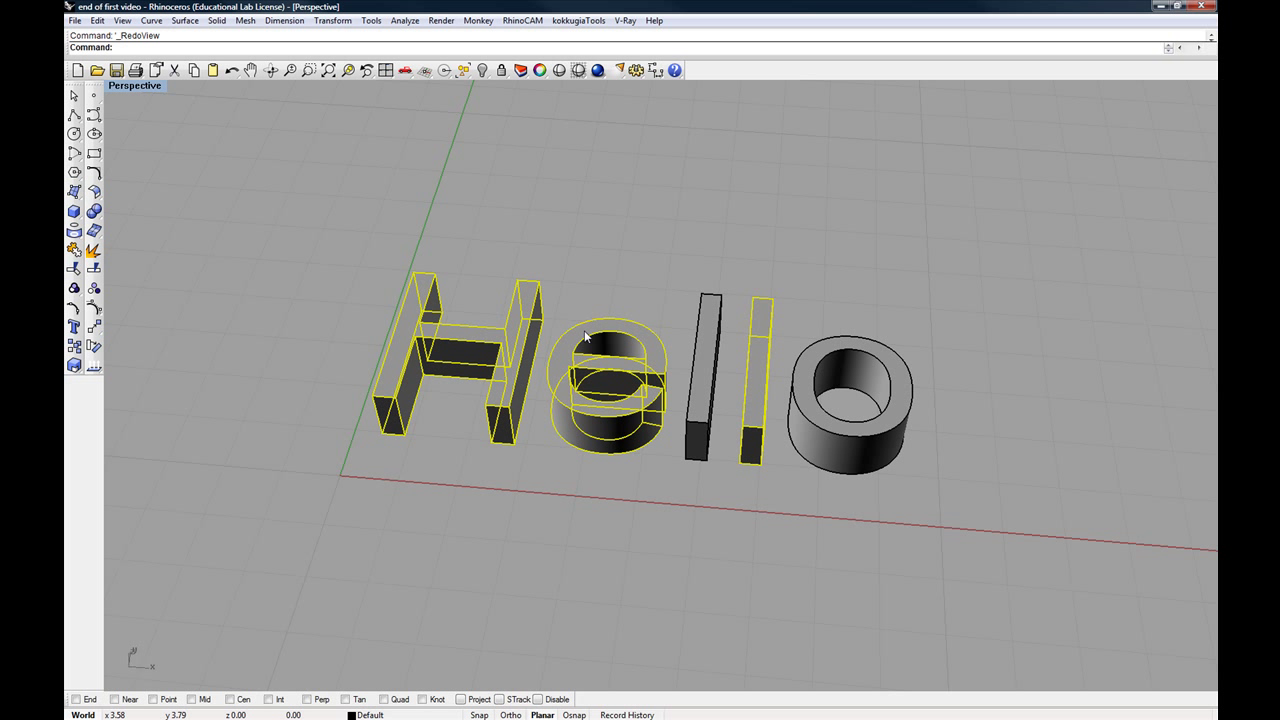
pyautogui.moveTo(597, 368)
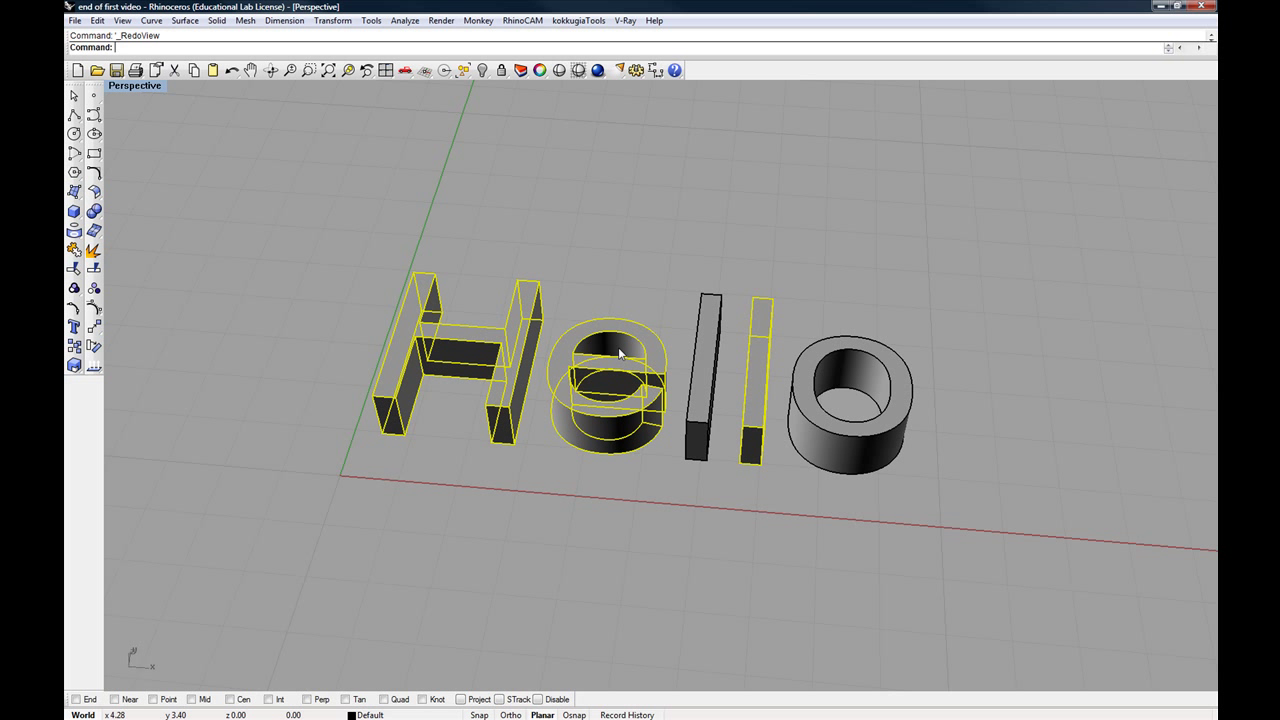
pyautogui.moveTo(640, 347)
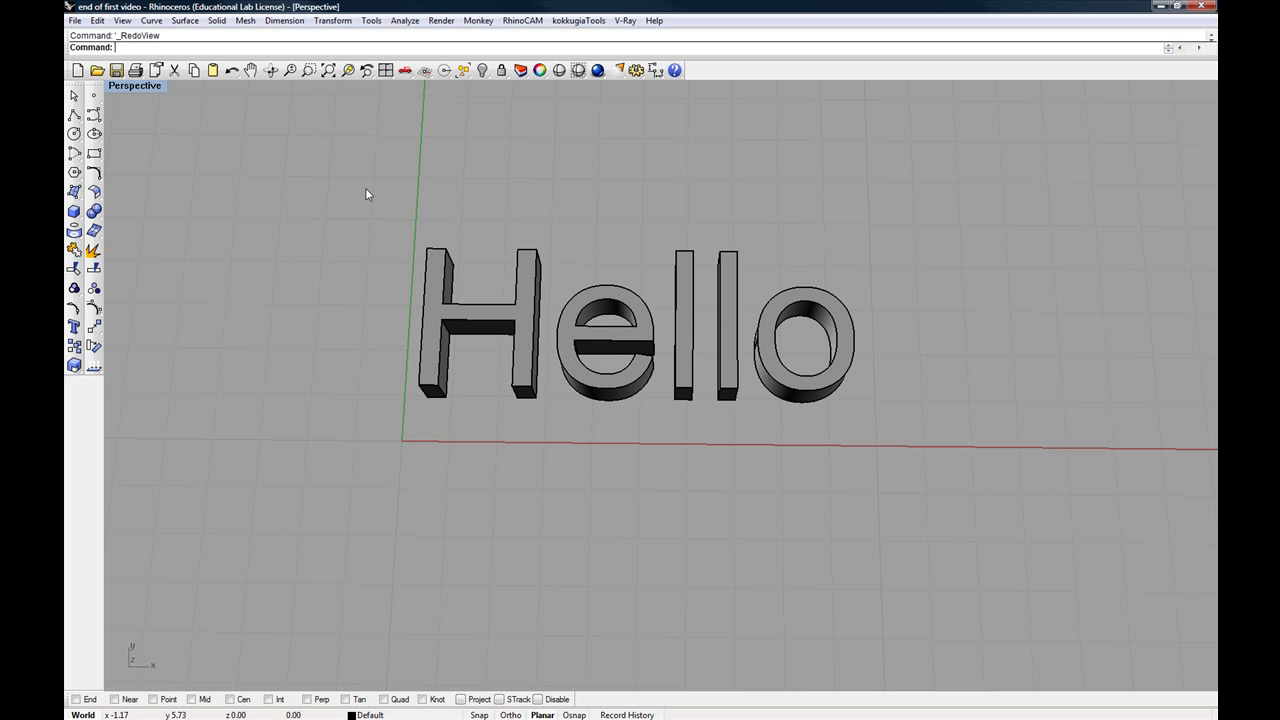
pyautogui.moveTo(367, 194); pyautogui.dragTo(517, 327)
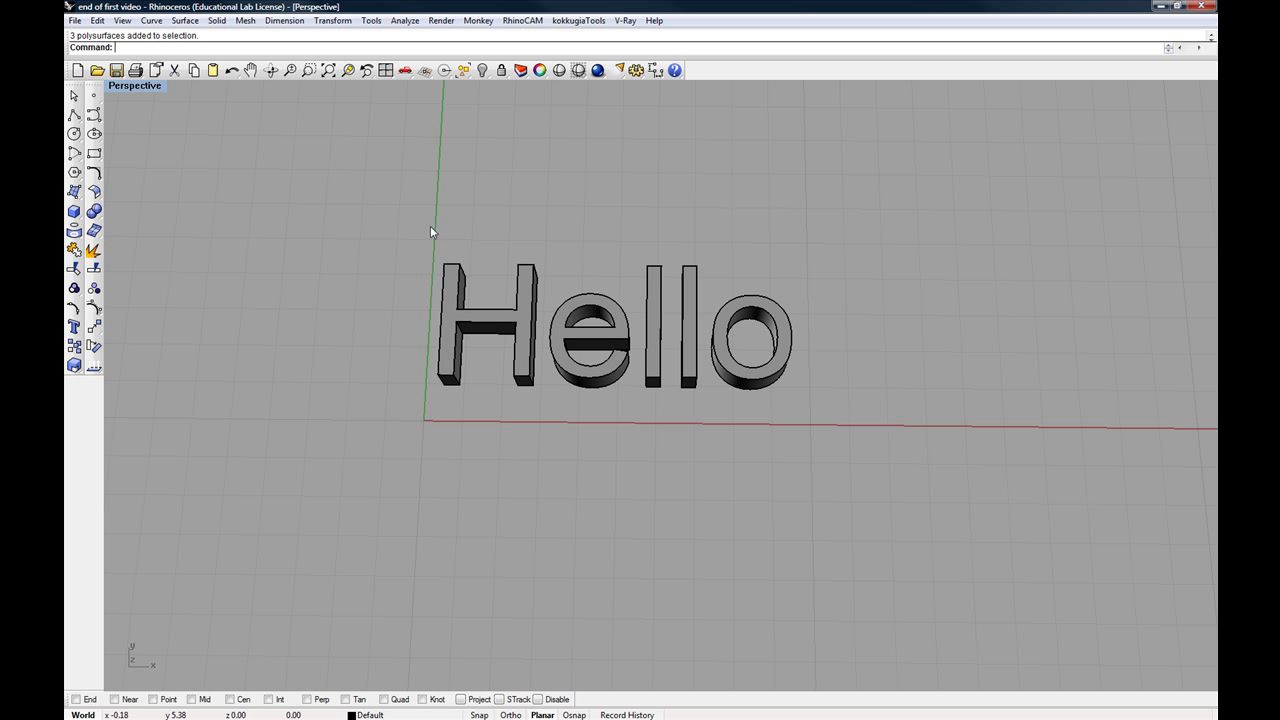
pyautogui.moveTo(470, 251)
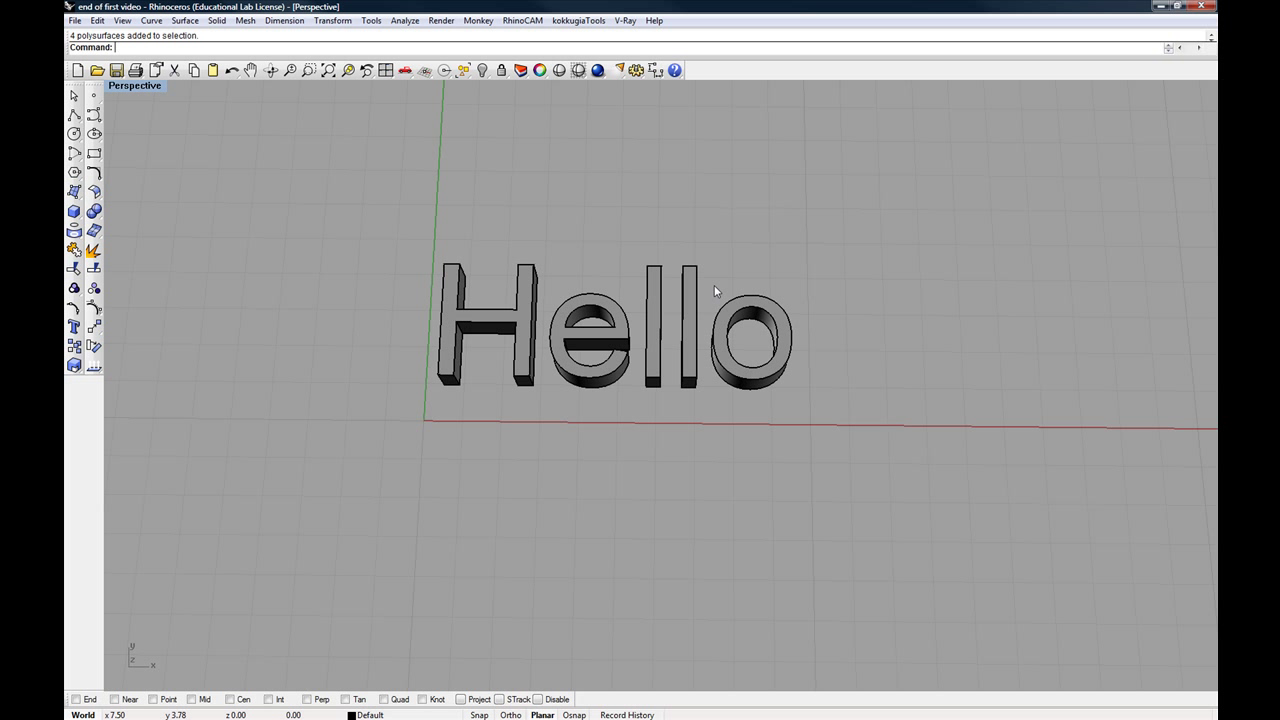
pyautogui.moveTo(840, 409)
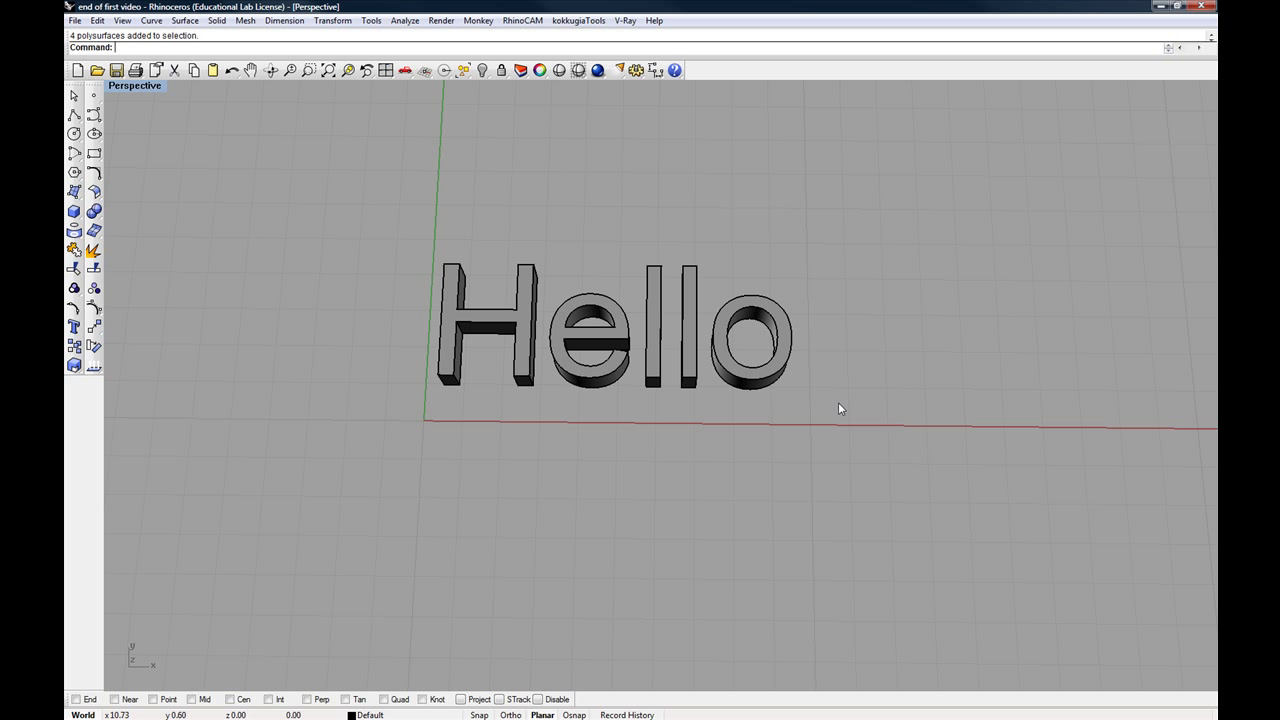
pyautogui.moveTo(562, 338); pyautogui.dragTo(840, 408)
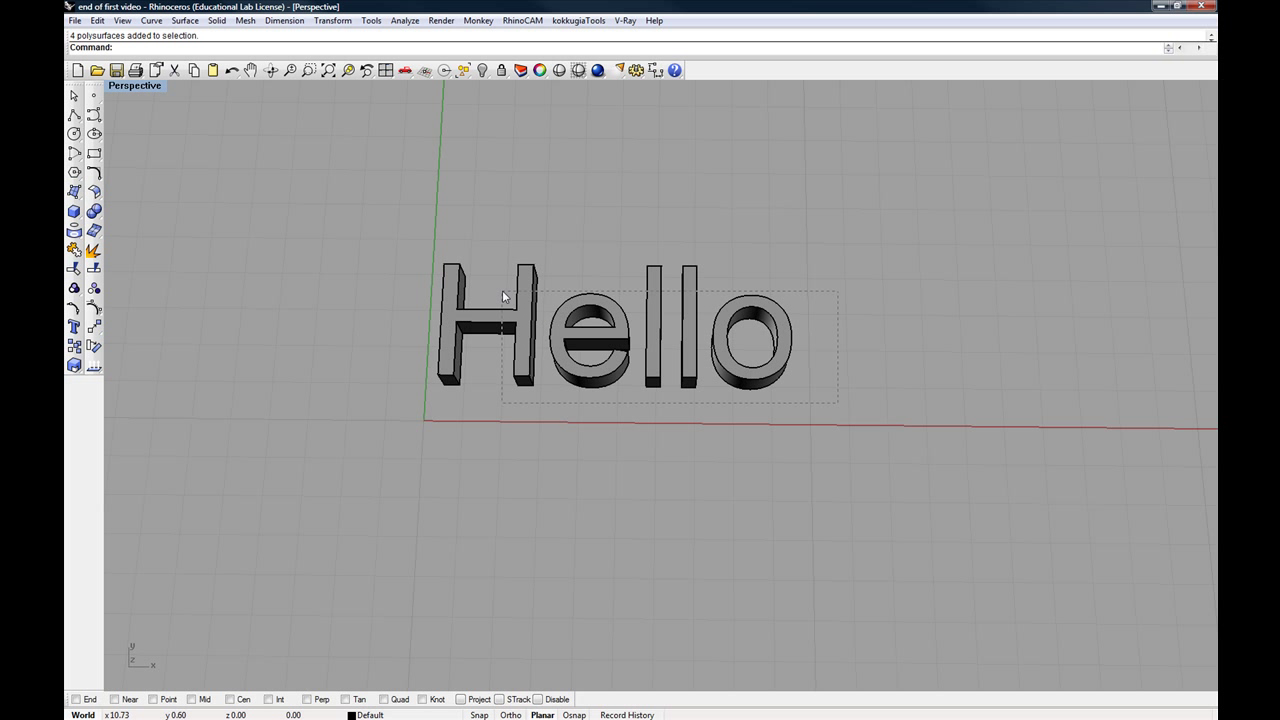
pyautogui.moveTo(492, 287)
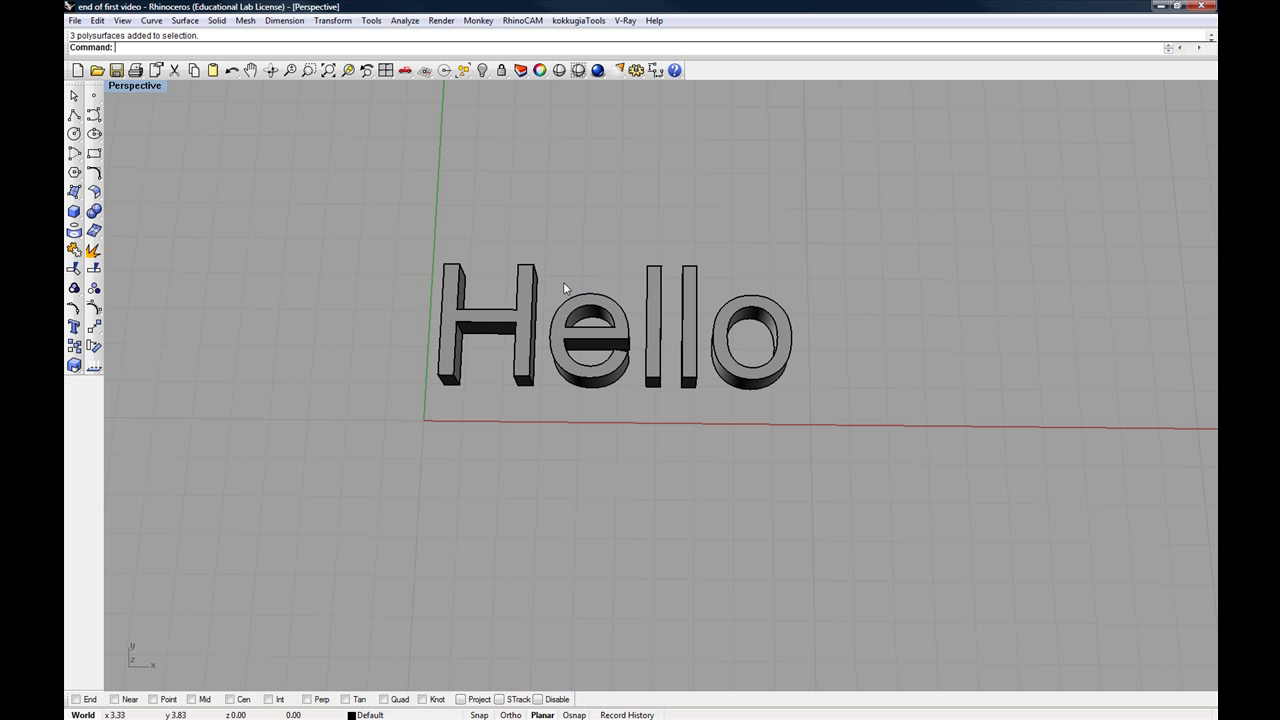
pyautogui.moveTo(583, 301)
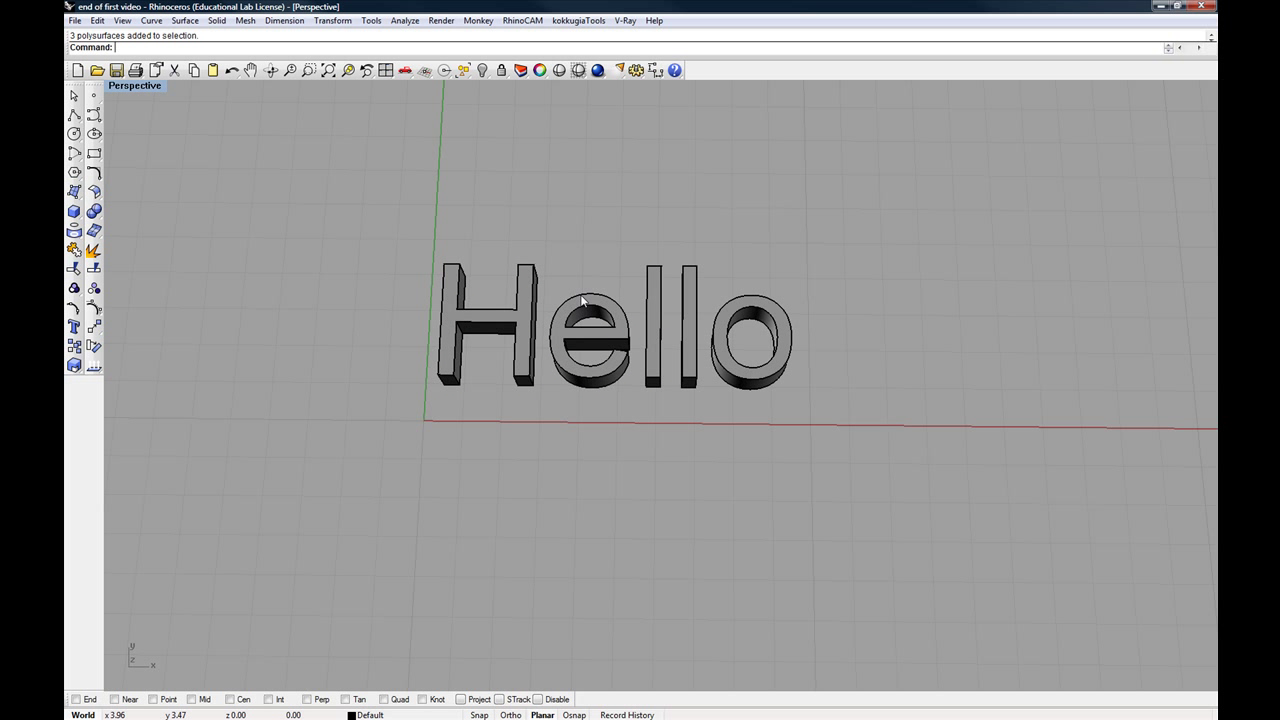
pyautogui.moveTo(586, 305)
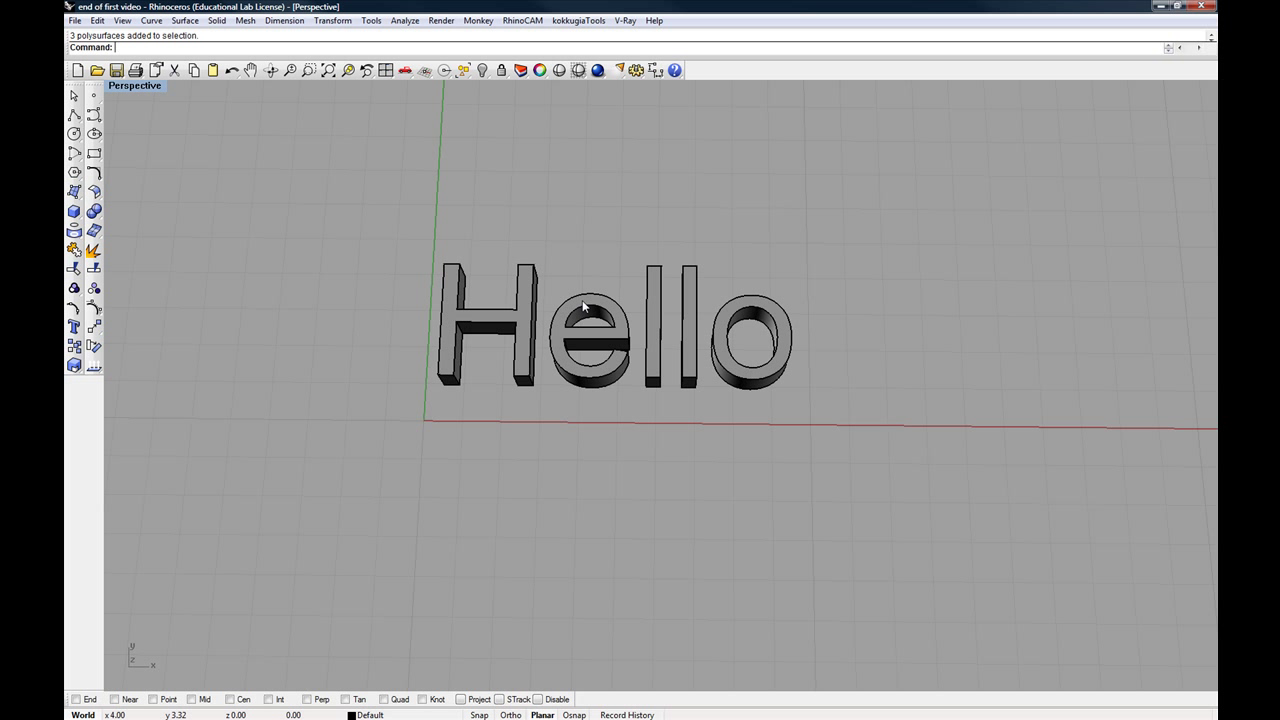
pyautogui.moveTo(426, 237)
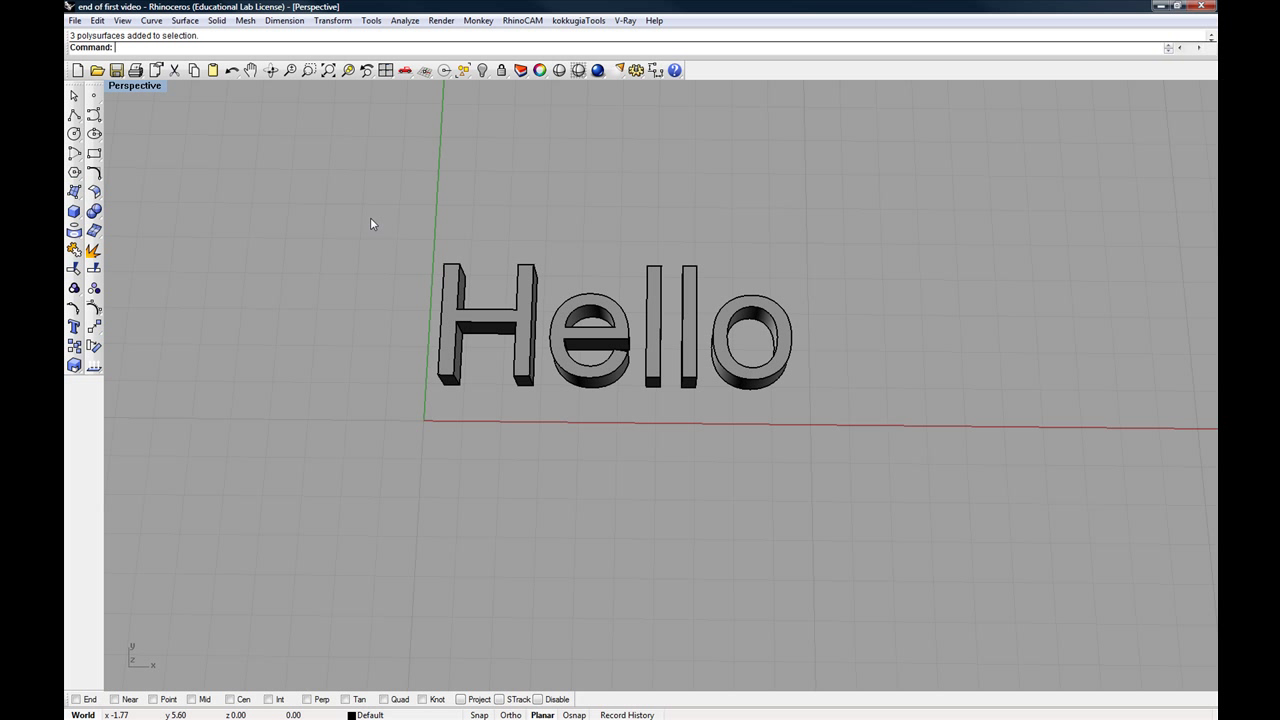
# - Delete the H letter, then select the e and o letters
pyautogui.click(485, 315)
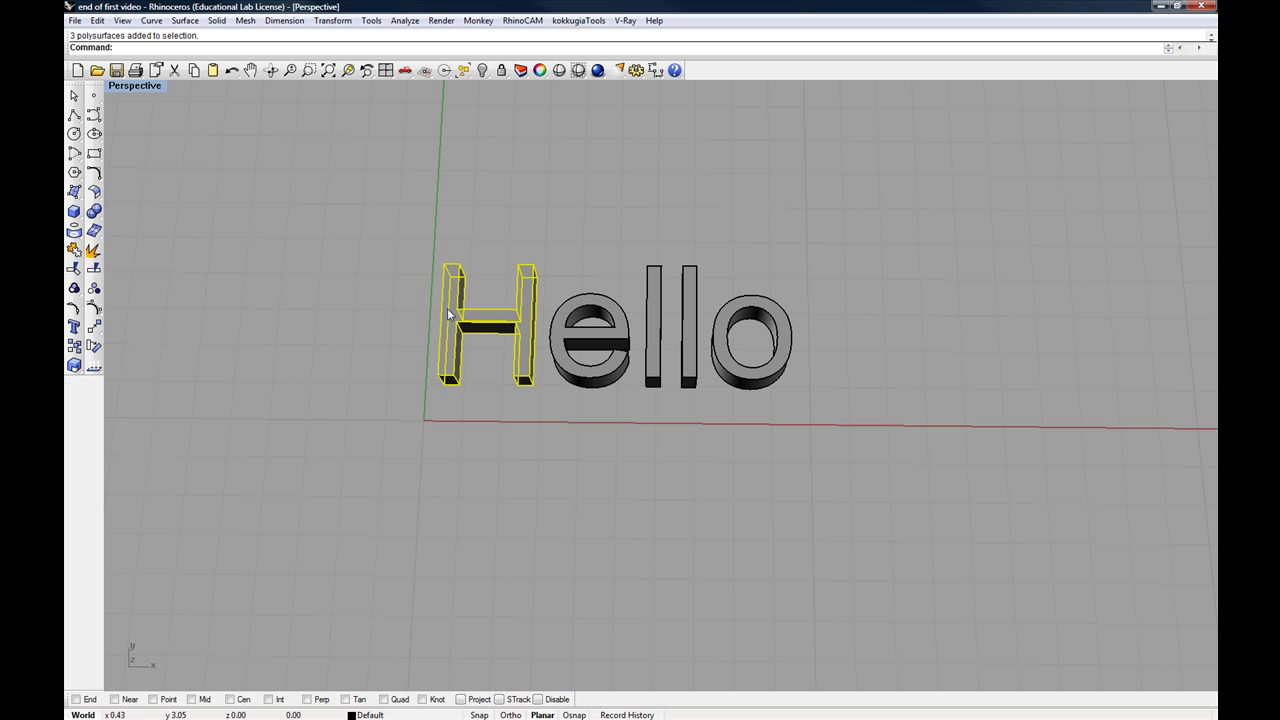
pyautogui.press('Delete')
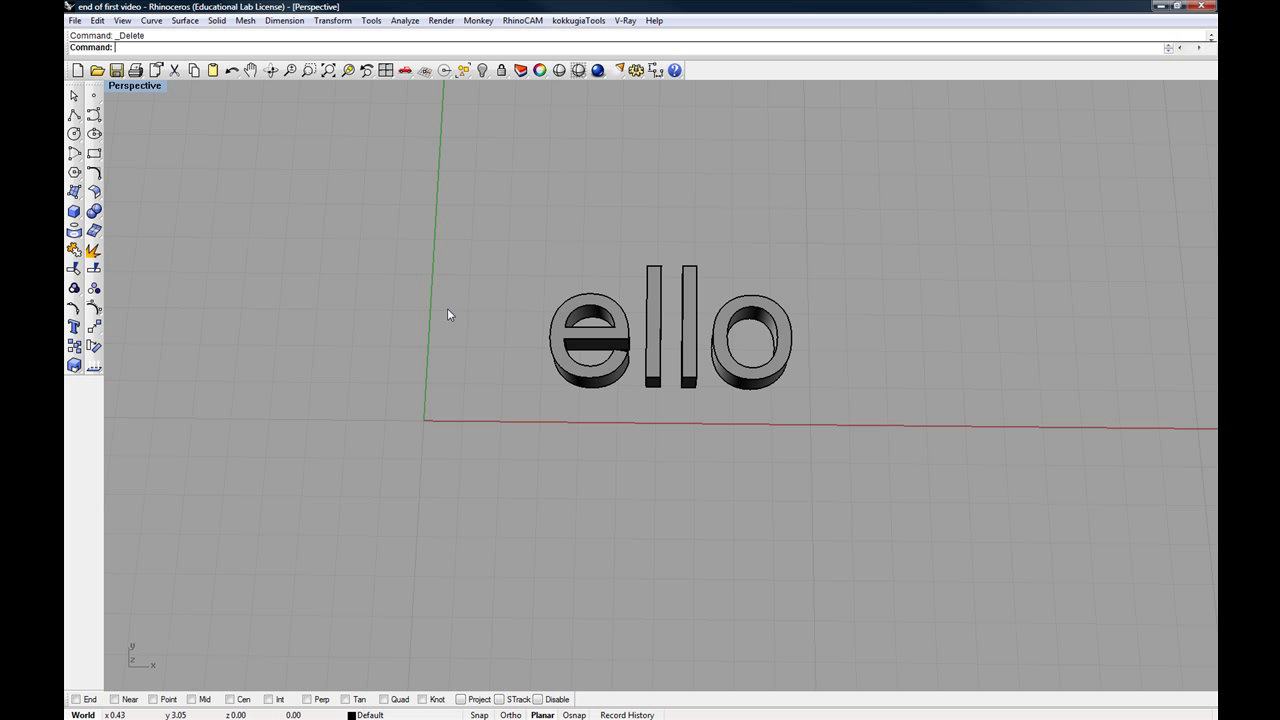
pyautogui.moveTo(543, 337)
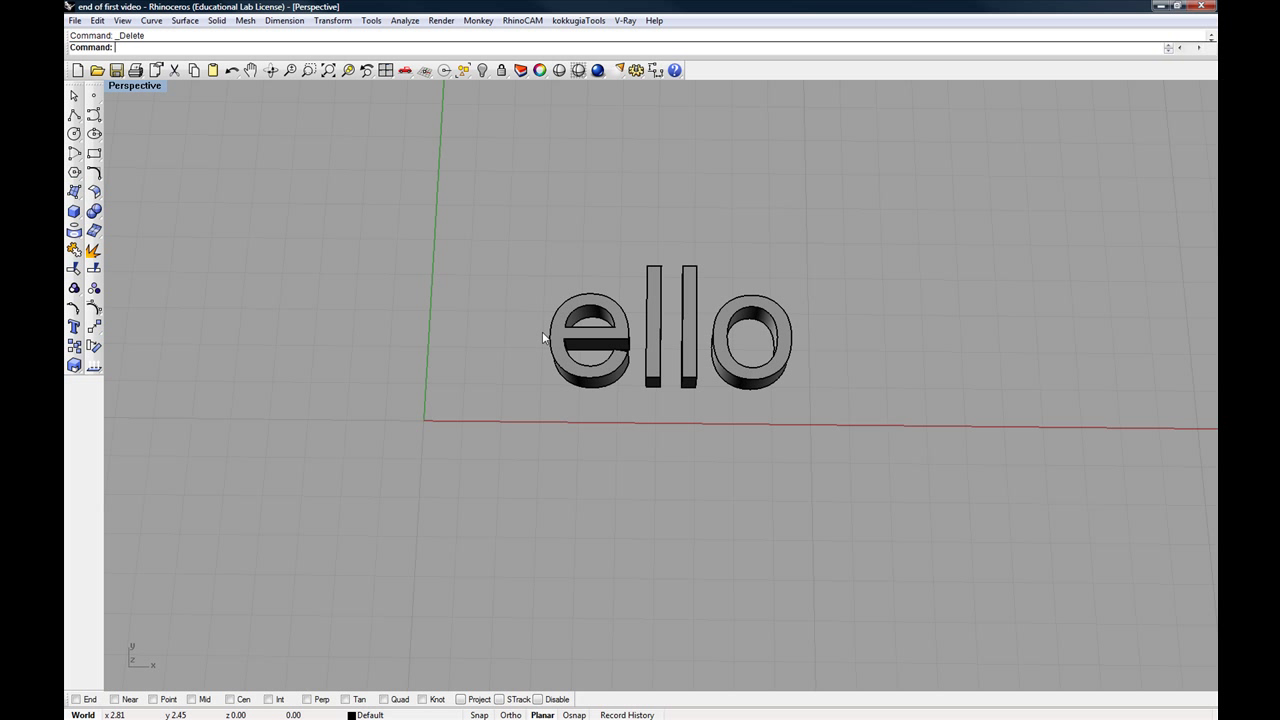
pyautogui.moveTo(596, 338)
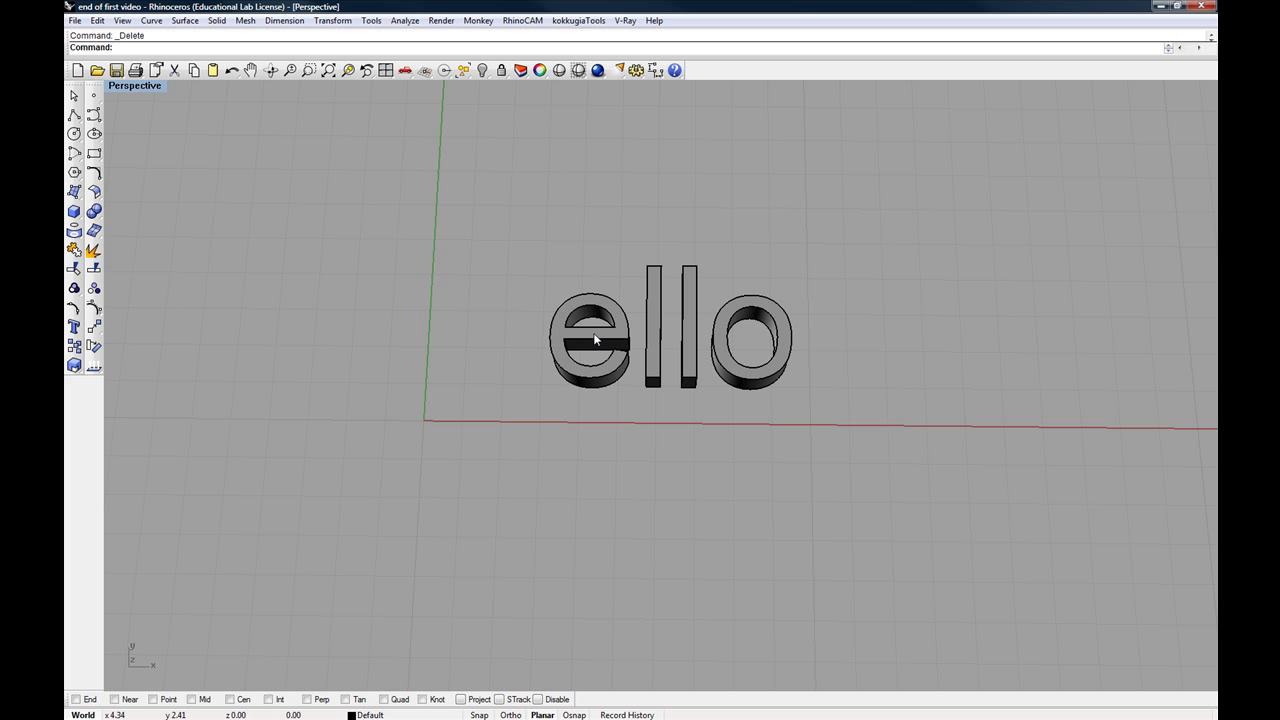
pyautogui.click(595, 340)
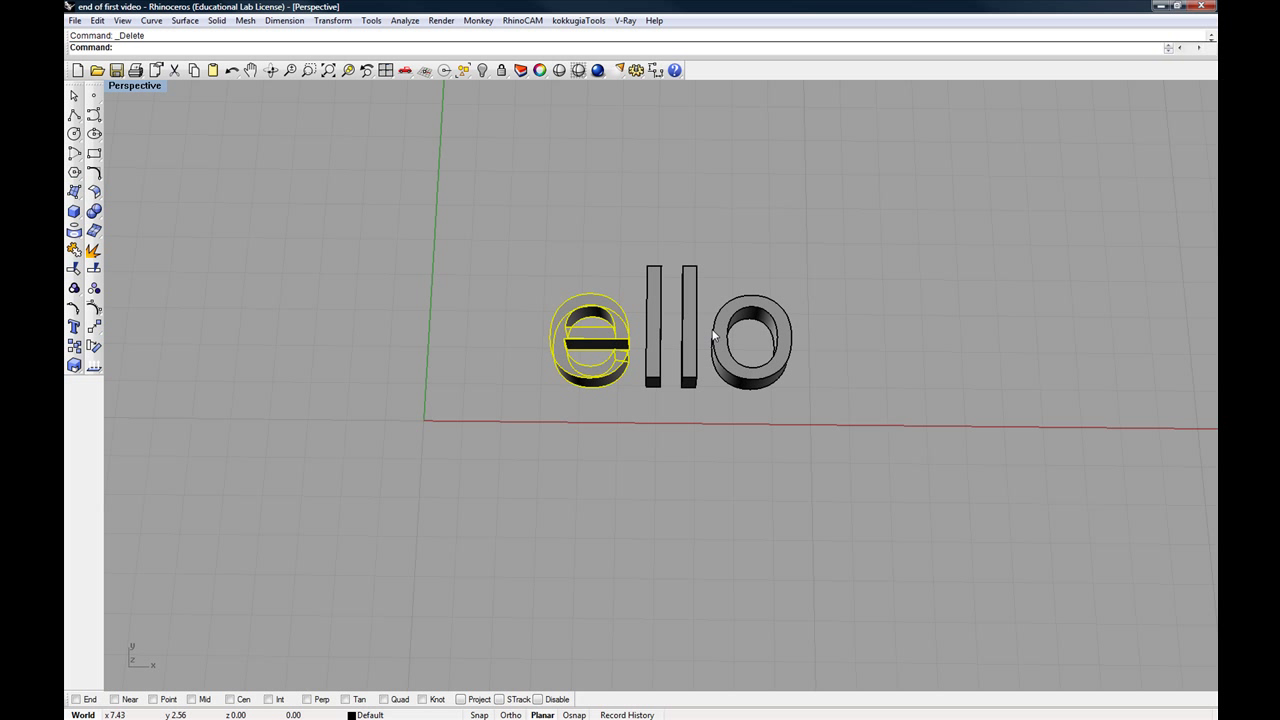
pyautogui.click(750, 340)
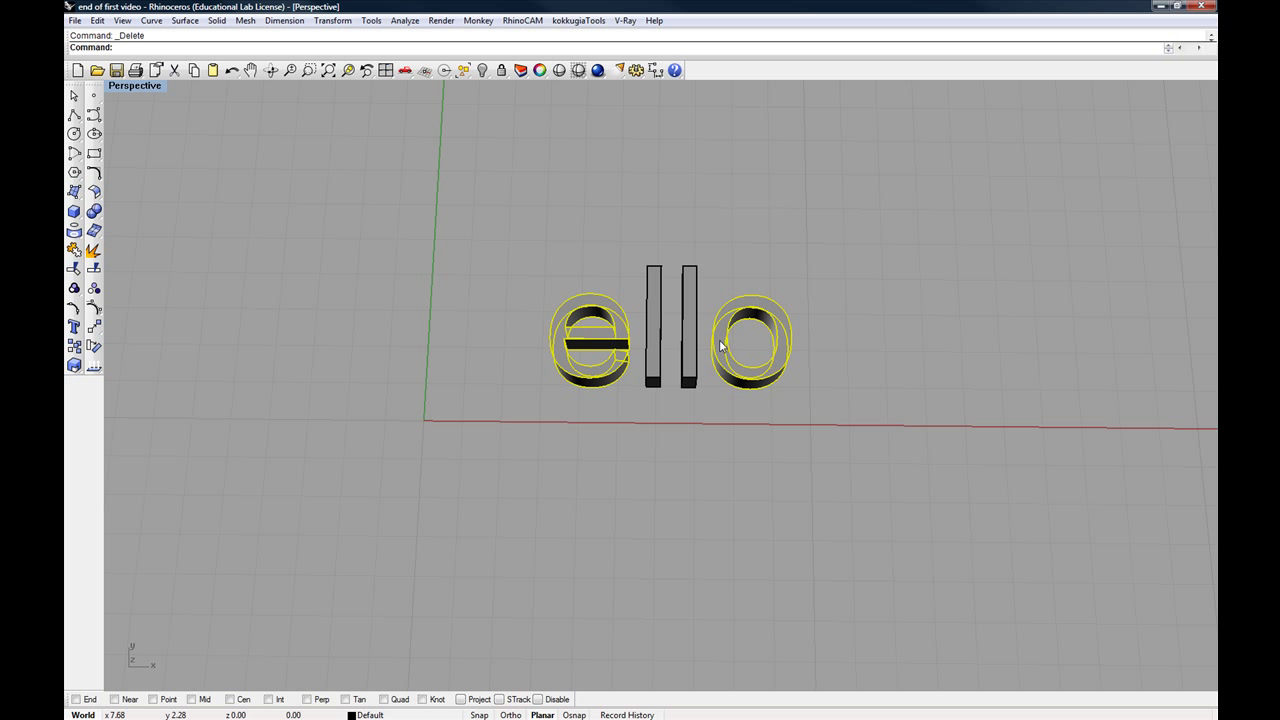
pyautogui.moveTo(730, 296)
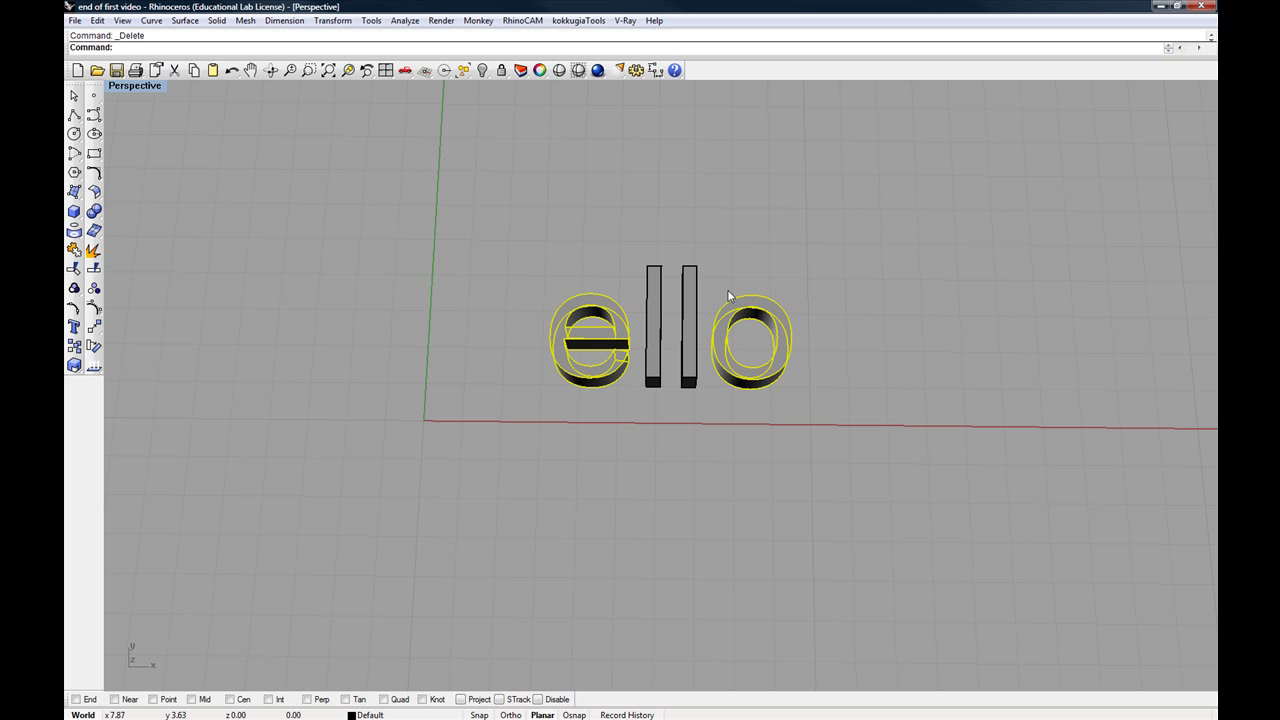
pyautogui.moveTo(735, 246)
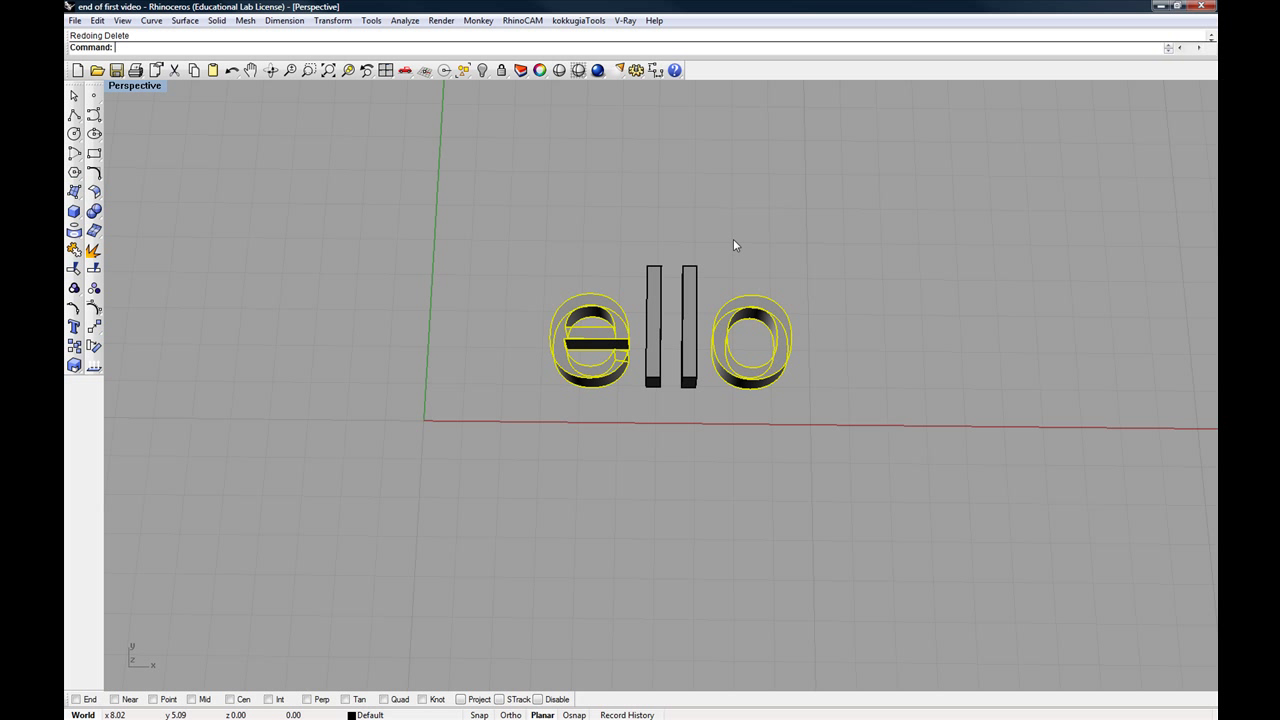
pyautogui.press('Delete')
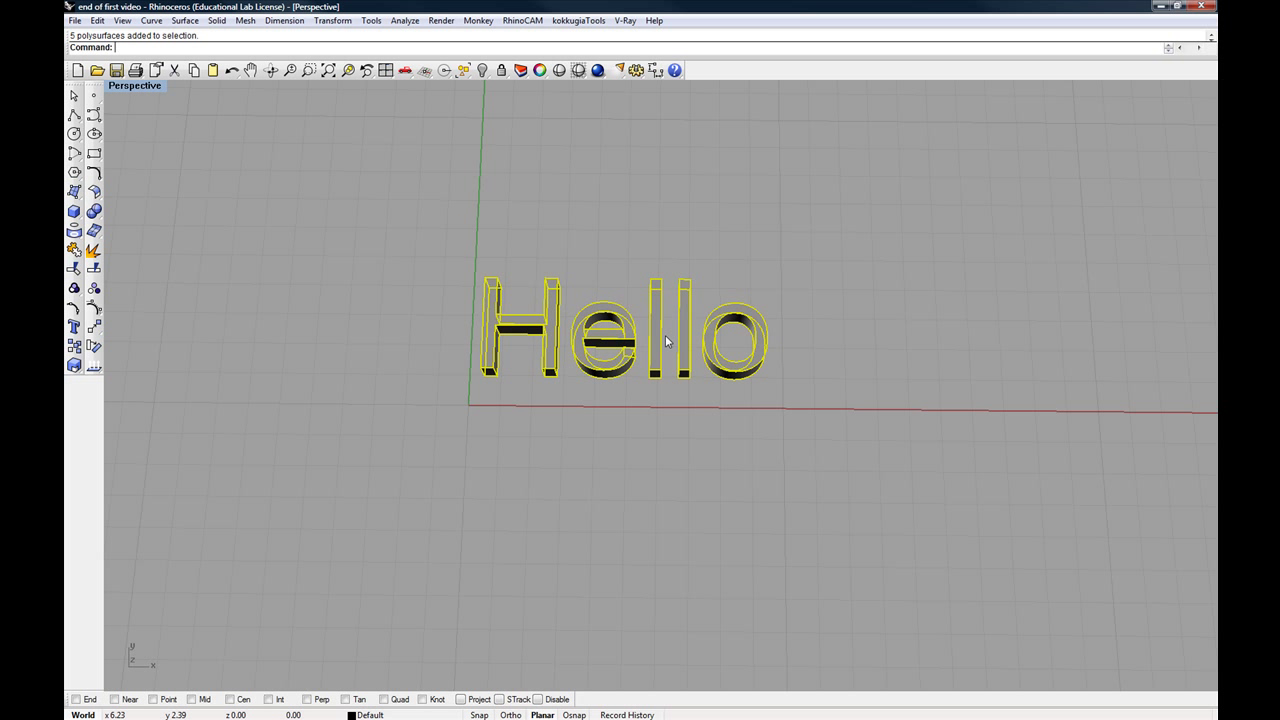
pyautogui.moveTo(665, 348)
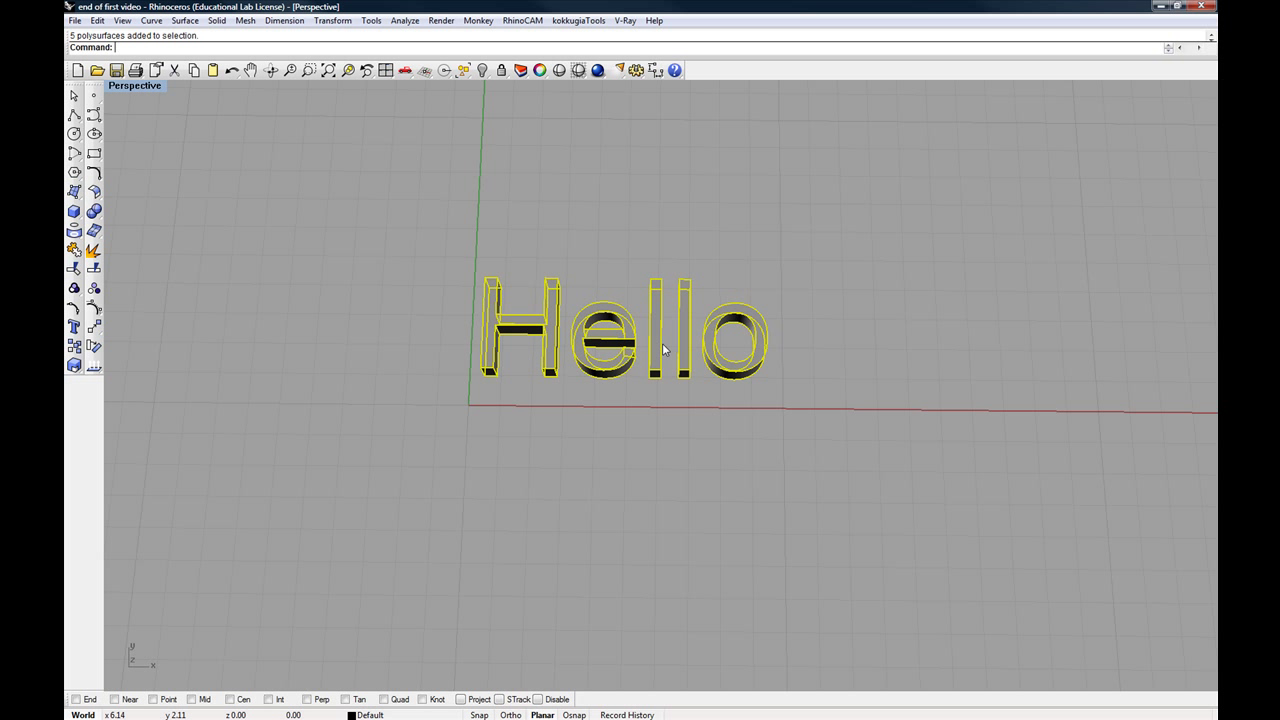
pyautogui.moveTo(686, 312)
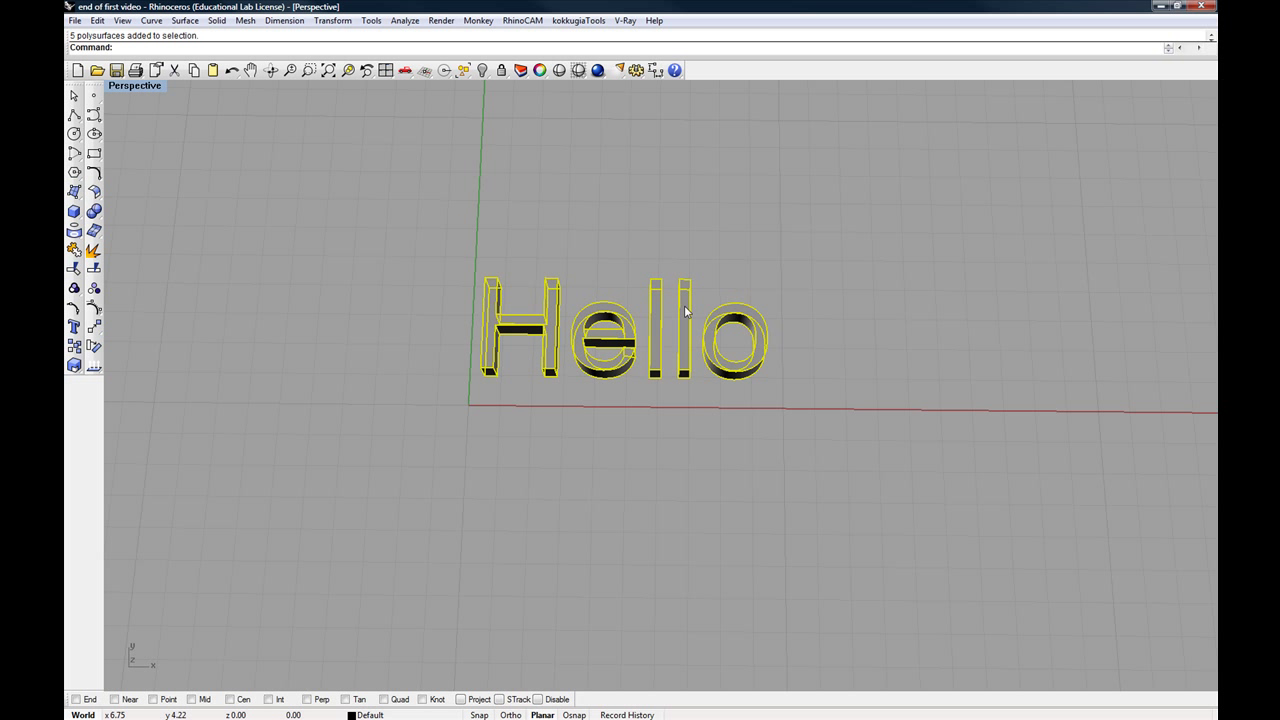
pyautogui.moveTo(622, 289)
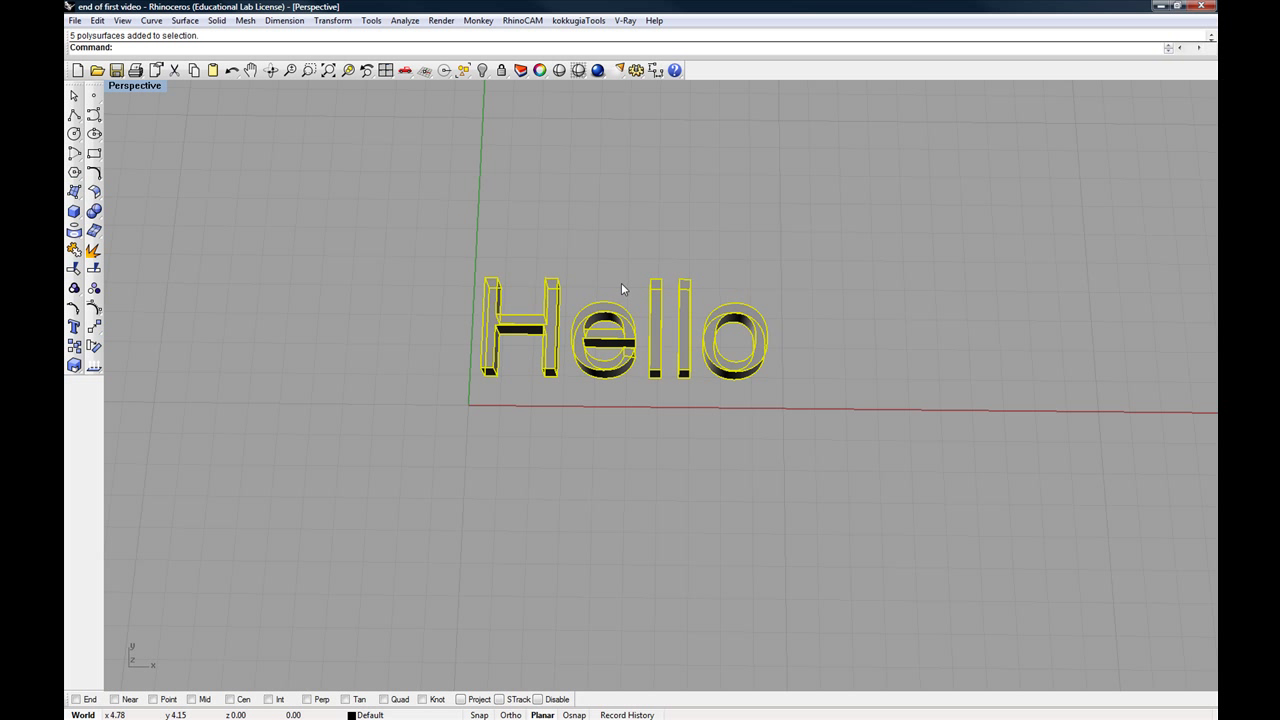
pyautogui.moveTo(623, 303)
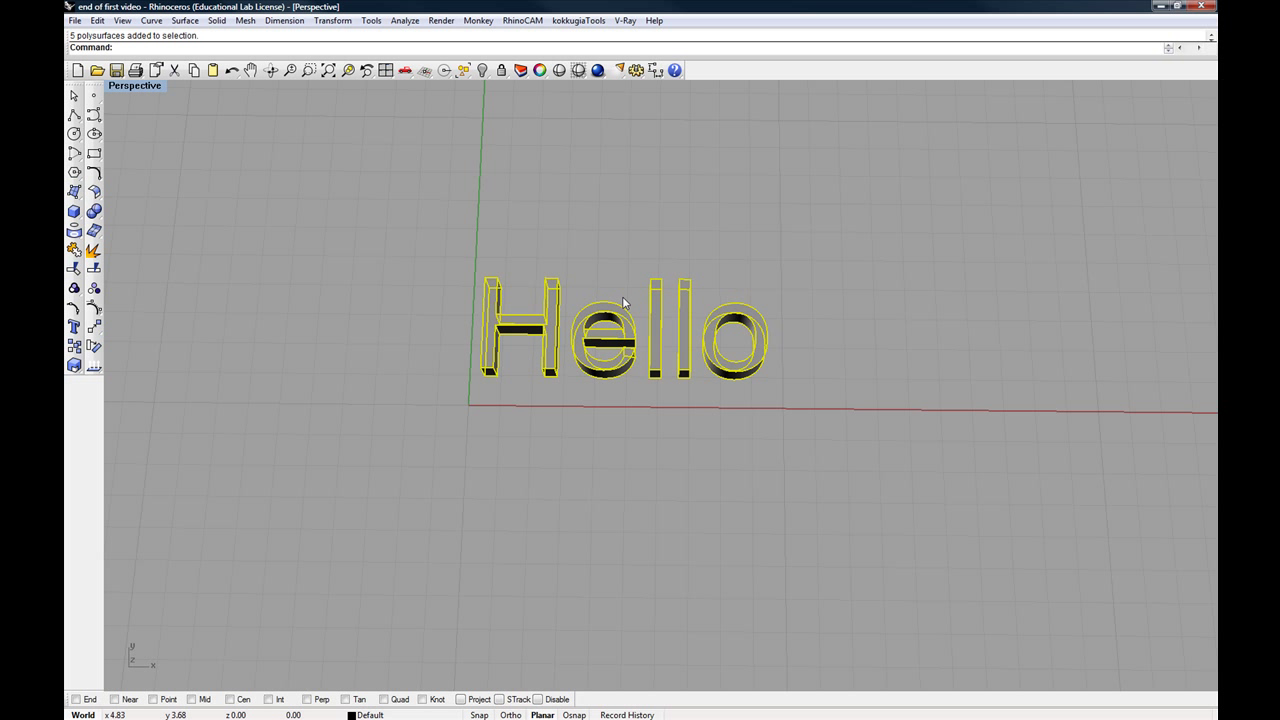
pyautogui.moveTo(620, 297)
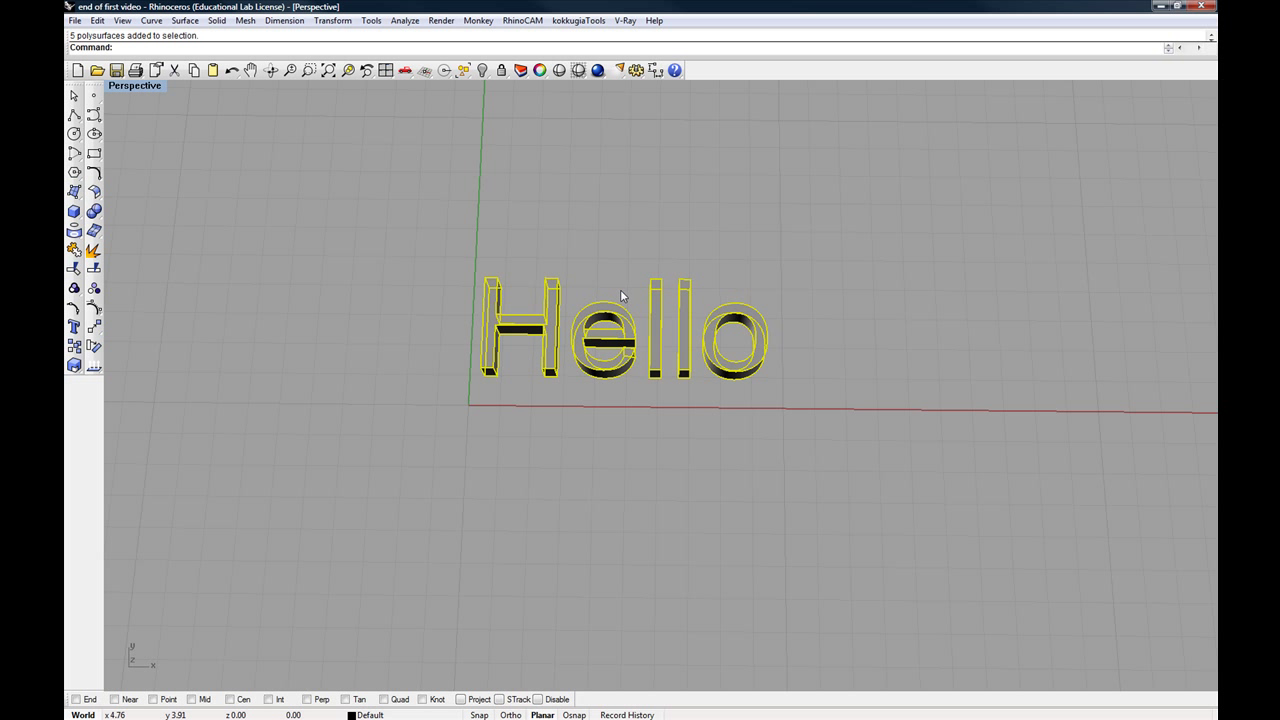
pyautogui.moveTo(613, 265)
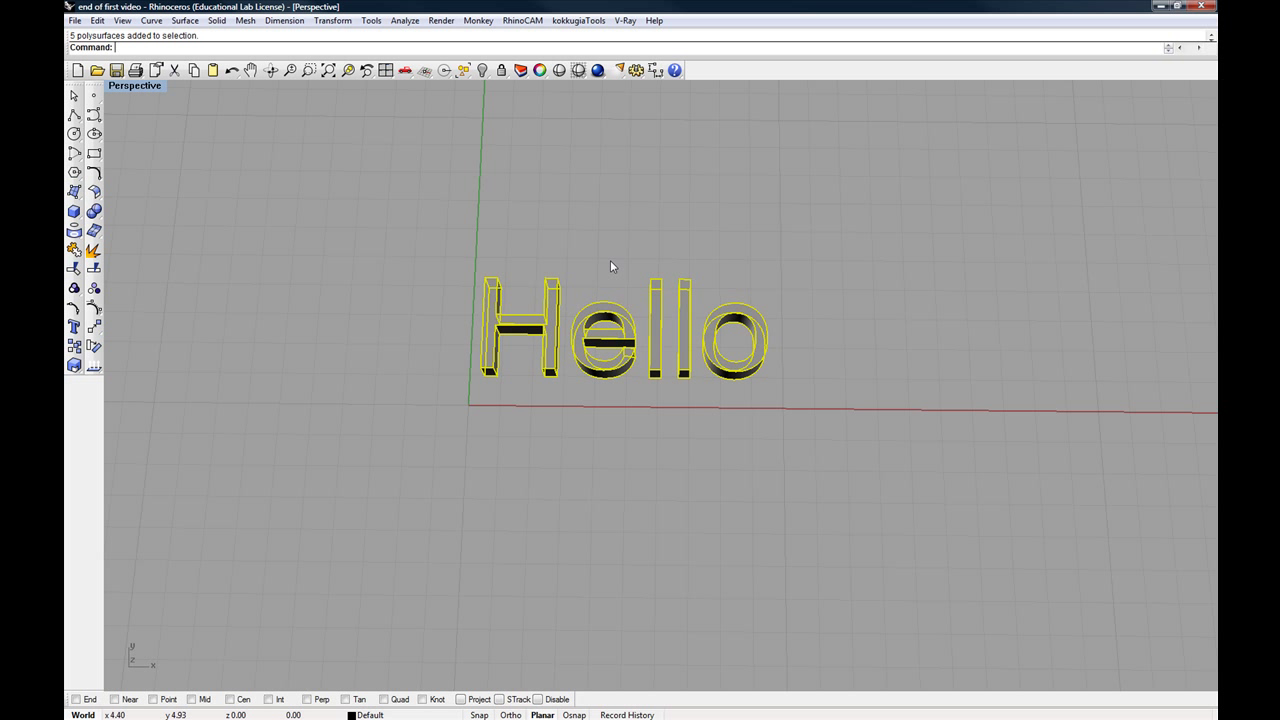
# - Delete all five Hello letter solids from the scene
pyautogui.press('Delete')
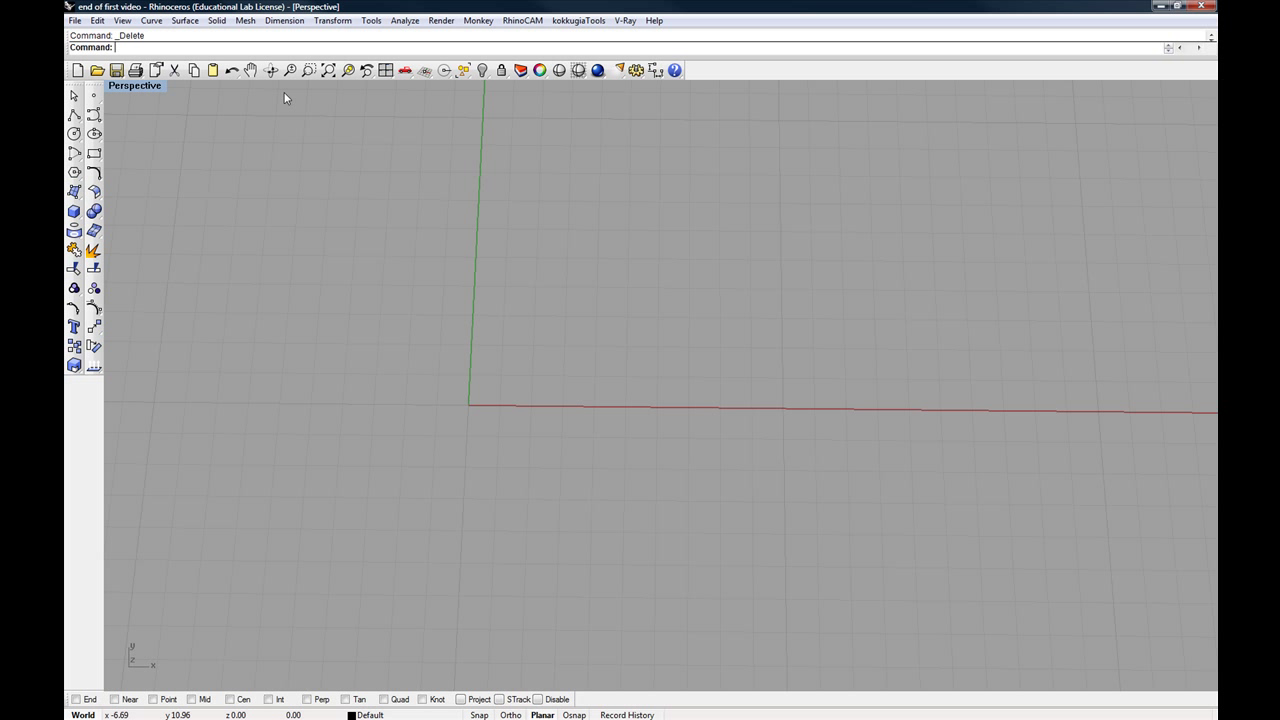
pyautogui.moveTo(172, 142)
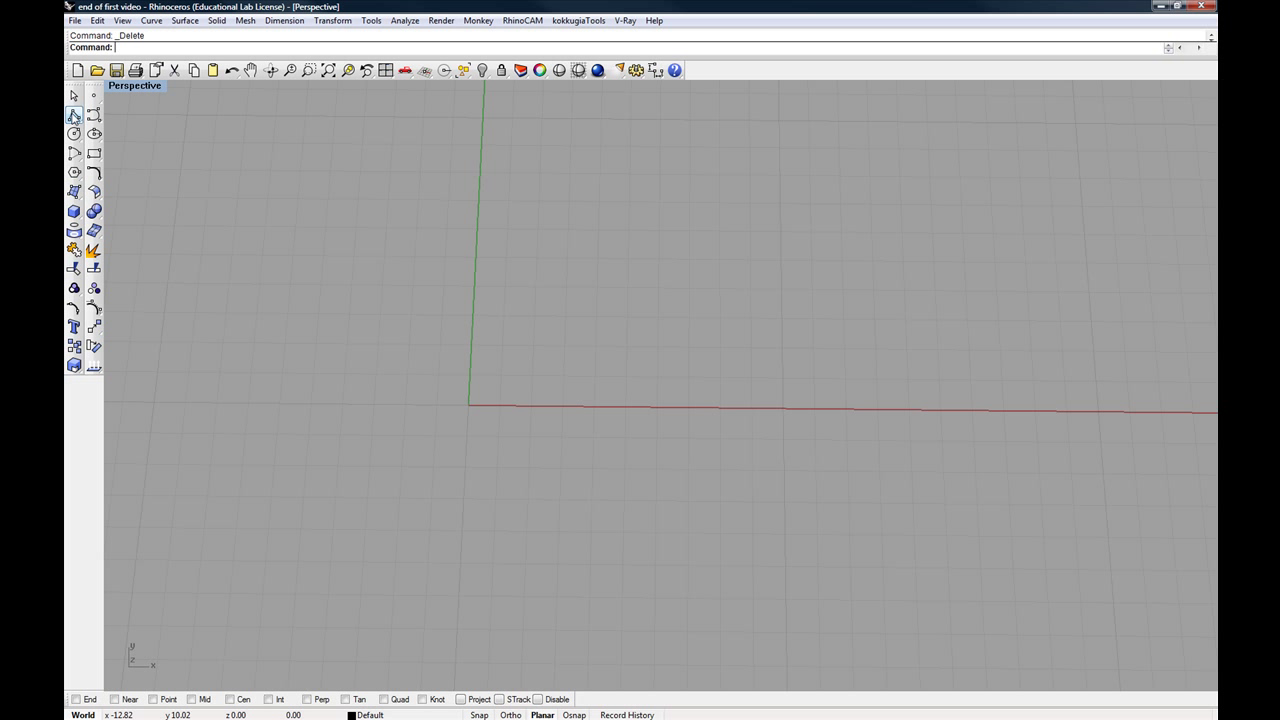
pyautogui.moveTo(73, 115)
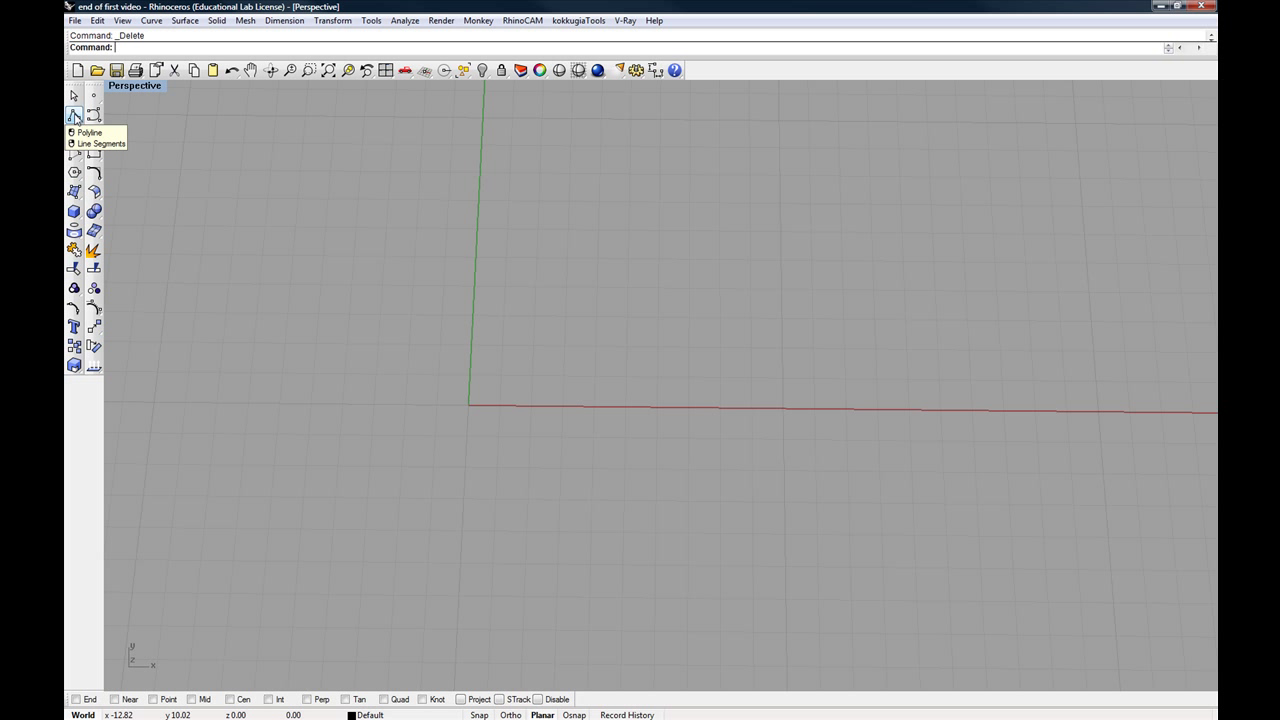
# - Start the Polyline command from the left toolbar
pyautogui.click(73, 114)
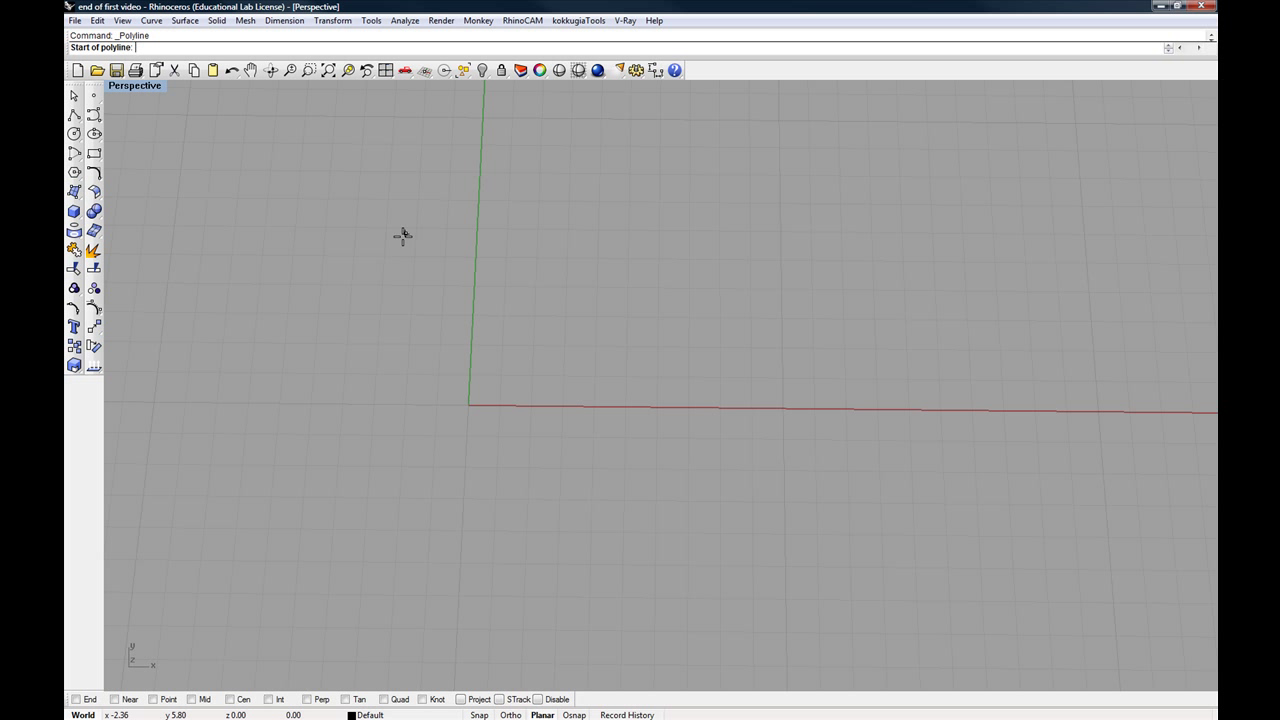
pyautogui.moveTo(207, 160)
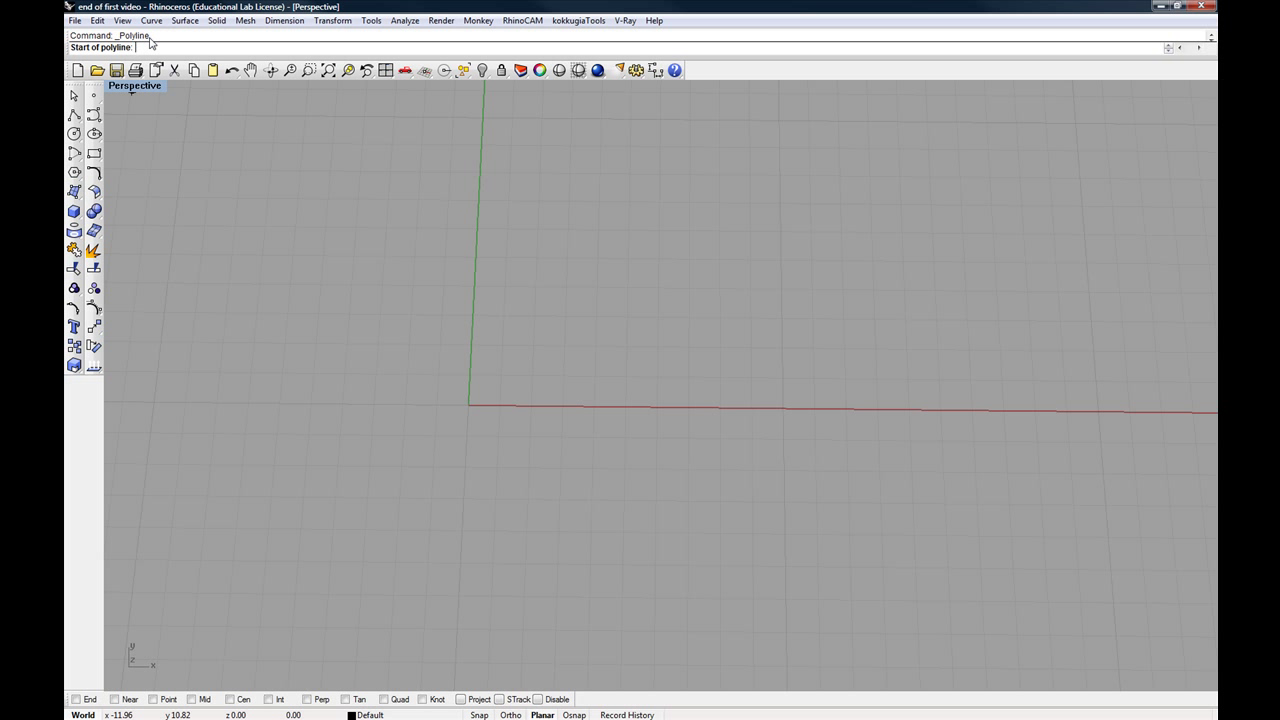
pyautogui.moveTo(120, 57)
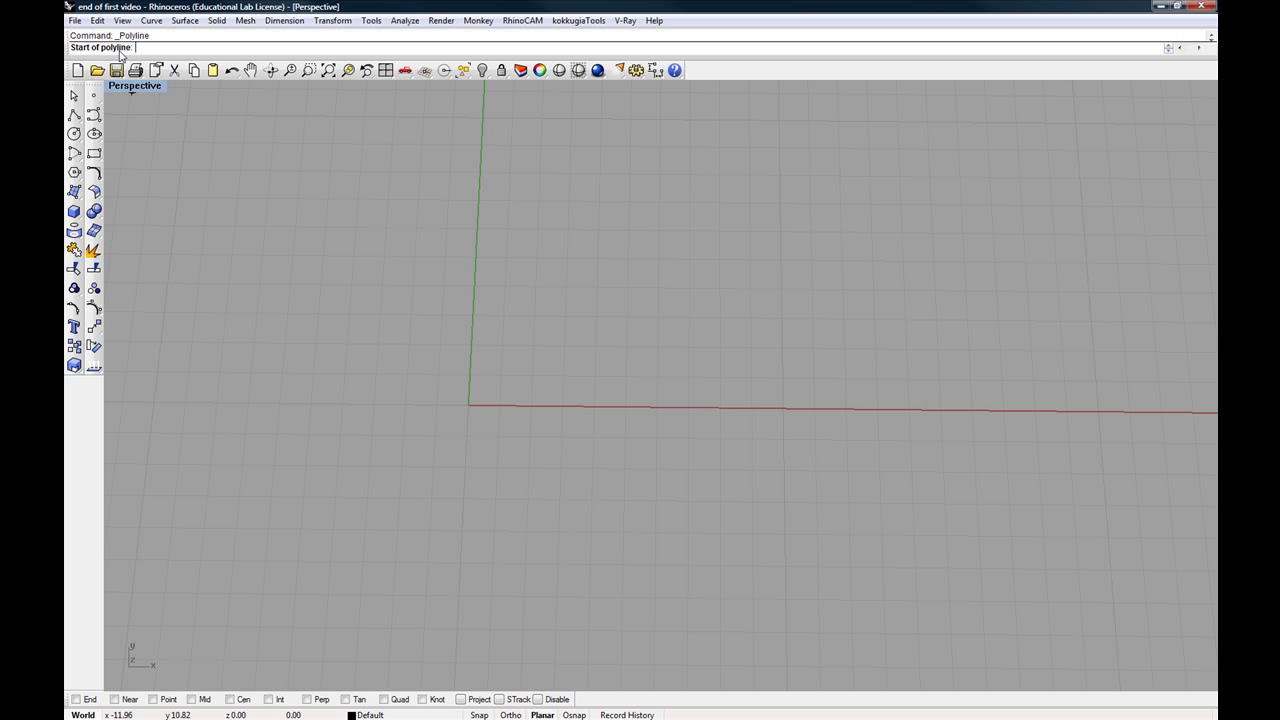
pyautogui.moveTo(457, 337)
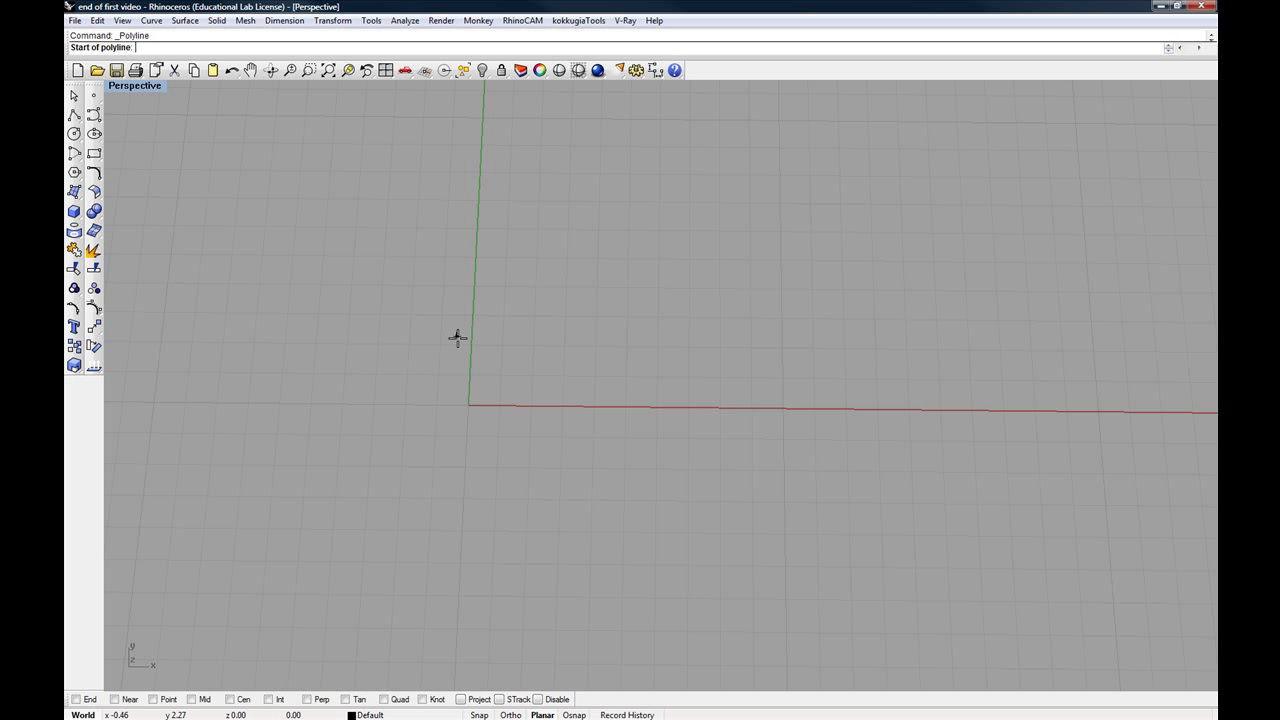
pyautogui.moveTo(509, 362)
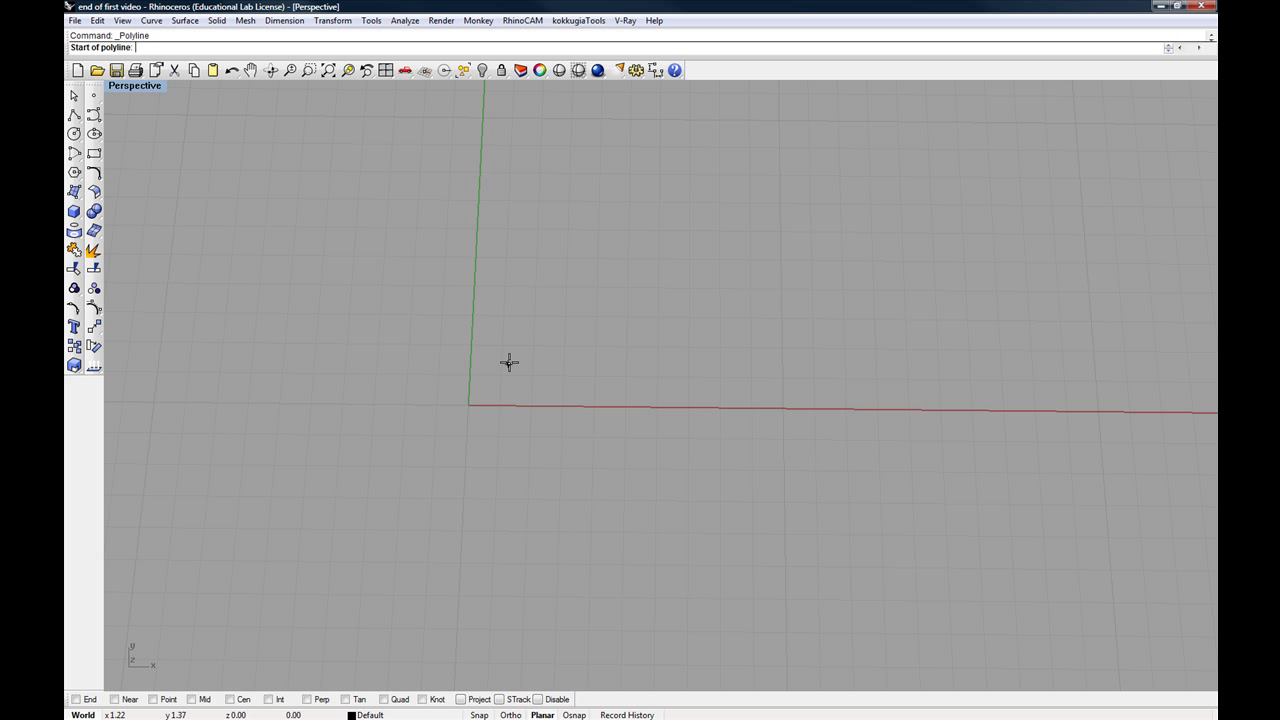
pyautogui.moveTo(195, 118)
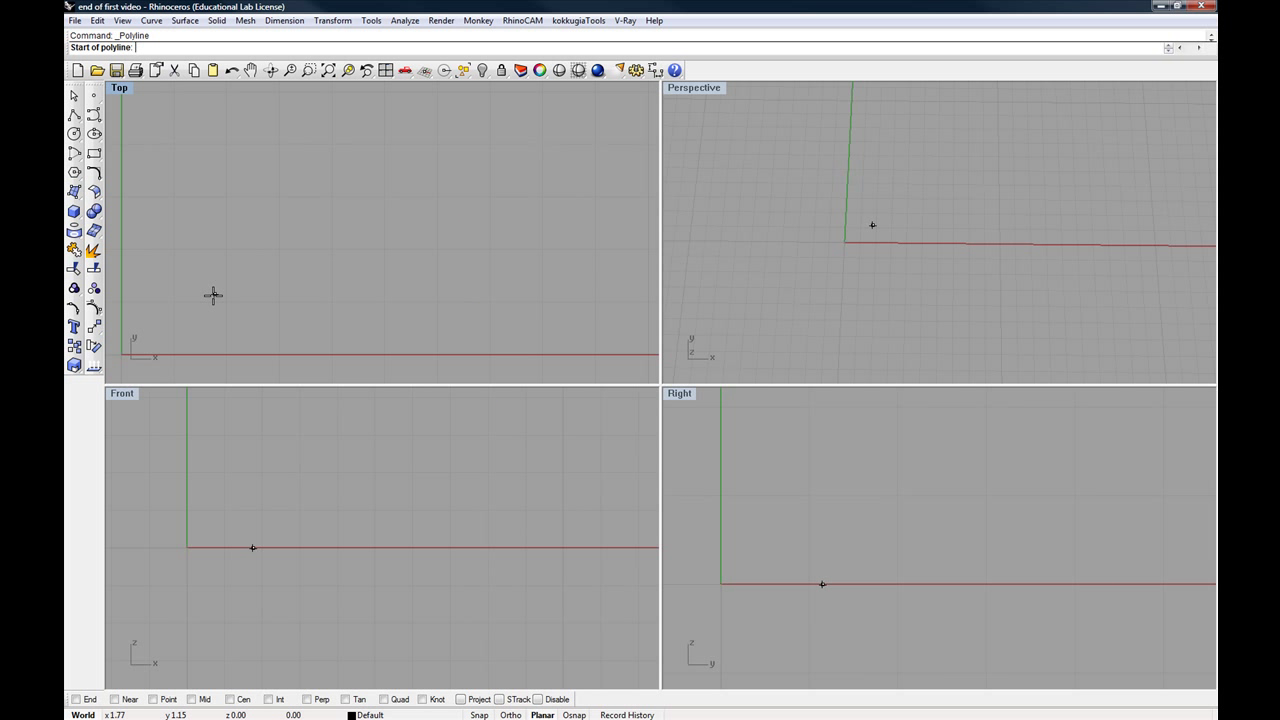
pyautogui.moveTo(318, 275)
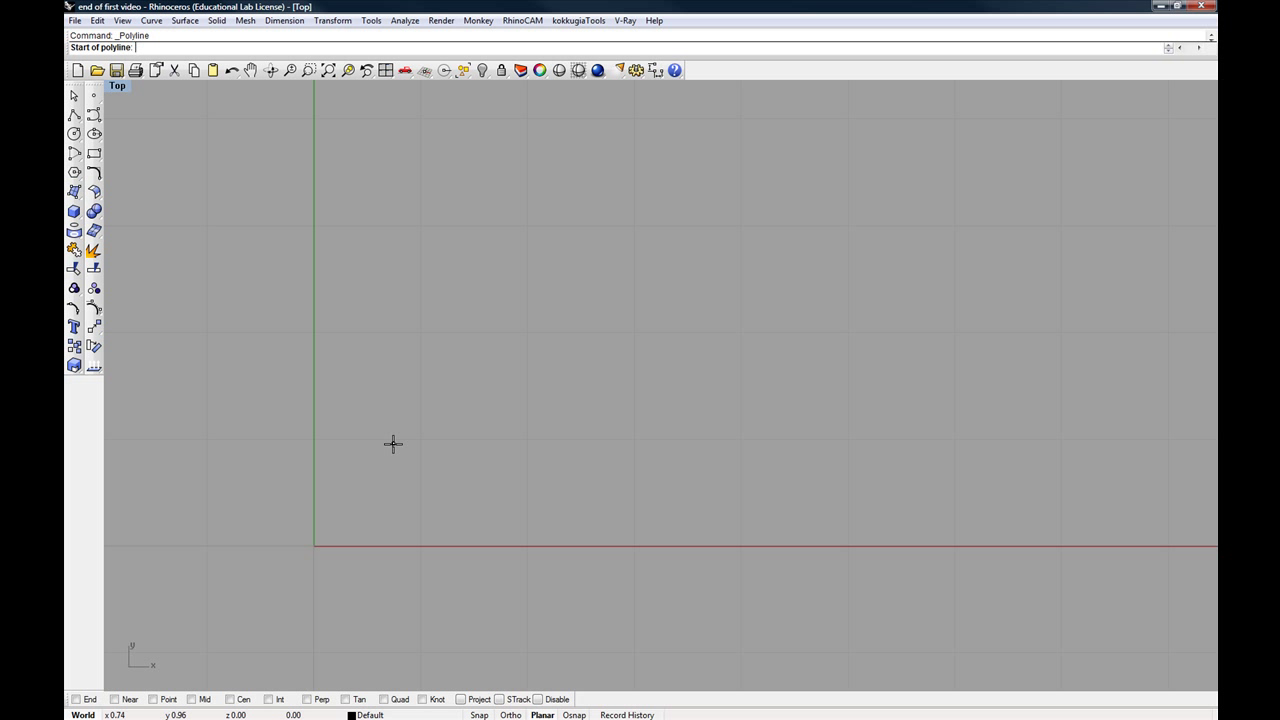
# - Draw an open zigzag polyline in the Top view above the x-axis and finish it
pyautogui.click(392, 444)
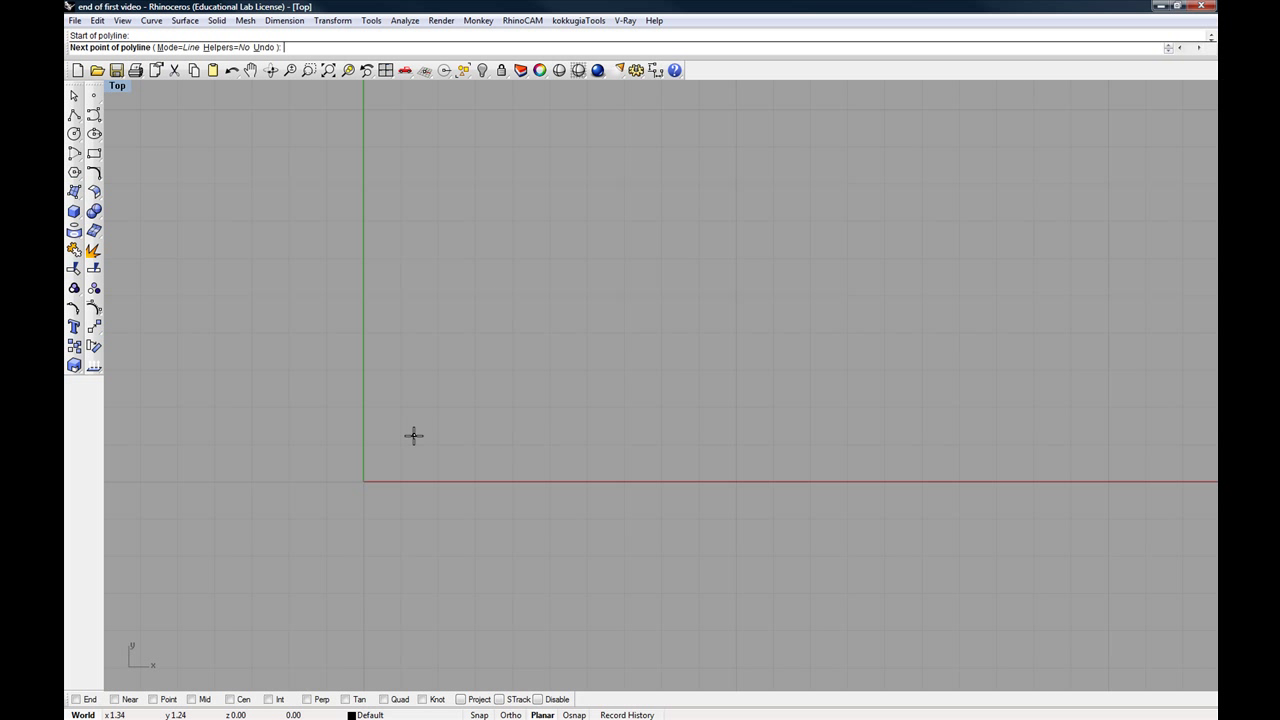
pyautogui.click(413, 435)
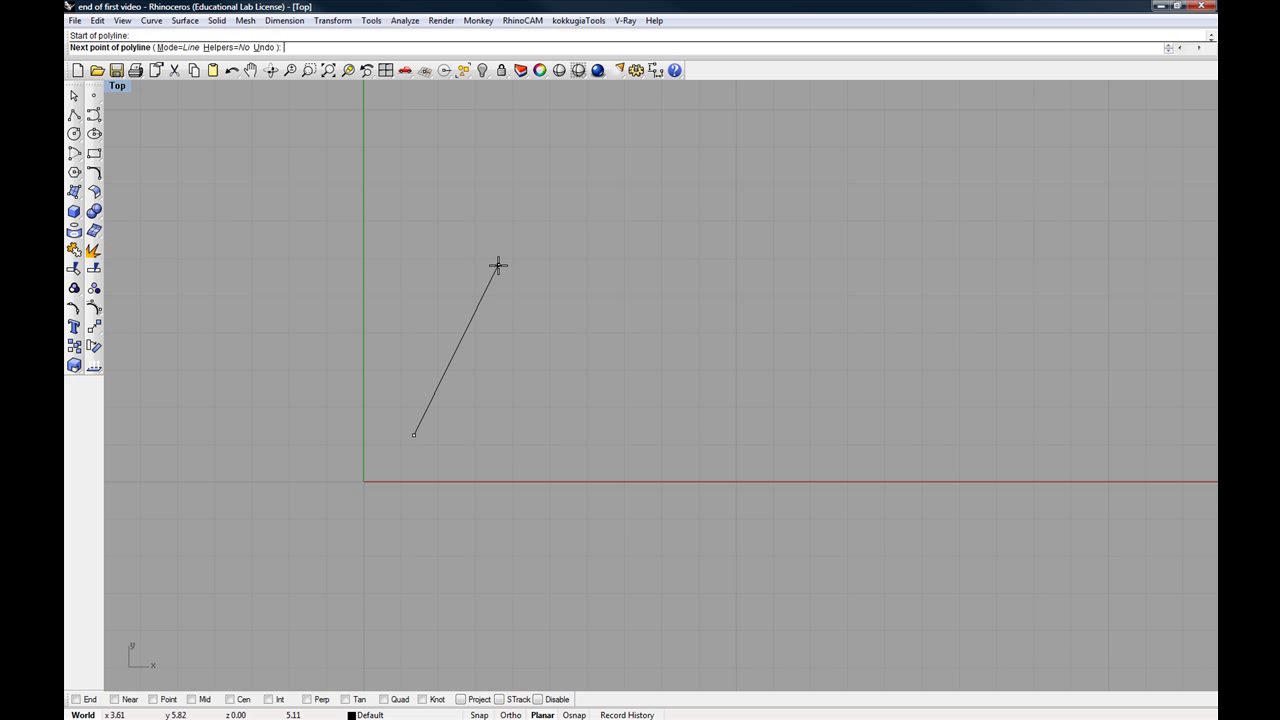
pyautogui.click(499, 266)
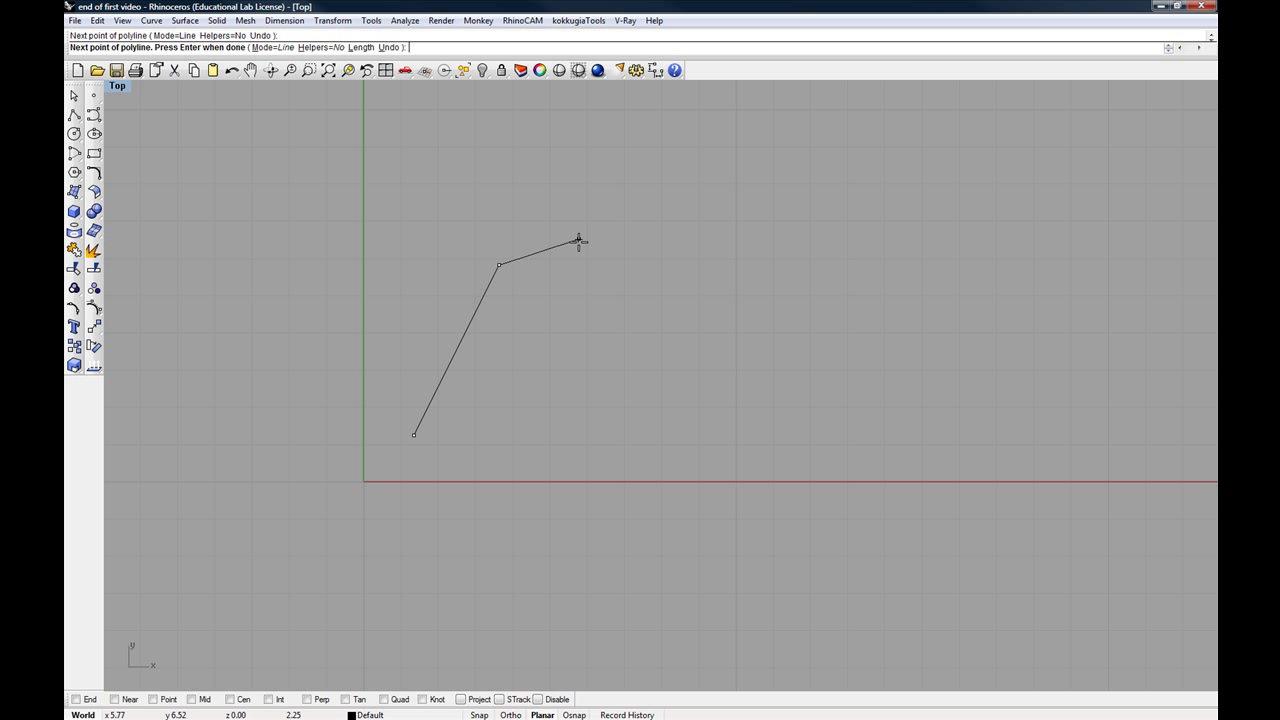
pyautogui.click(620, 345)
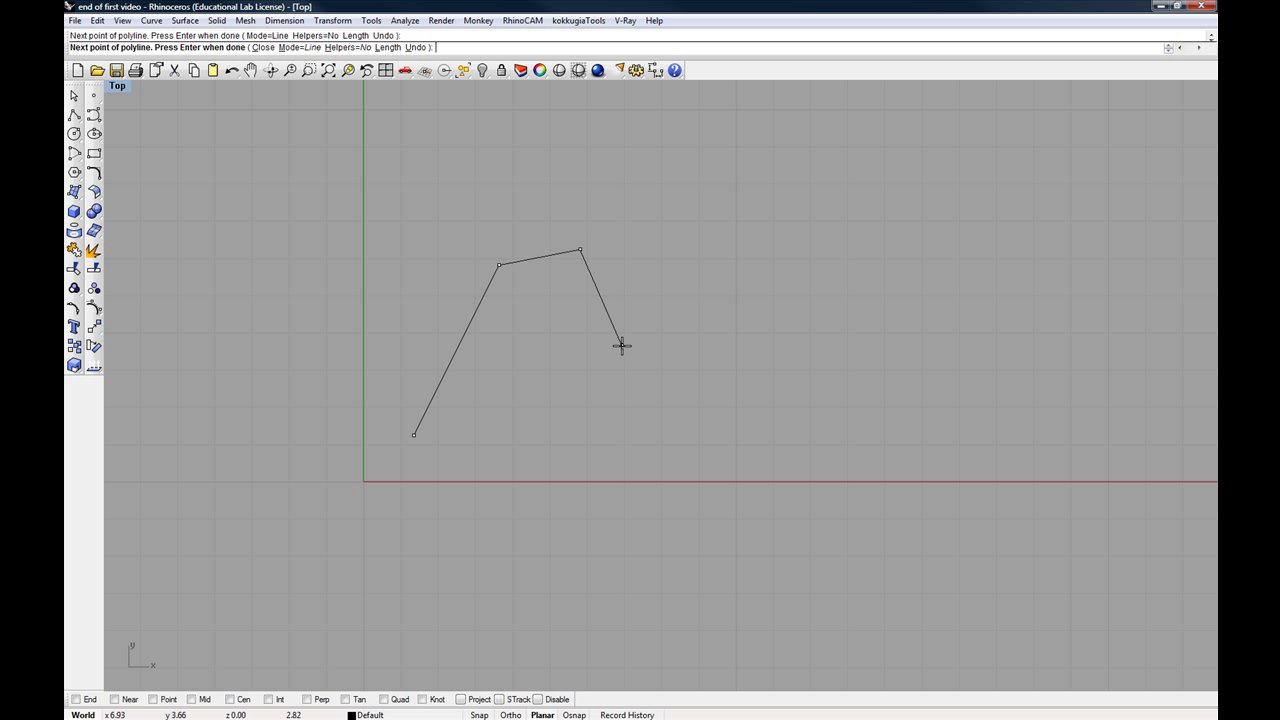
pyautogui.click(620, 345)
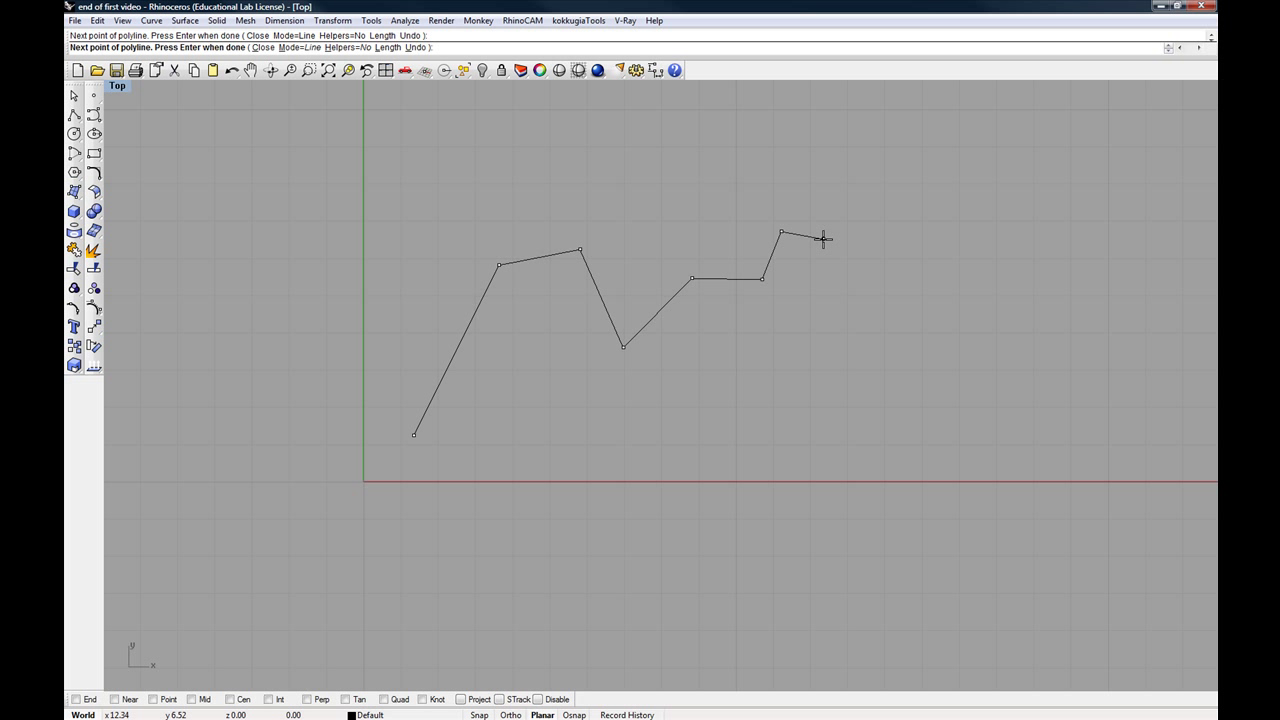
pyautogui.press('Enter')
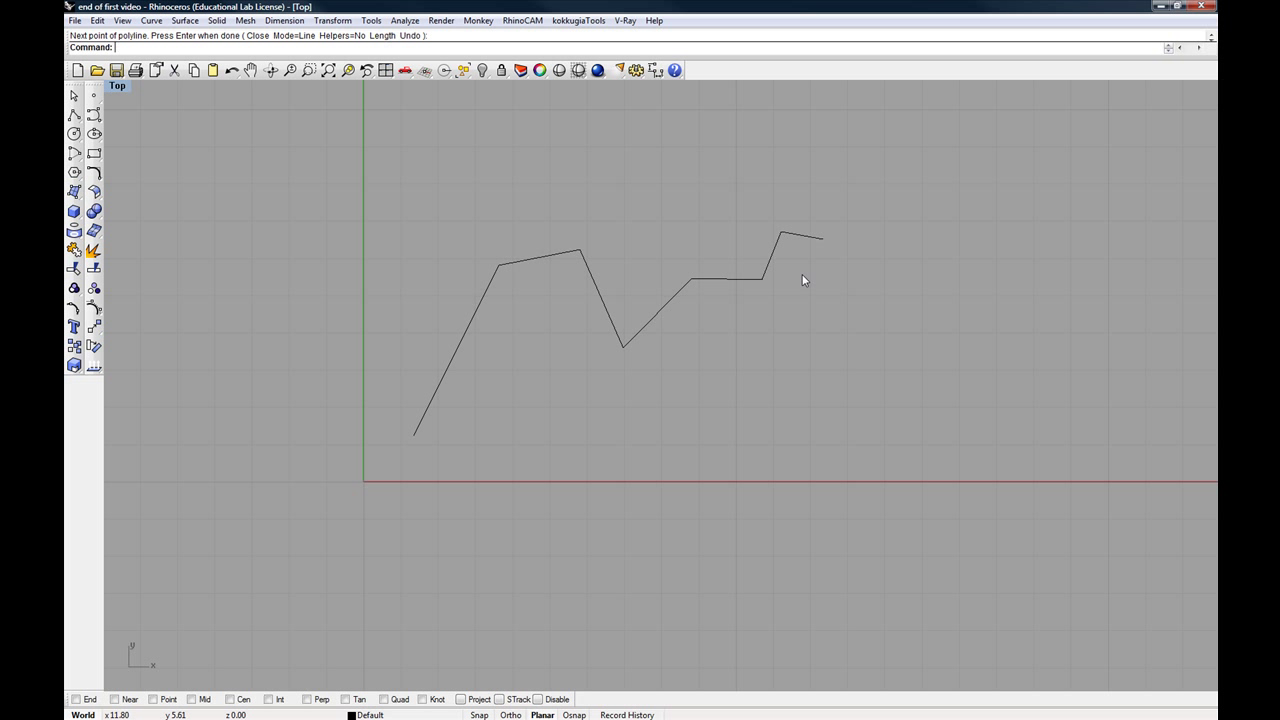
pyautogui.moveTo(715, 333)
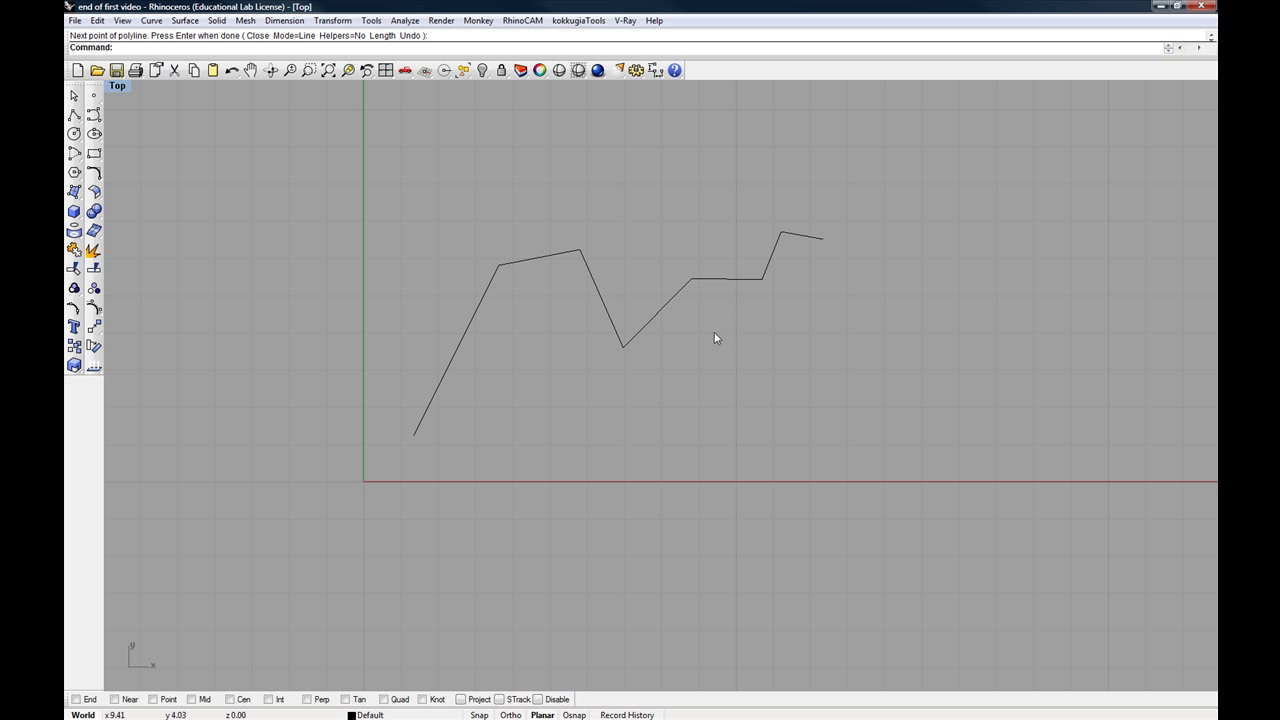
pyautogui.moveTo(686, 361)
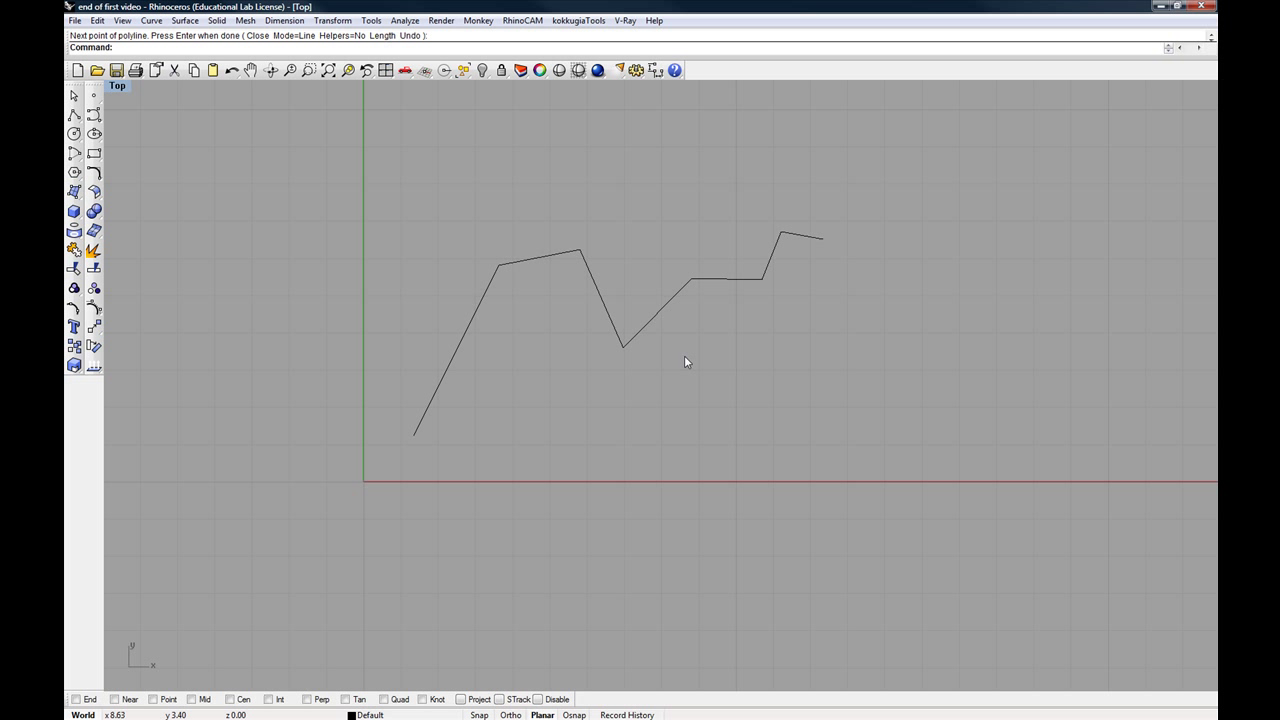
pyautogui.moveTo(678, 368)
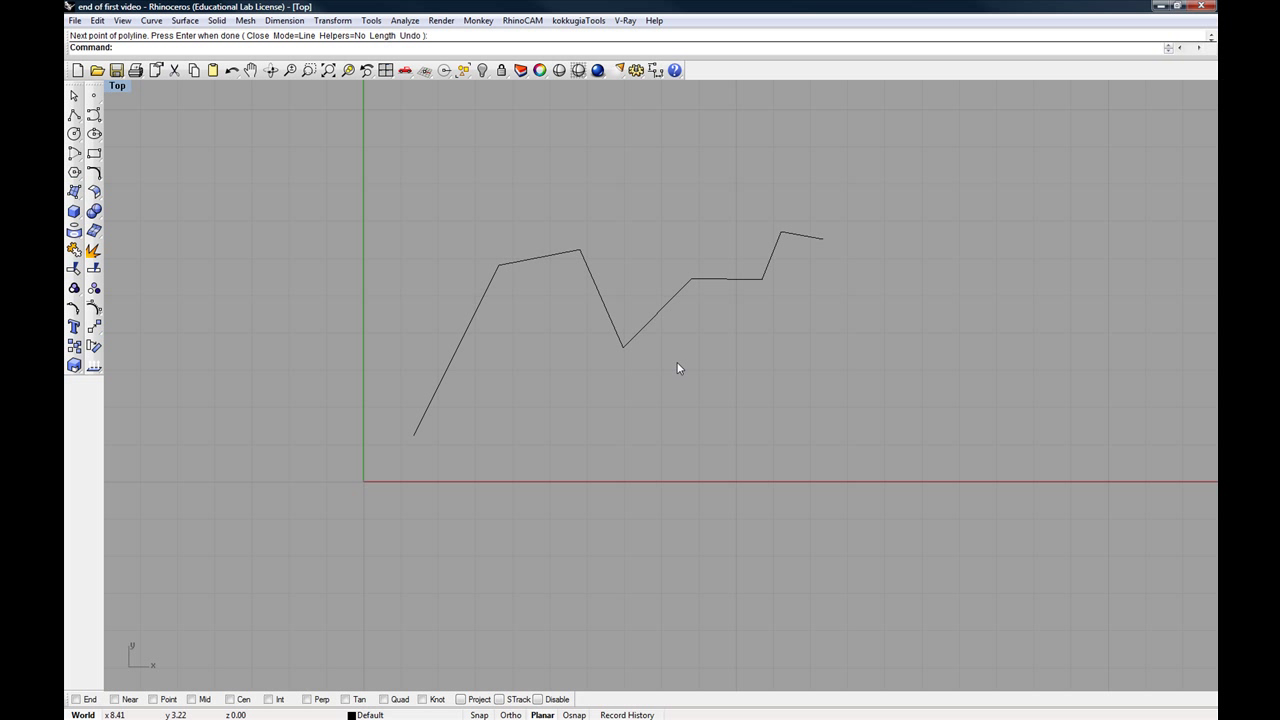
pyautogui.moveTo(742, 253)
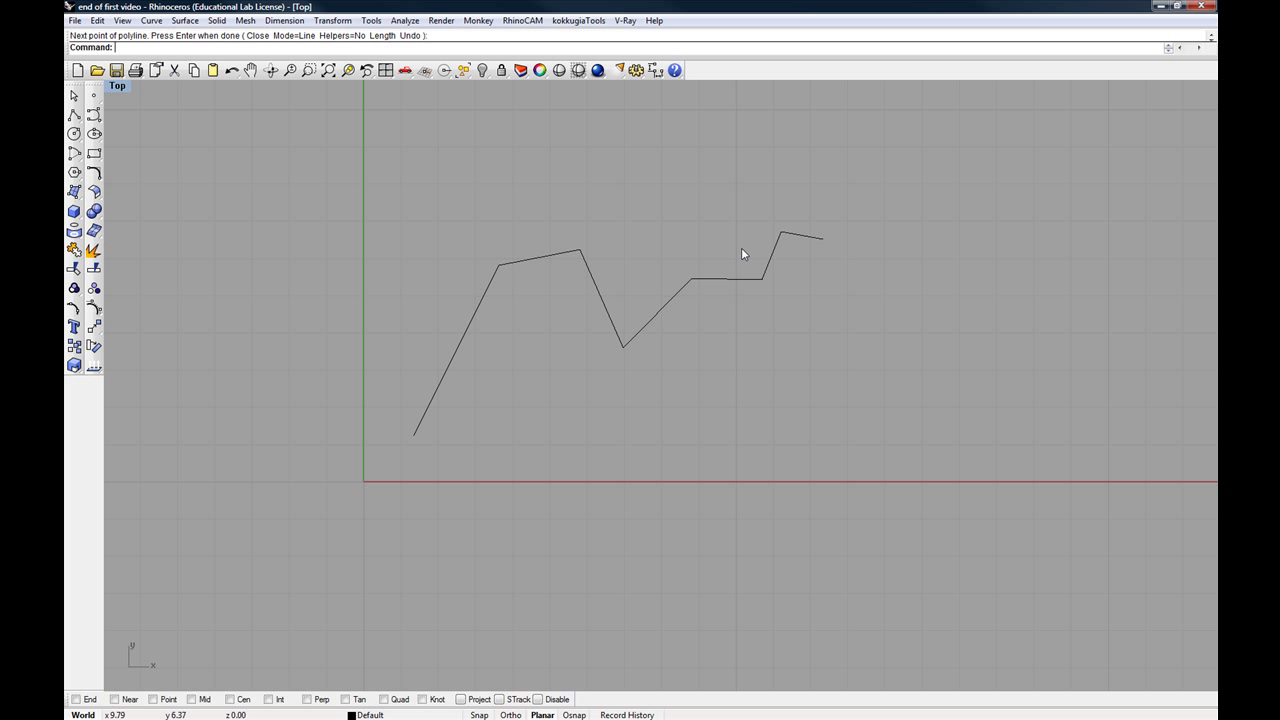
pyautogui.moveTo(872, 285)
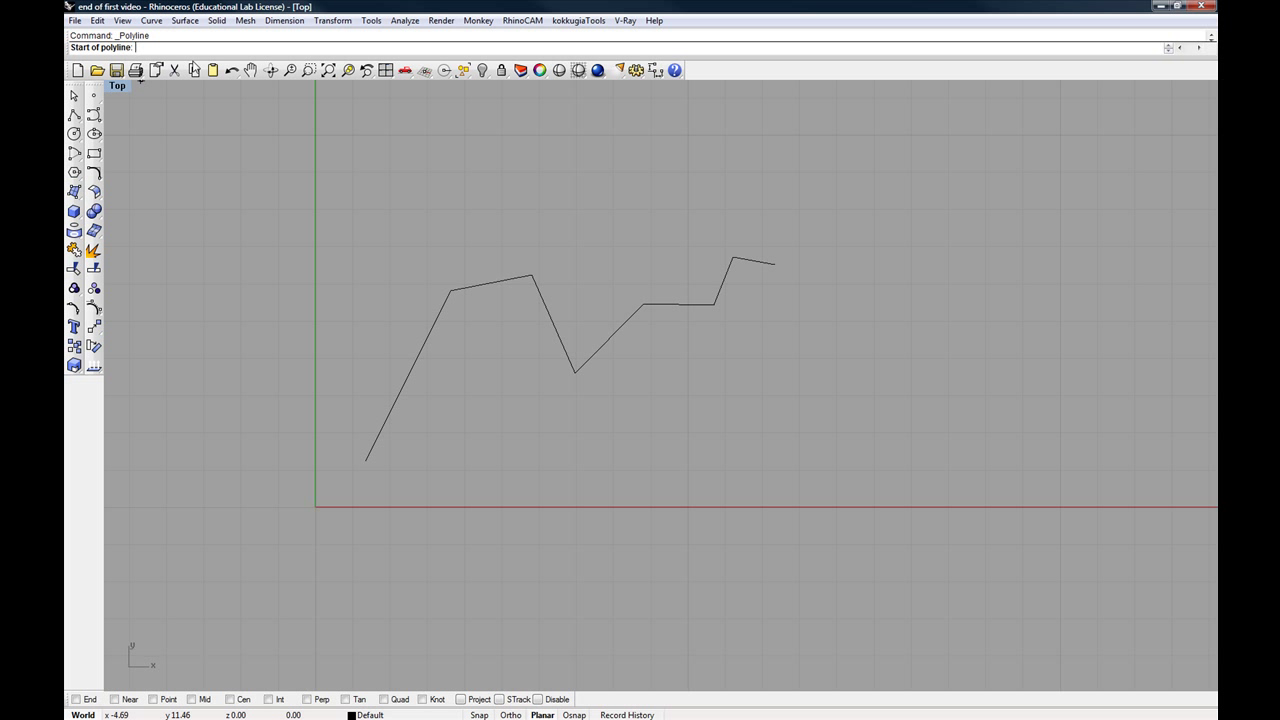
pyautogui.moveTo(717, 386)
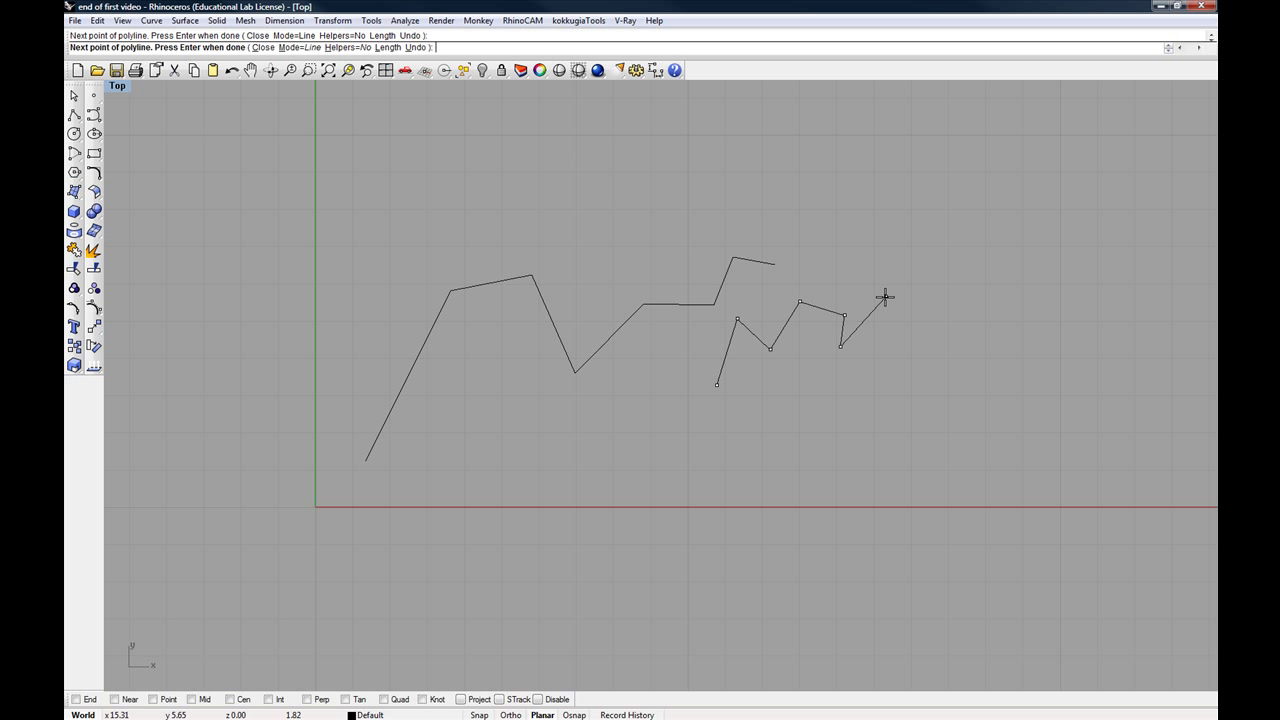
pyautogui.moveTo(887, 303)
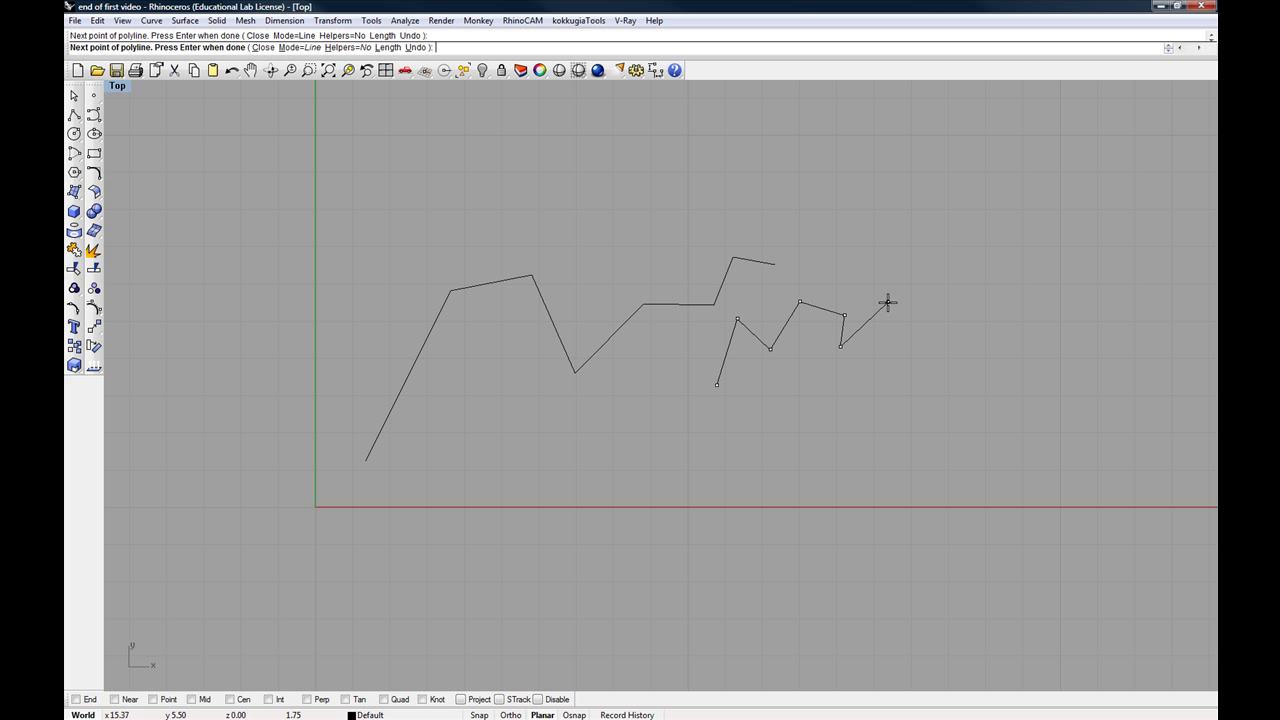
pyautogui.moveTo(888, 303)
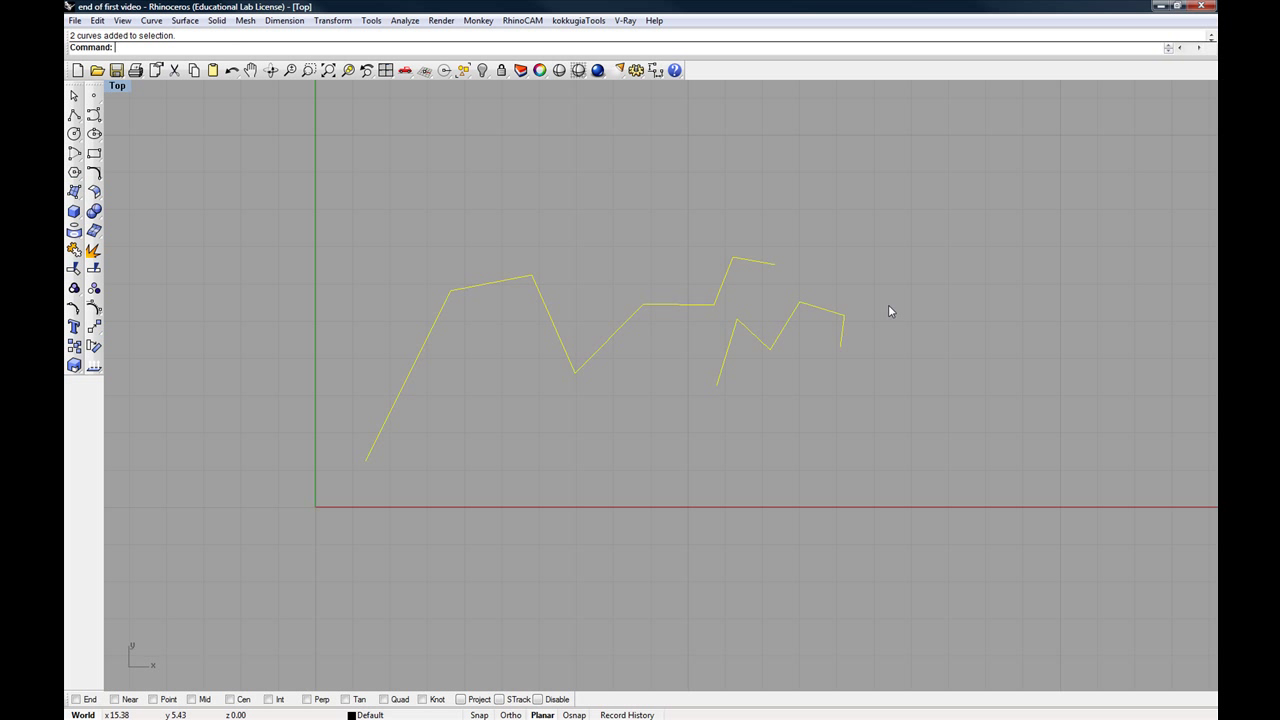
# - Delete both polylines and zoom all four views to extents
pyautogui.press('Delete')
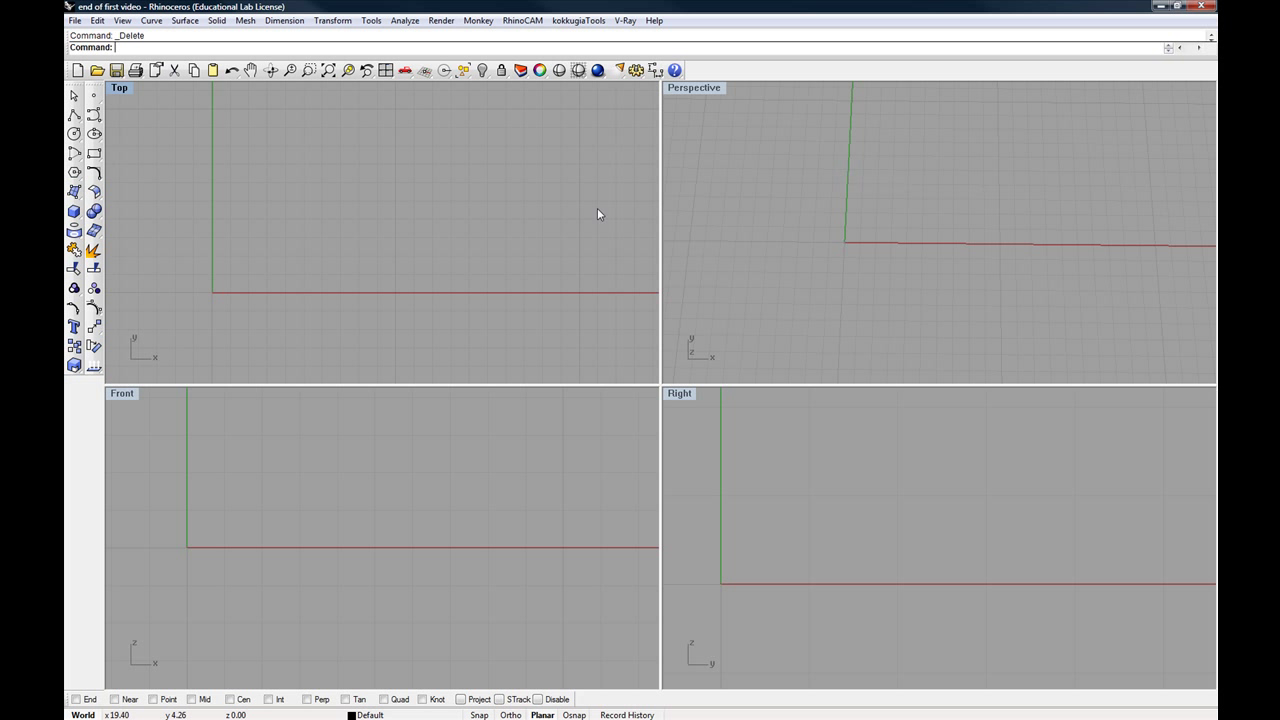
pyautogui.click(385, 70)
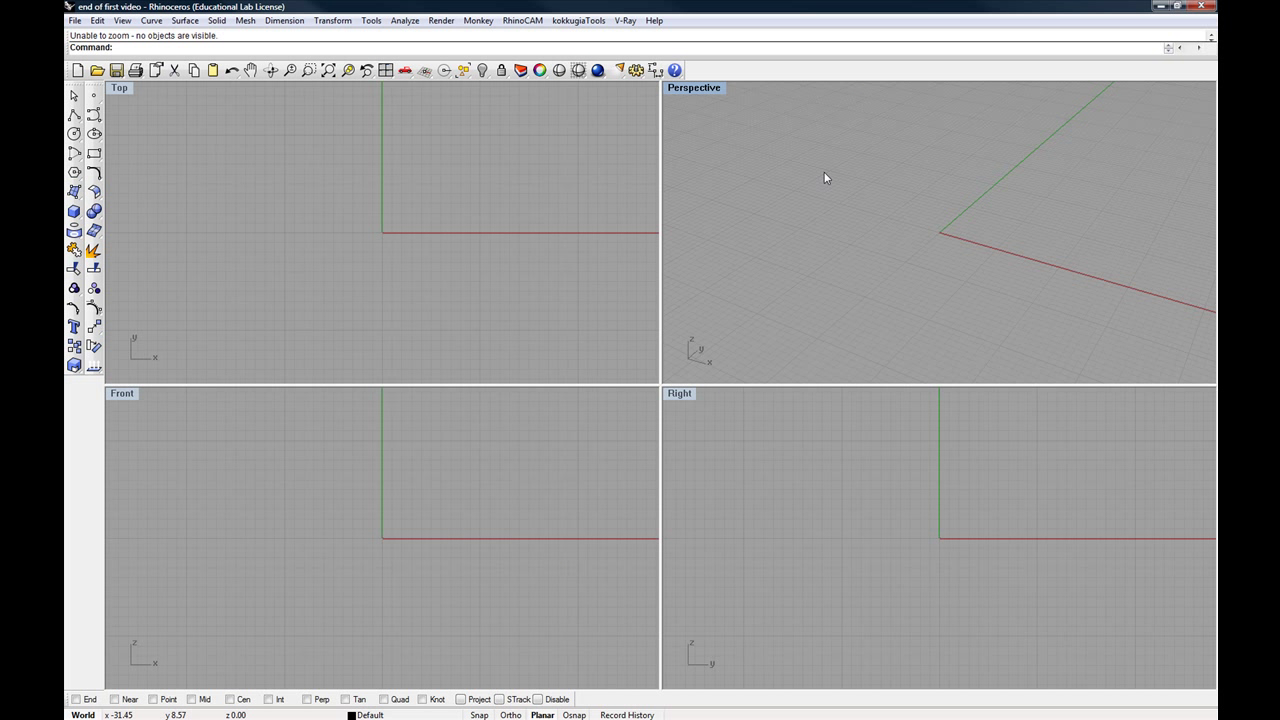
pyautogui.moveTo(543, 260)
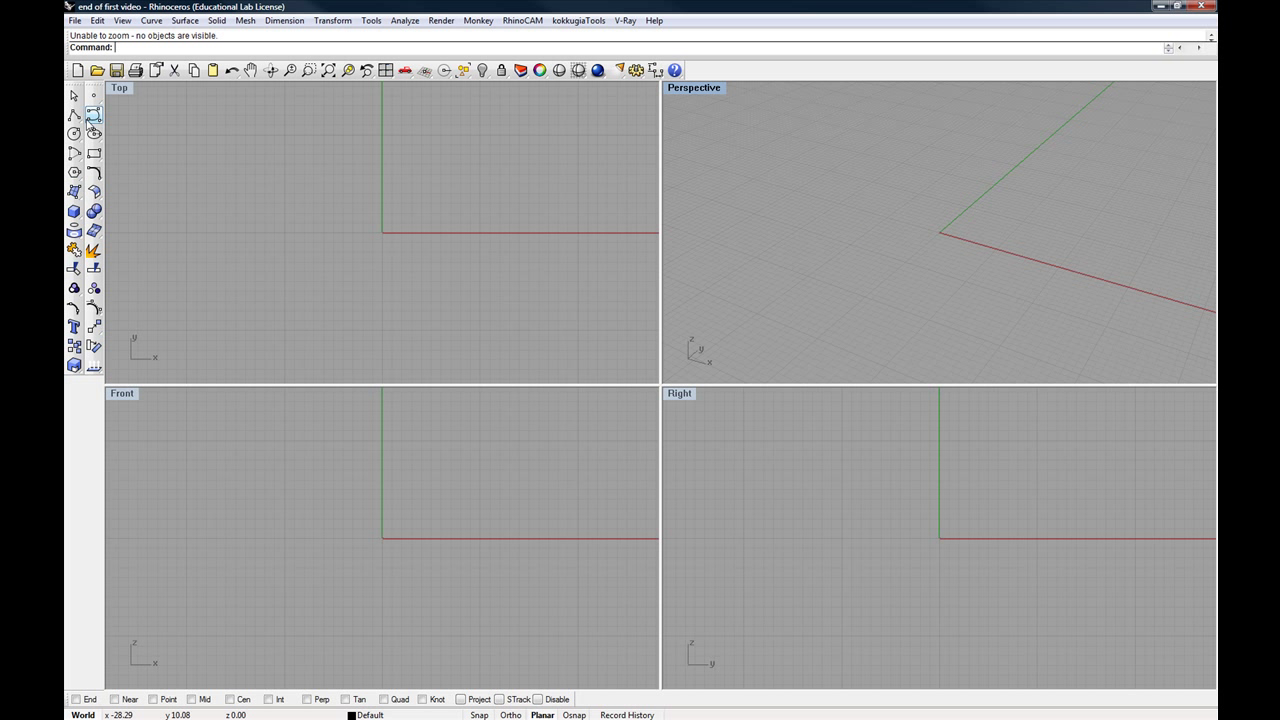
pyautogui.moveTo(444, 220)
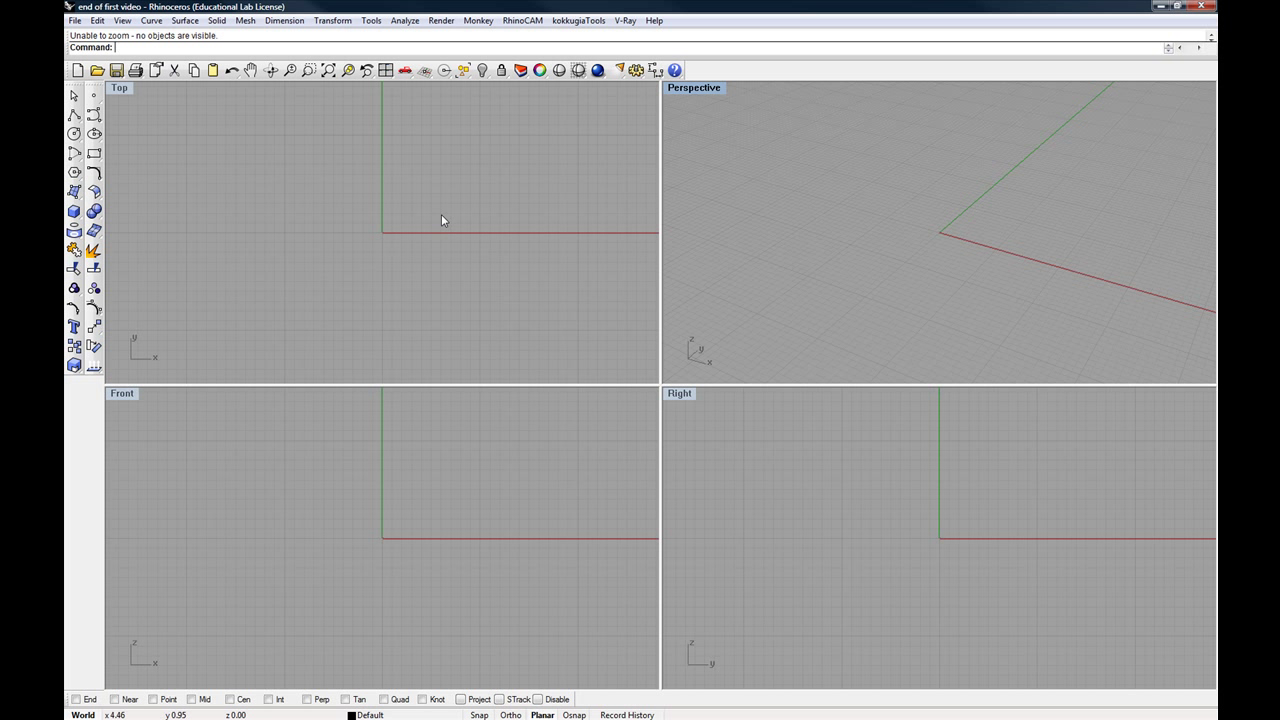
pyautogui.moveTo(722, 170)
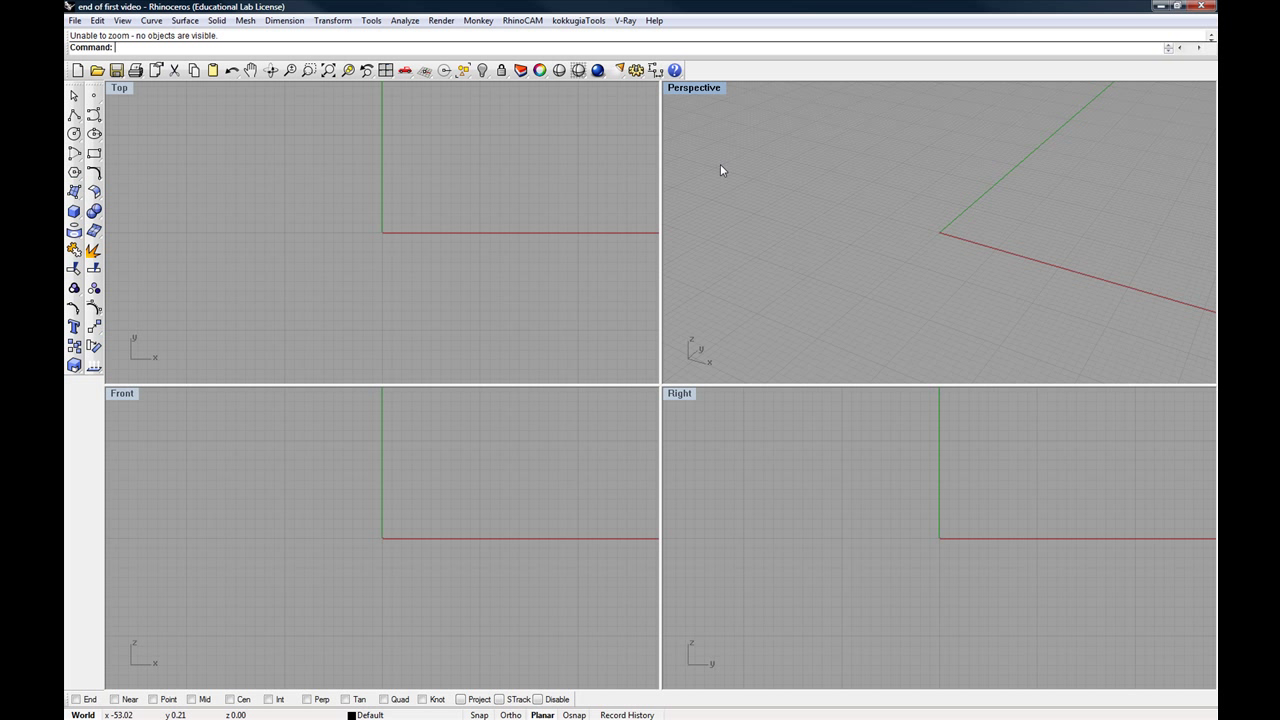
# - Start a new polyline near the origin in the Top view and place zigzag corners
pyautogui.click(74, 116)
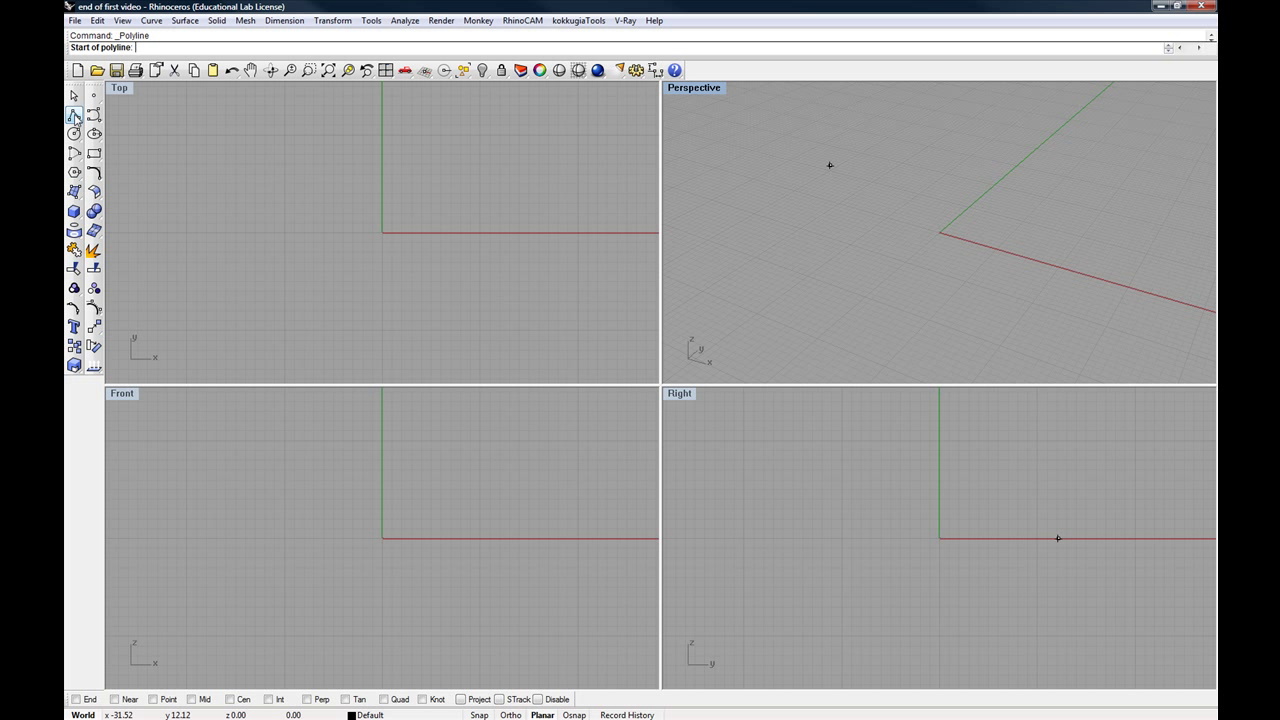
pyautogui.moveTo(315, 163)
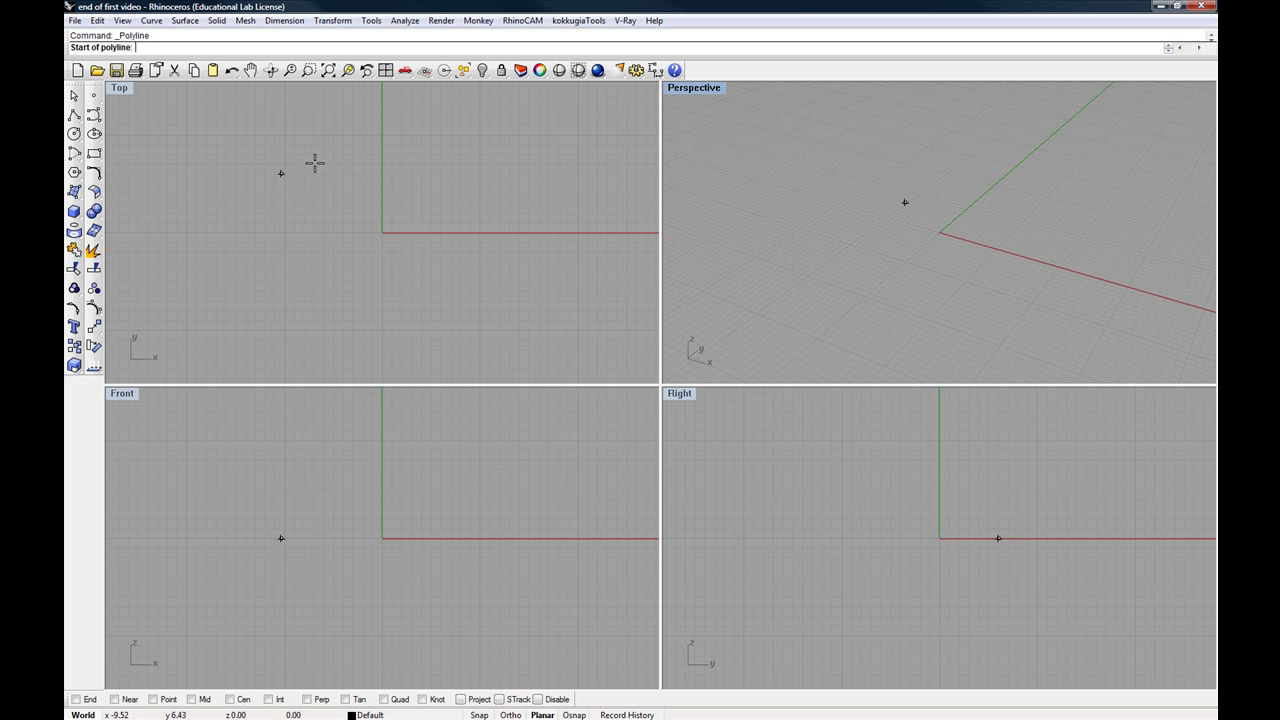
pyautogui.click(372, 247)
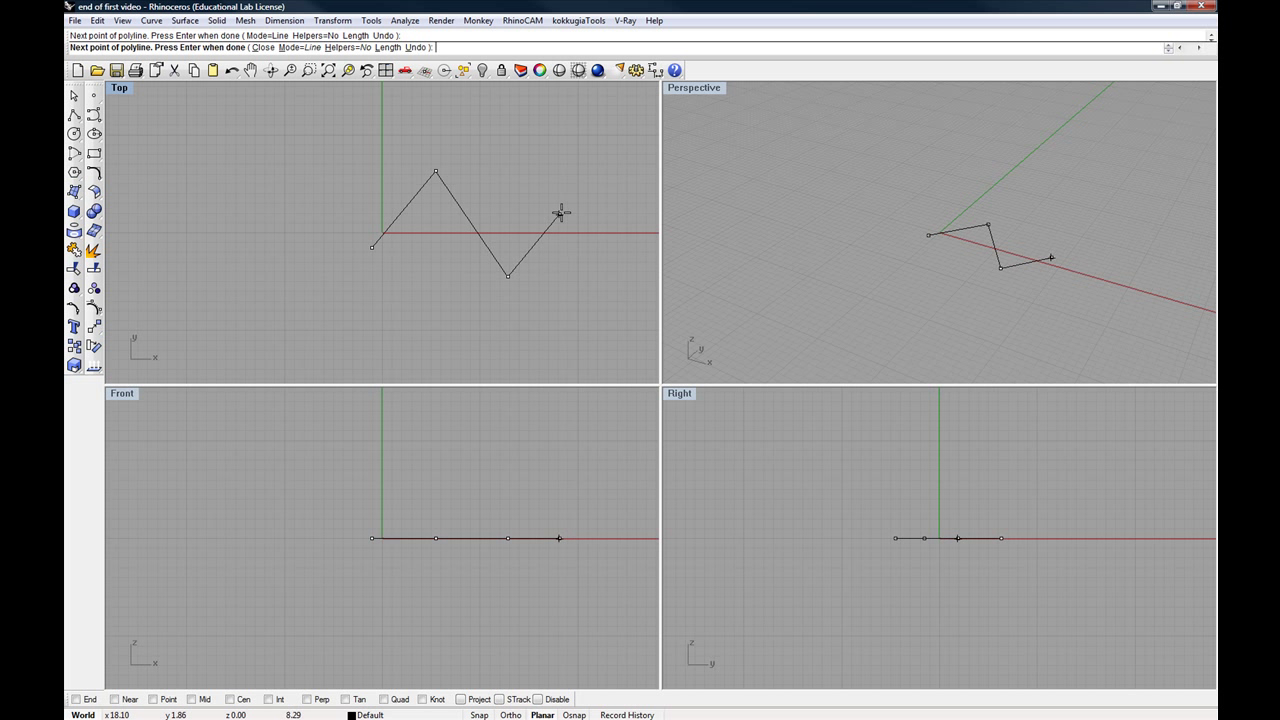
pyautogui.click(110, 318)
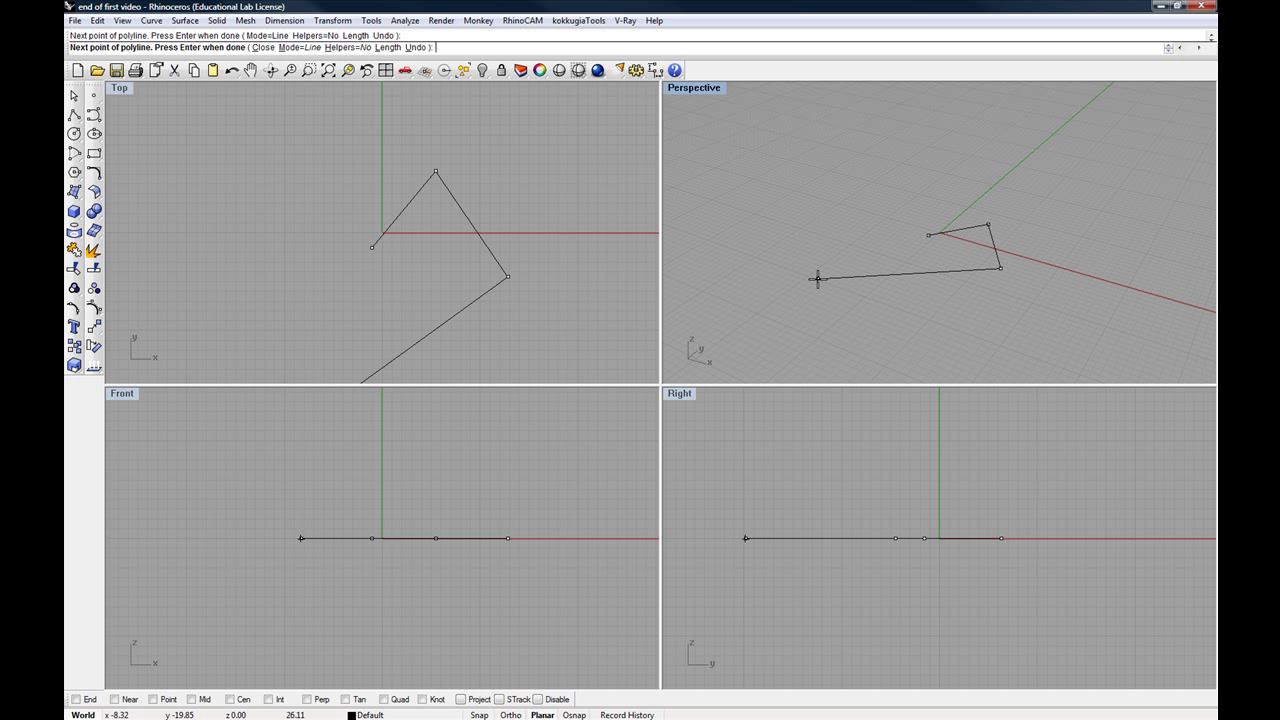
pyautogui.click(205, 330)
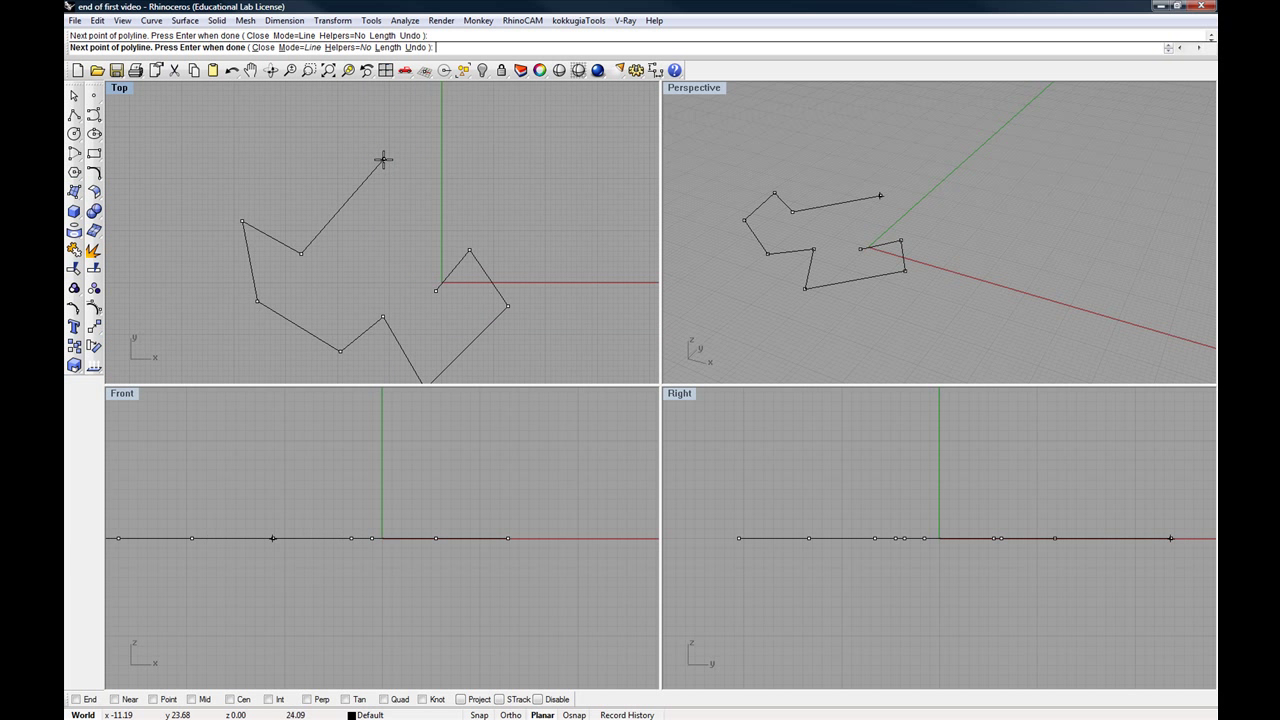
pyautogui.moveTo(393, 151)
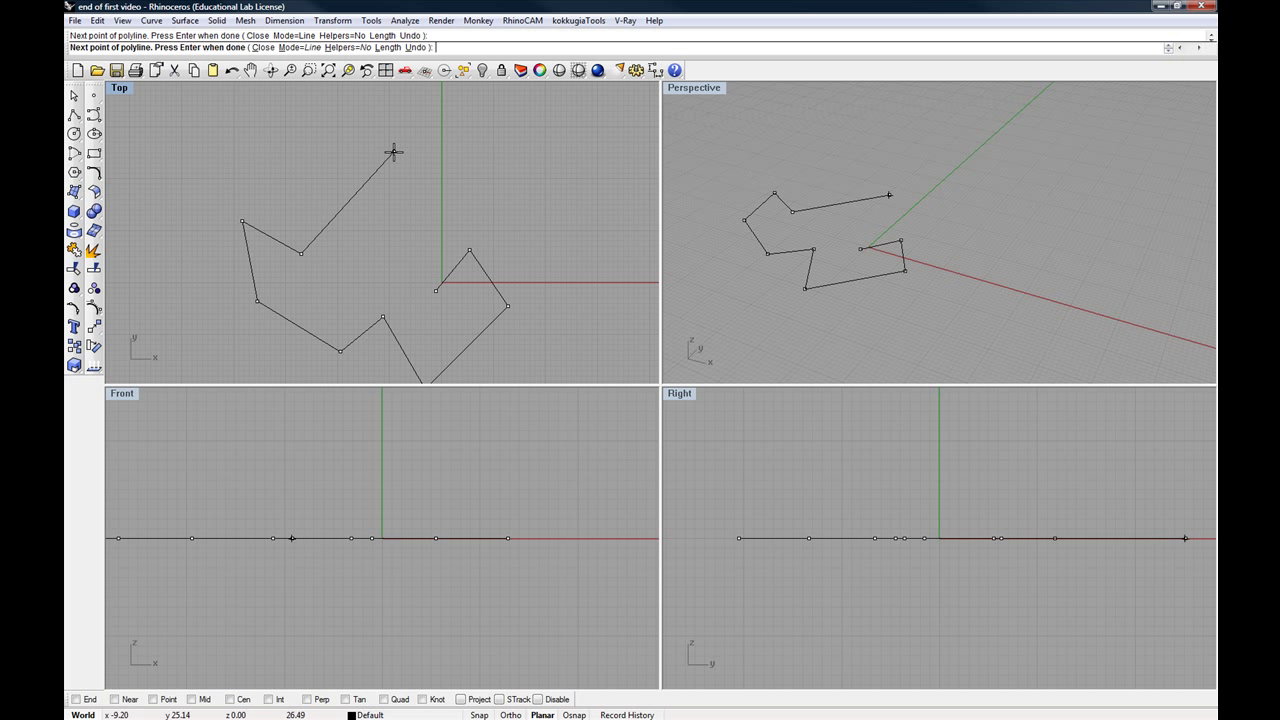